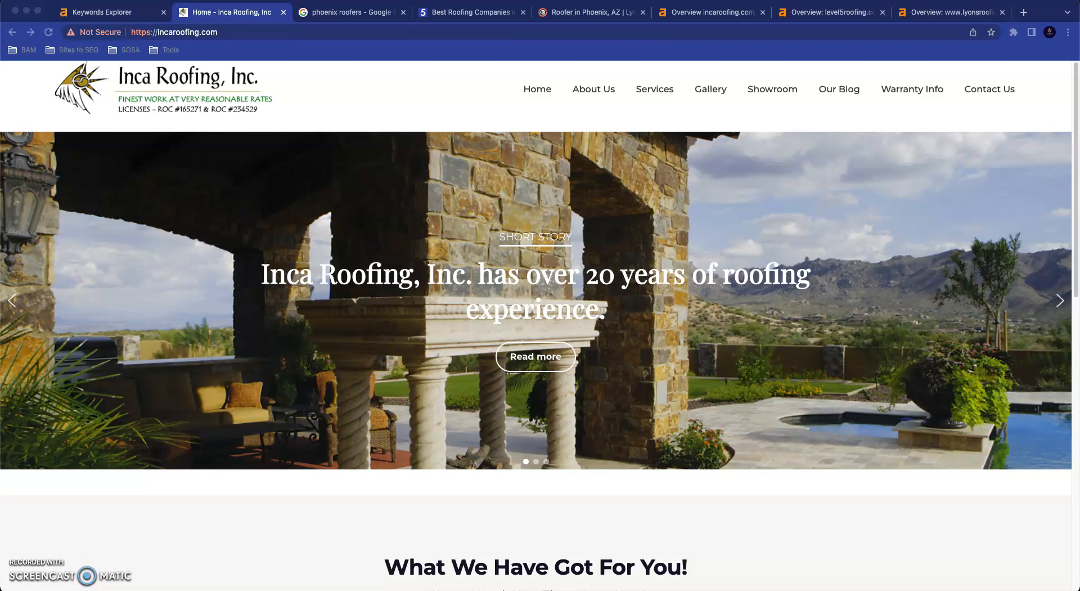
pyautogui.moveTo(138, 424)
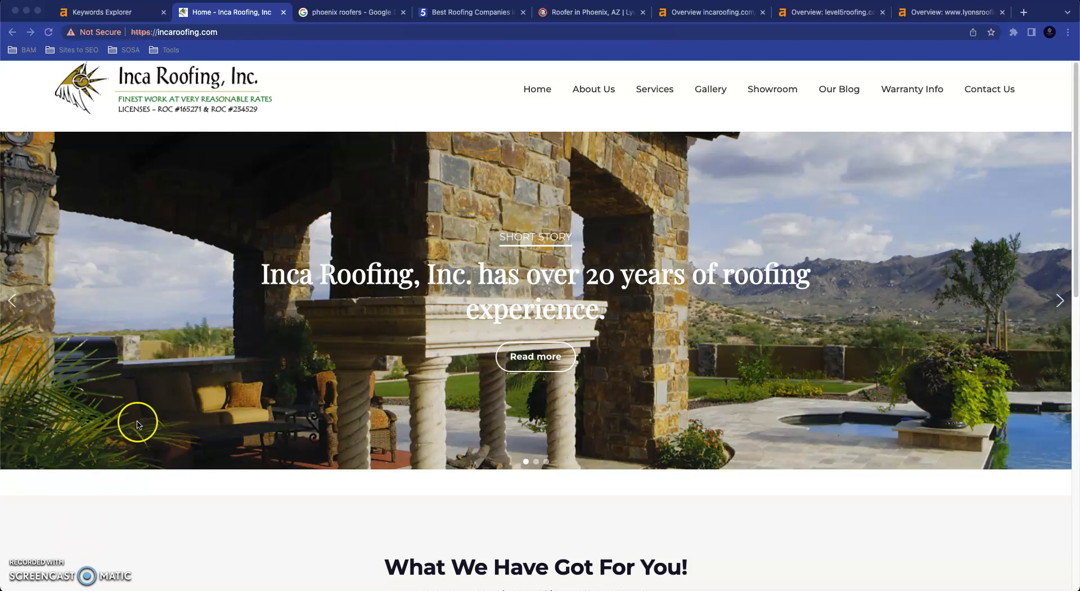
pyautogui.moveTo(331, 308)
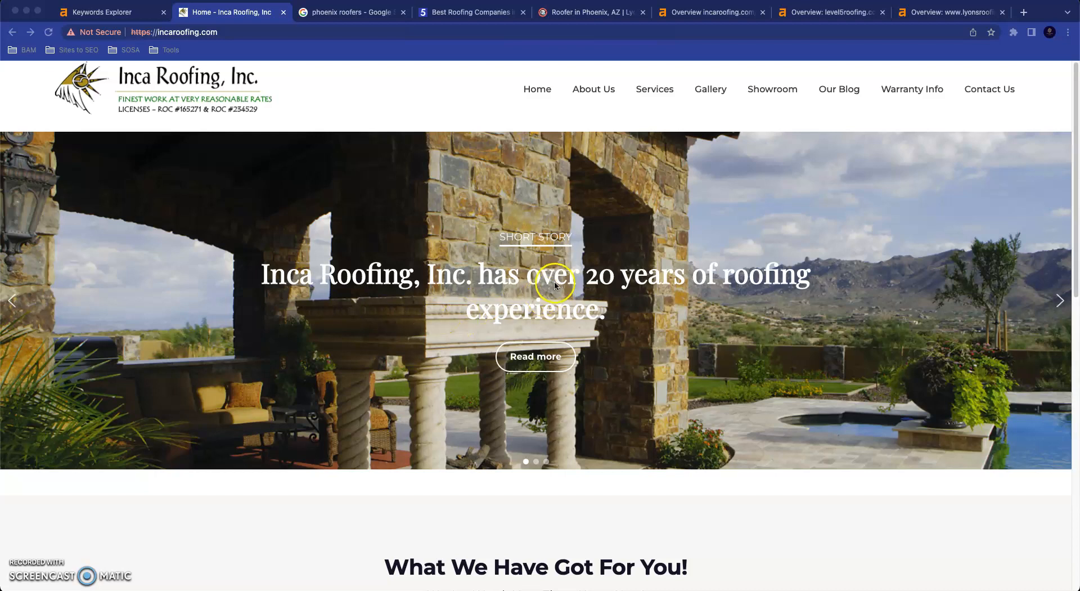
pyautogui.moveTo(301, 338)
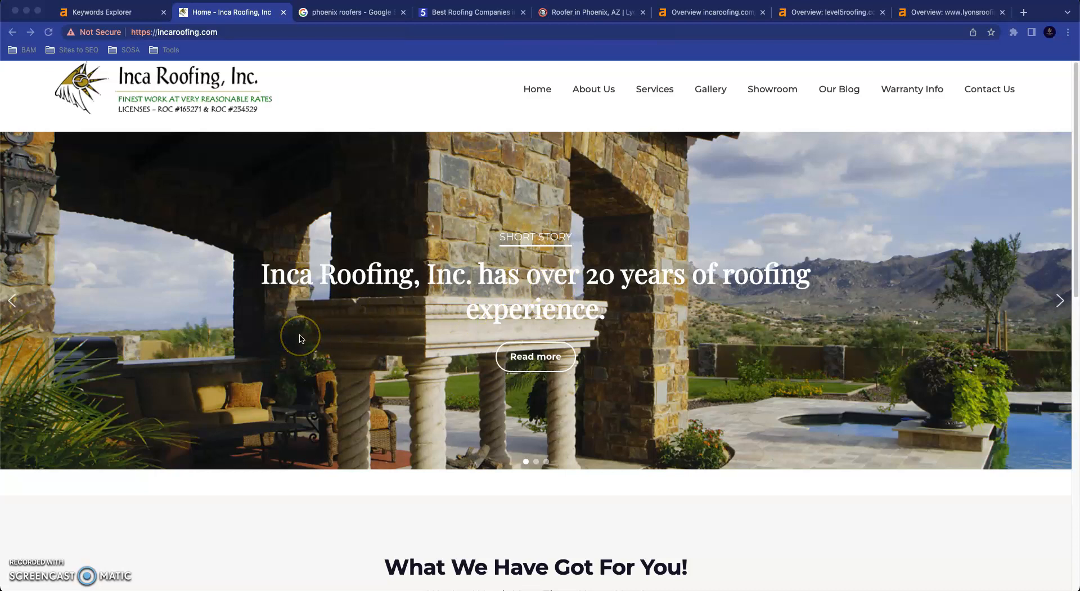
pyautogui.moveTo(309, 304)
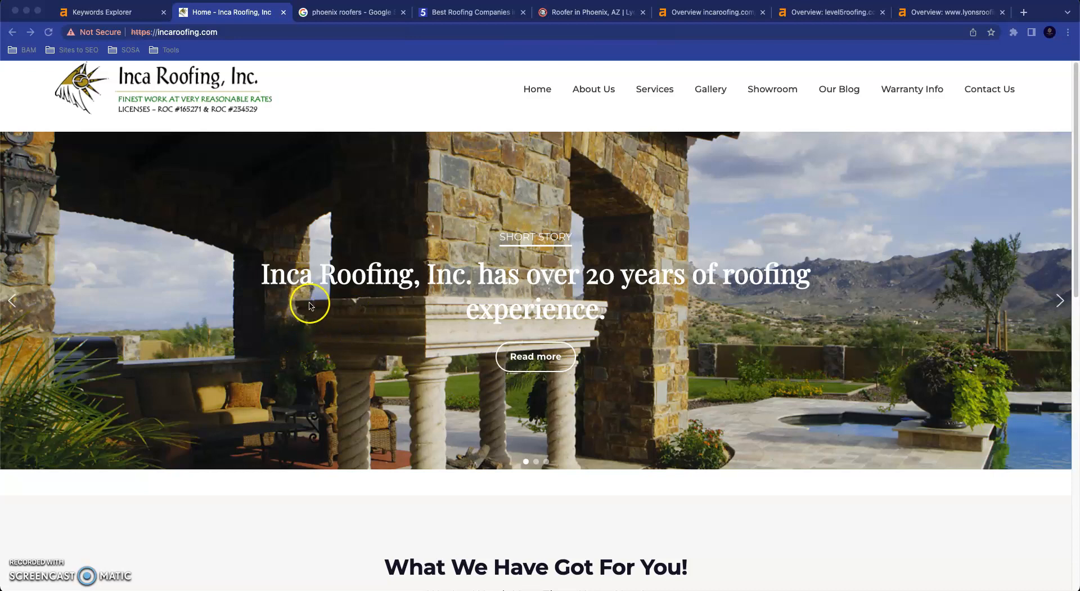
pyautogui.moveTo(355, 270)
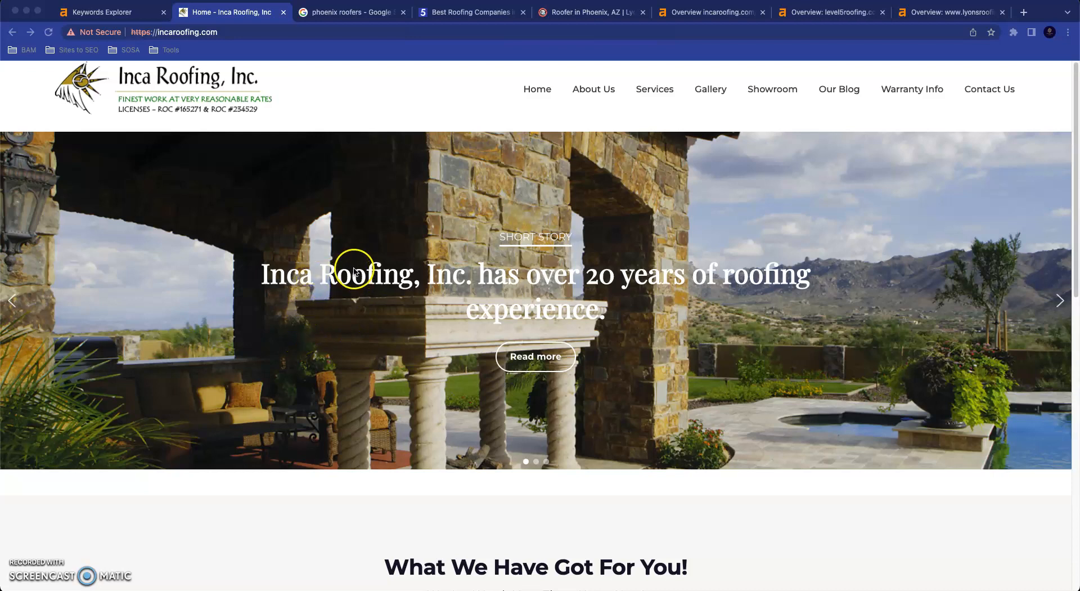
pyautogui.moveTo(524, 277)
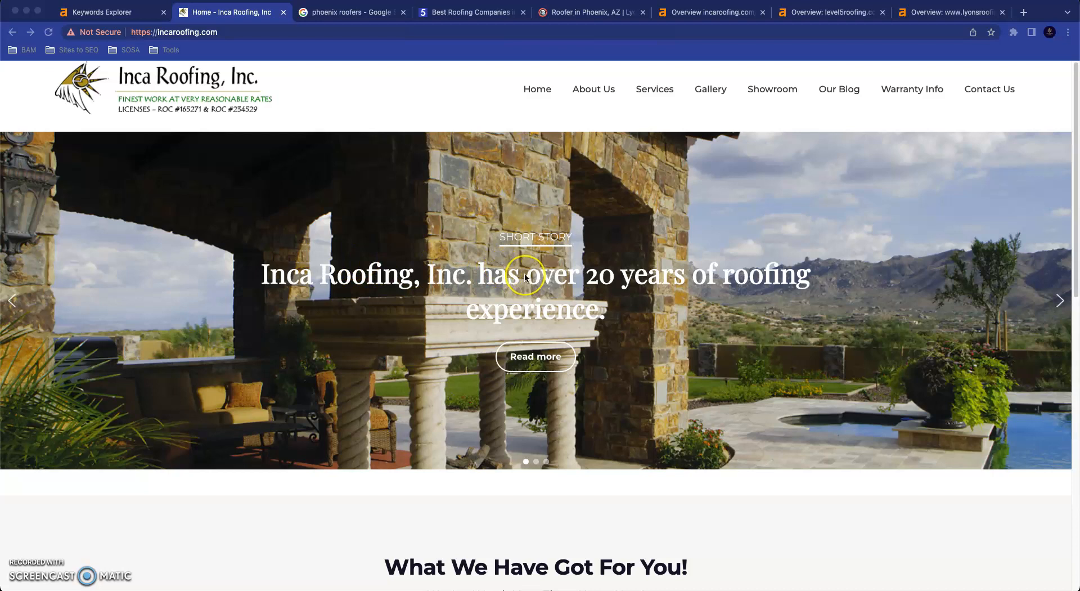
pyautogui.moveTo(525, 274)
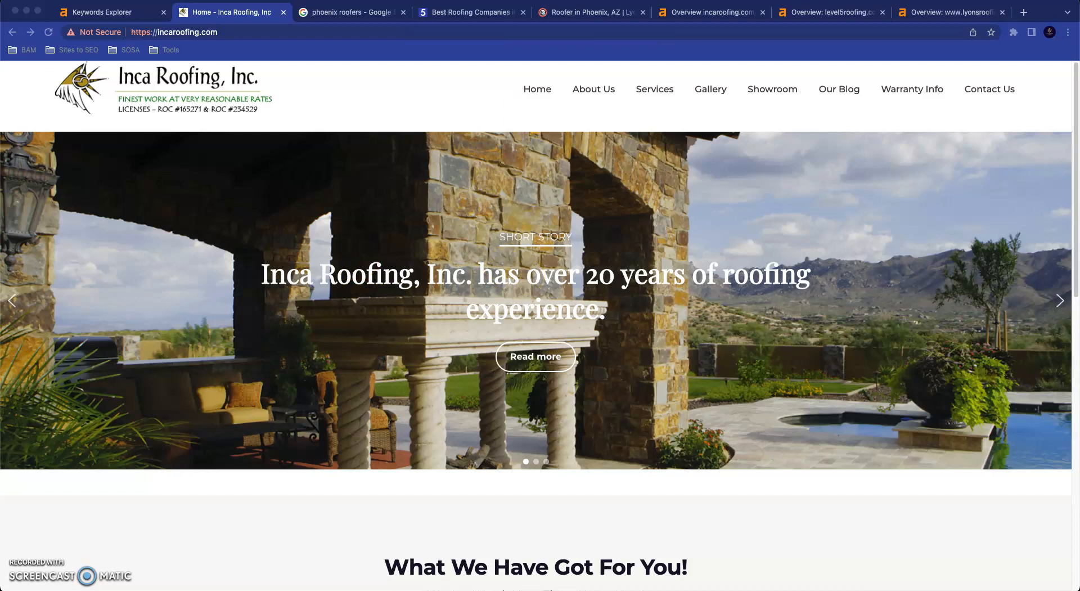
# Show Ahrefs matching terms for 'roofing phoenix', highlighting 'roofing companies phoenix' at 700 searches
pyautogui.click(104, 12)
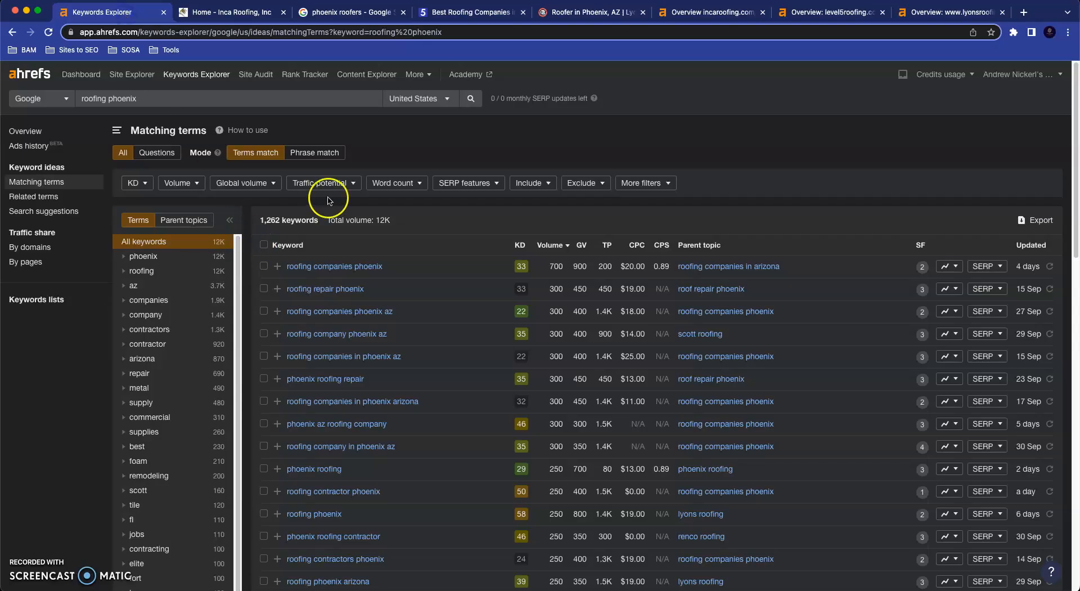
pyautogui.moveTo(122, 127)
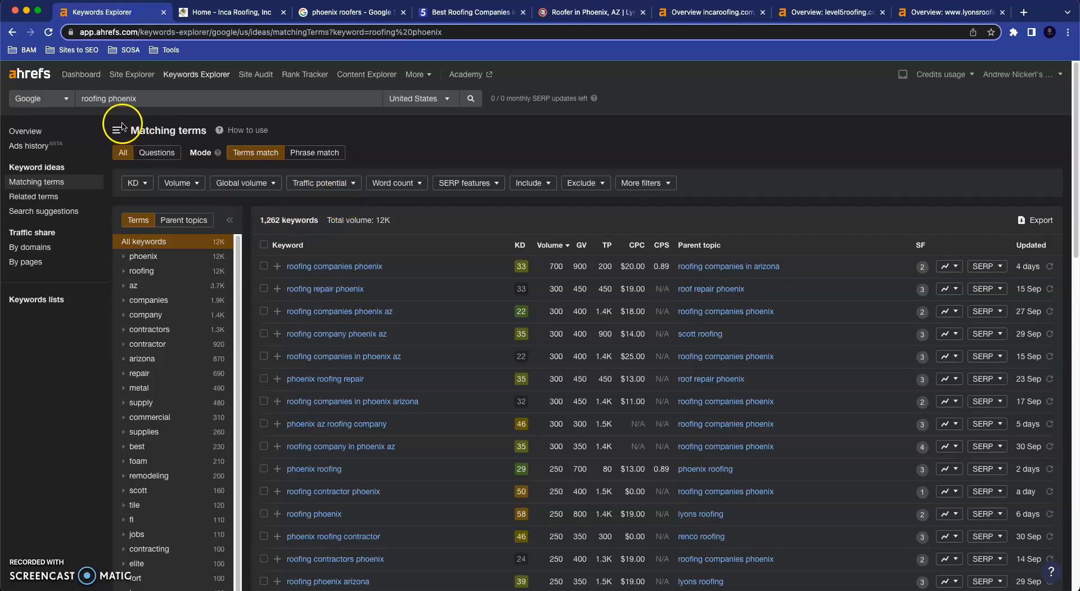
pyautogui.moveTo(396, 182)
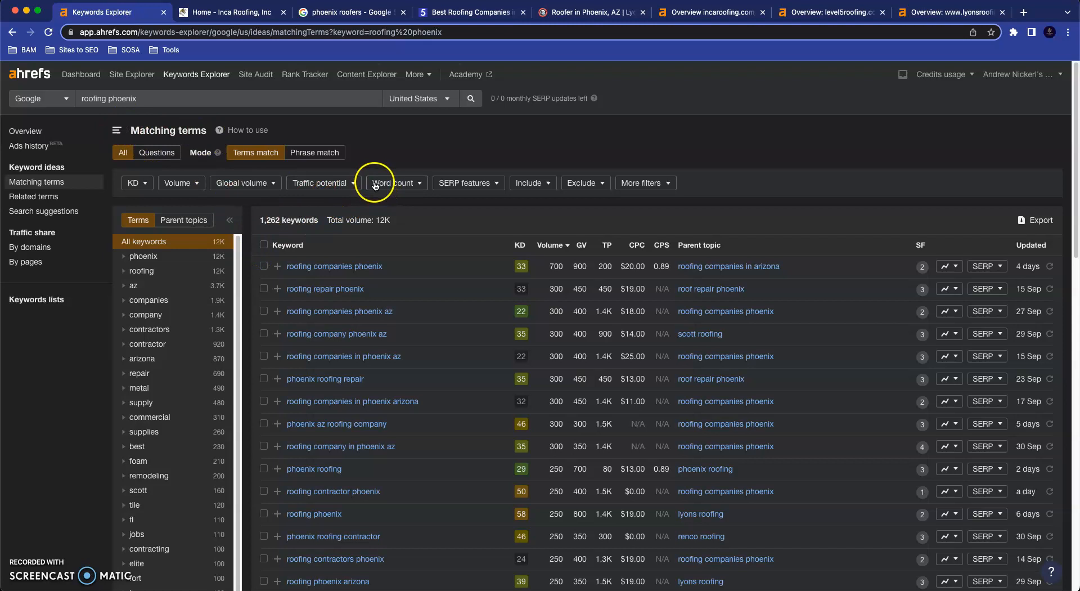
pyautogui.moveTo(412, 296)
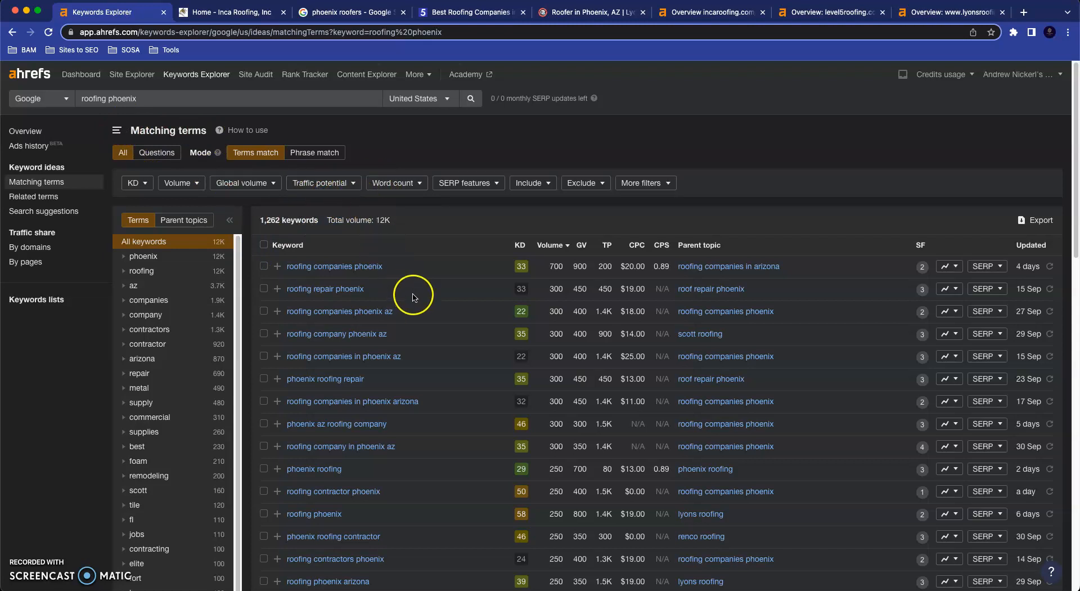
pyautogui.moveTo(450, 292)
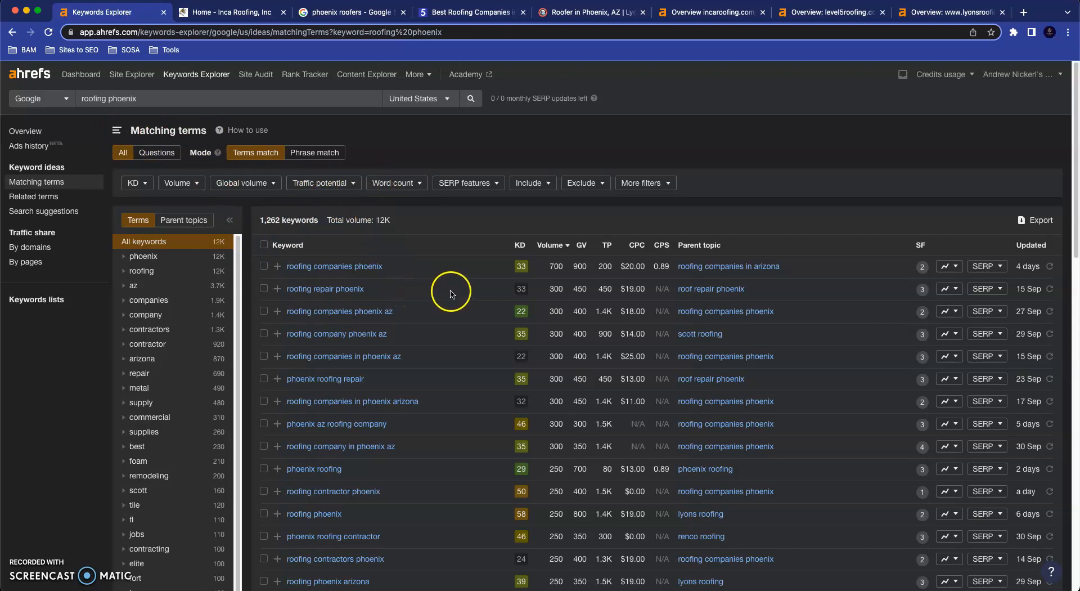
pyautogui.doubleClick(334, 265)
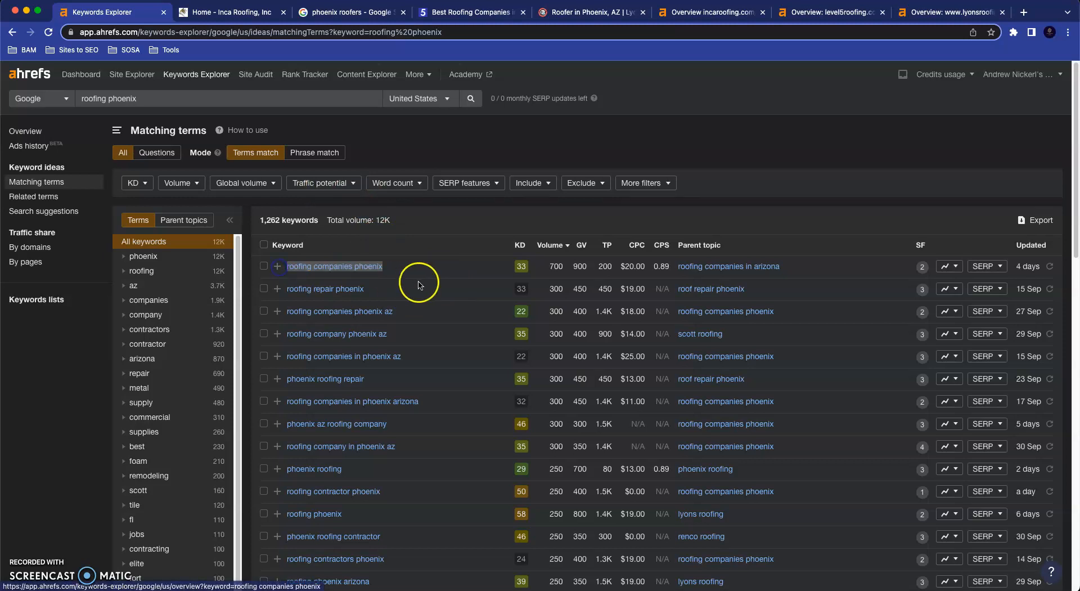
pyautogui.moveTo(558, 268)
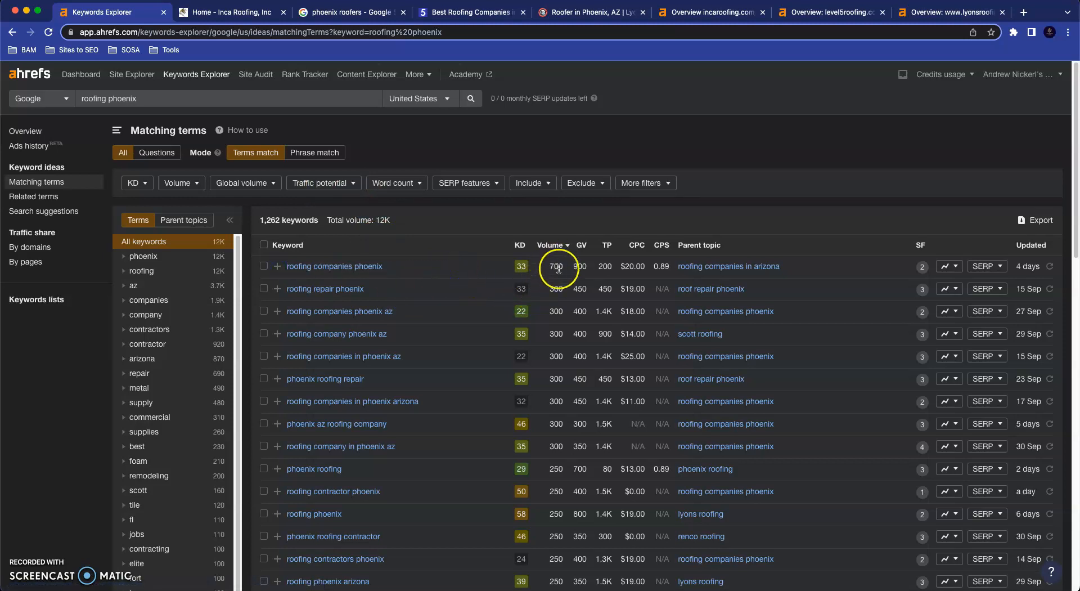
pyautogui.moveTo(353, 401)
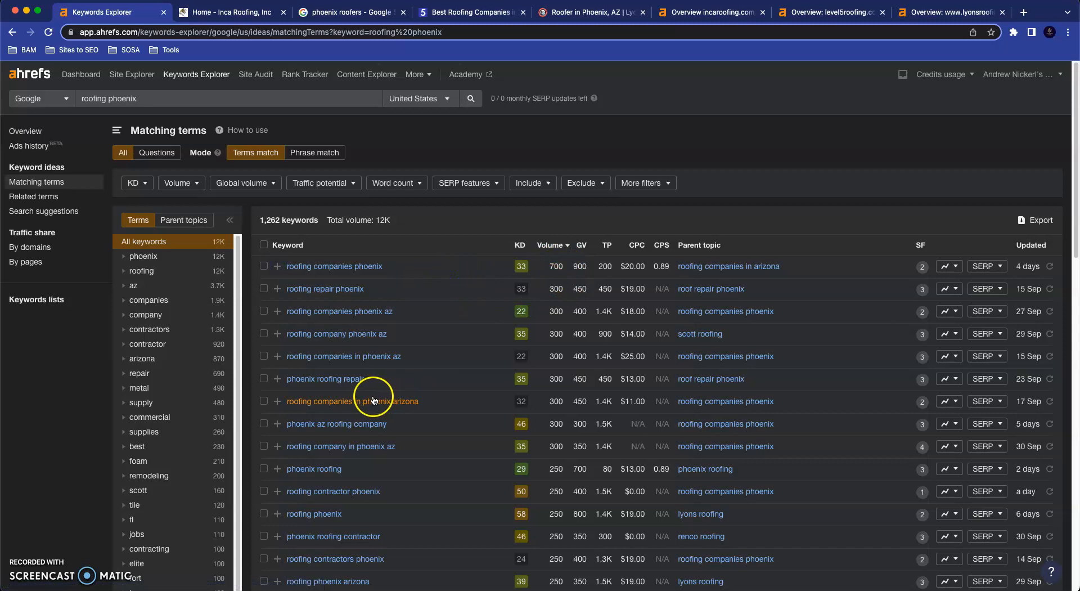
pyautogui.moveTo(324, 379)
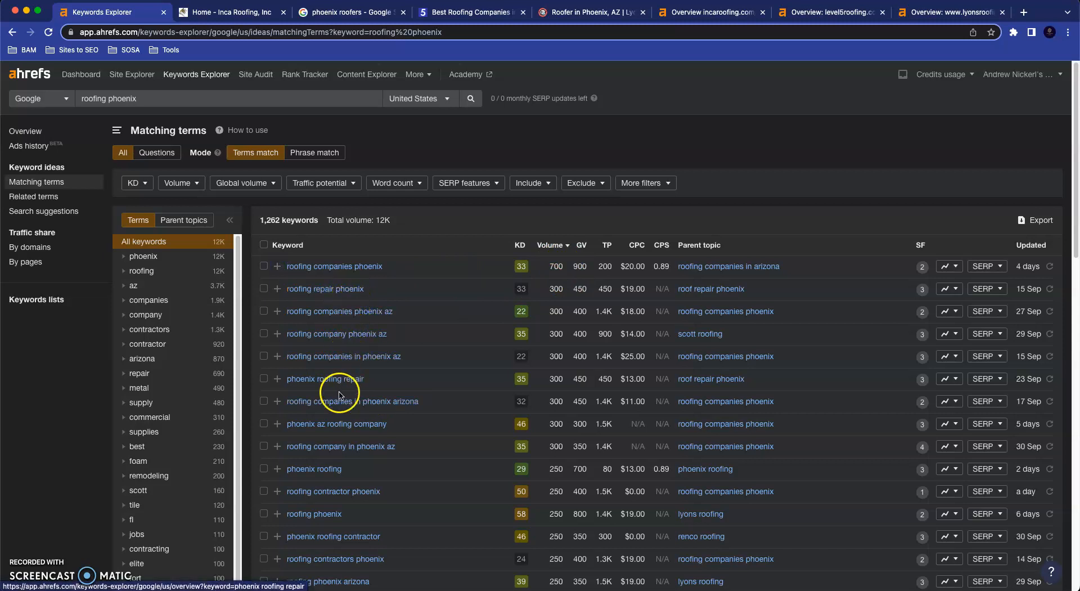
pyautogui.moveTo(561, 289)
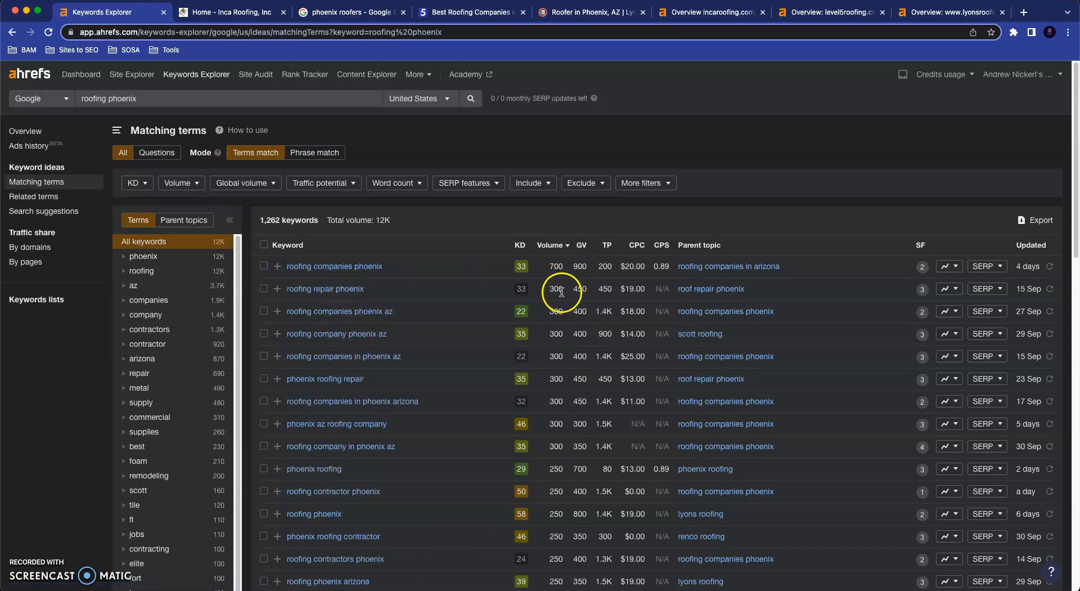
pyautogui.moveTo(417, 401)
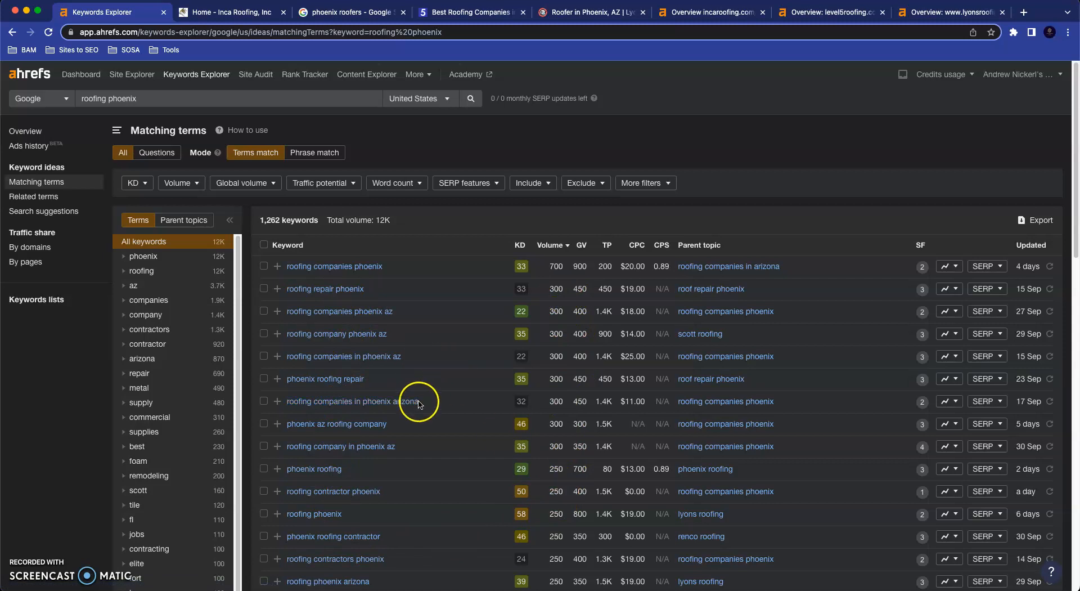
pyautogui.moveTo(447, 319)
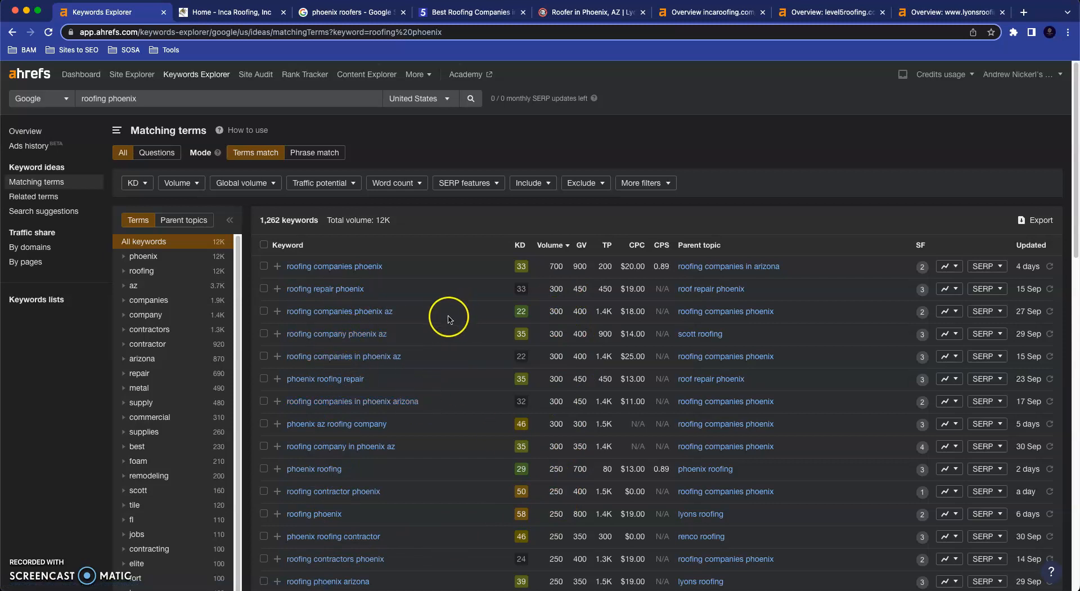
pyautogui.moveTo(159, 89)
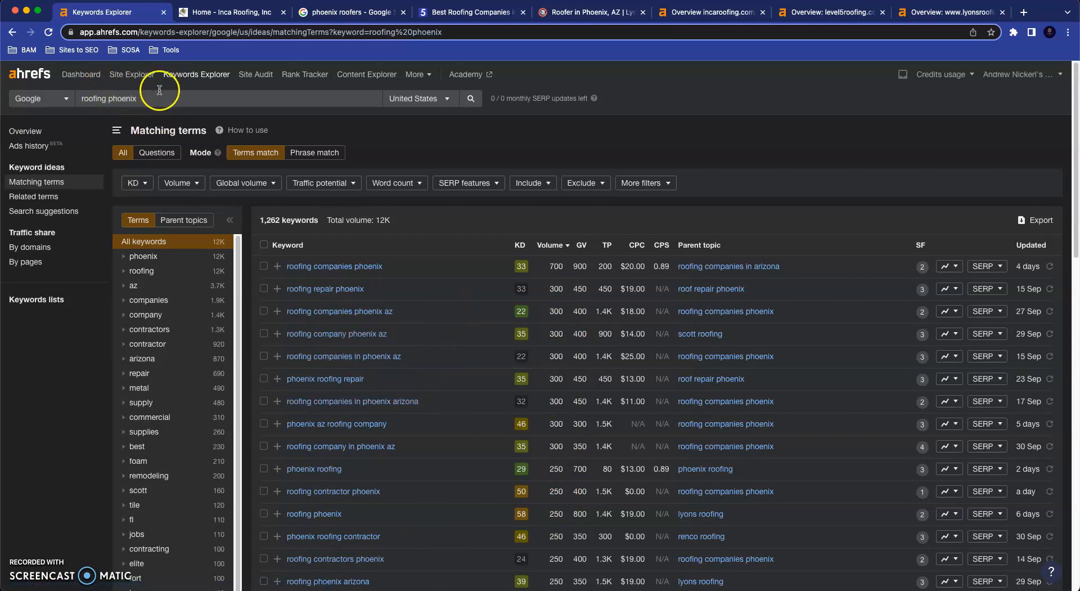
pyautogui.moveTo(204, 121)
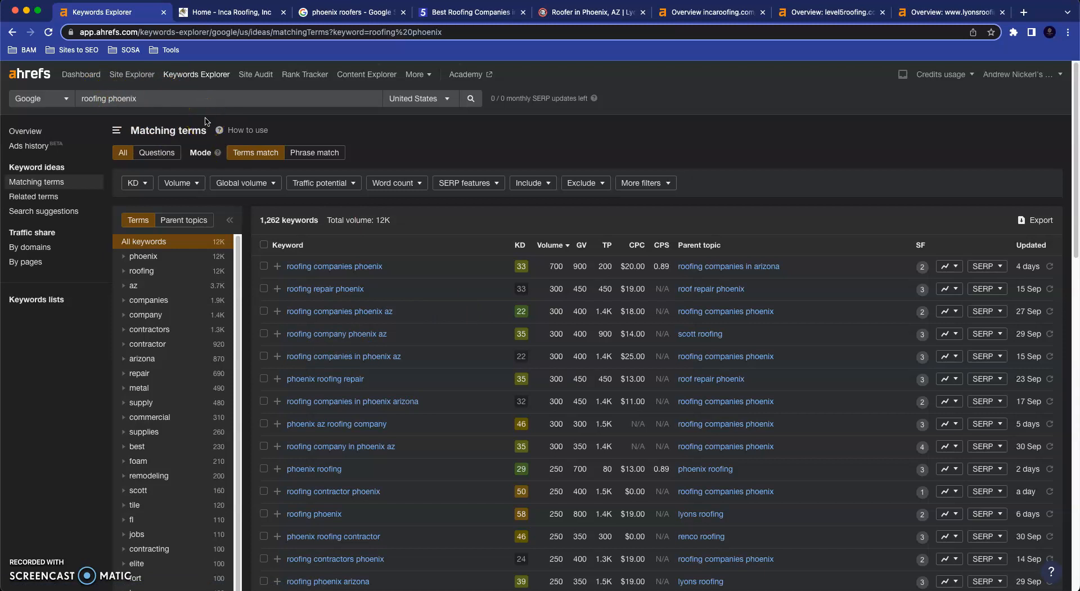
pyautogui.moveTo(485, 229)
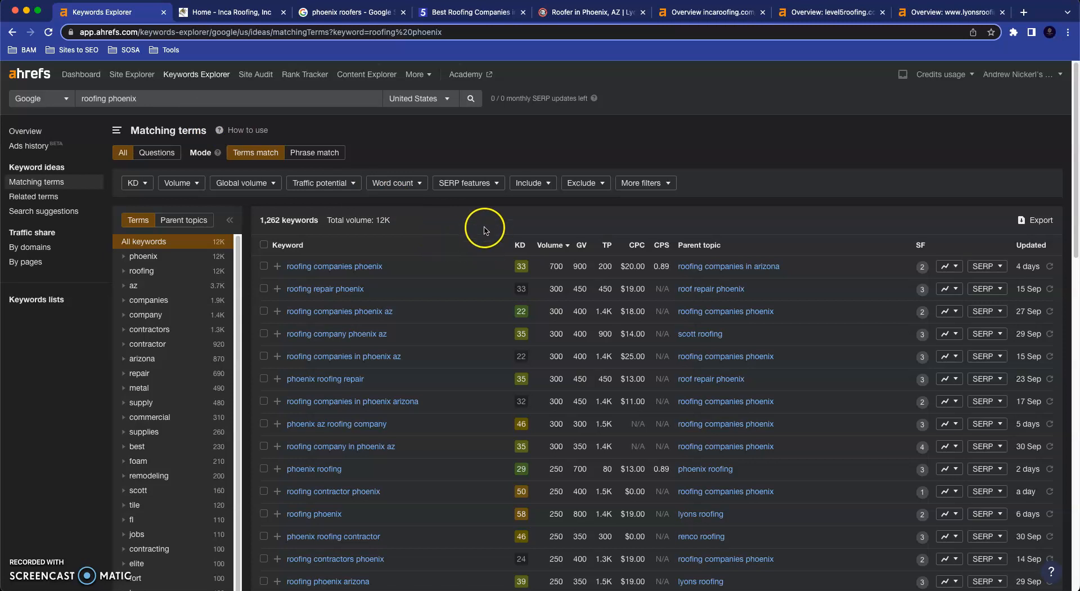
pyautogui.moveTo(431, 229)
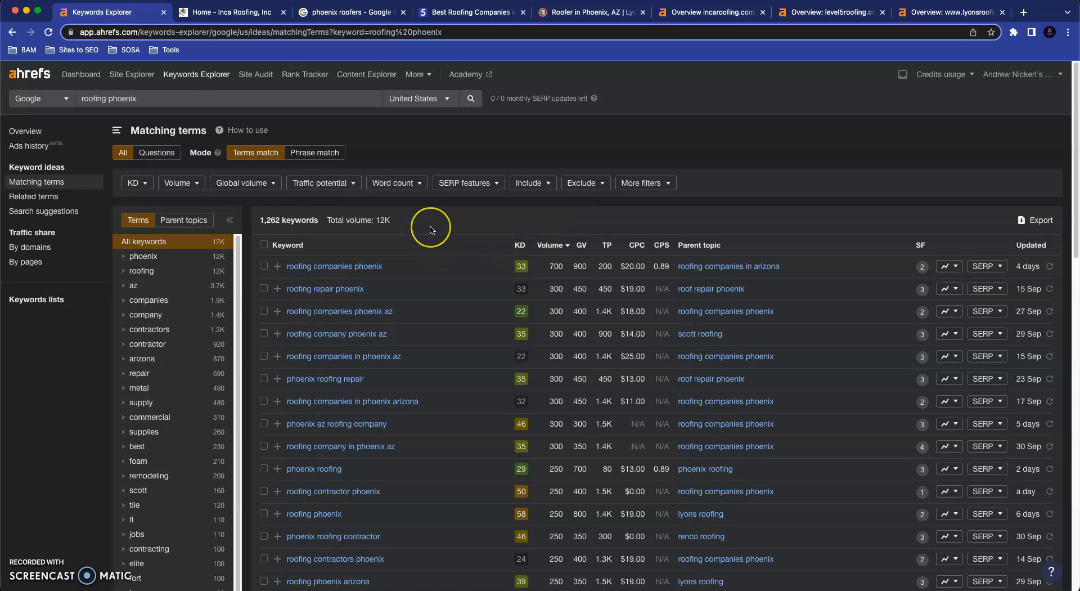
pyautogui.moveTo(430, 227)
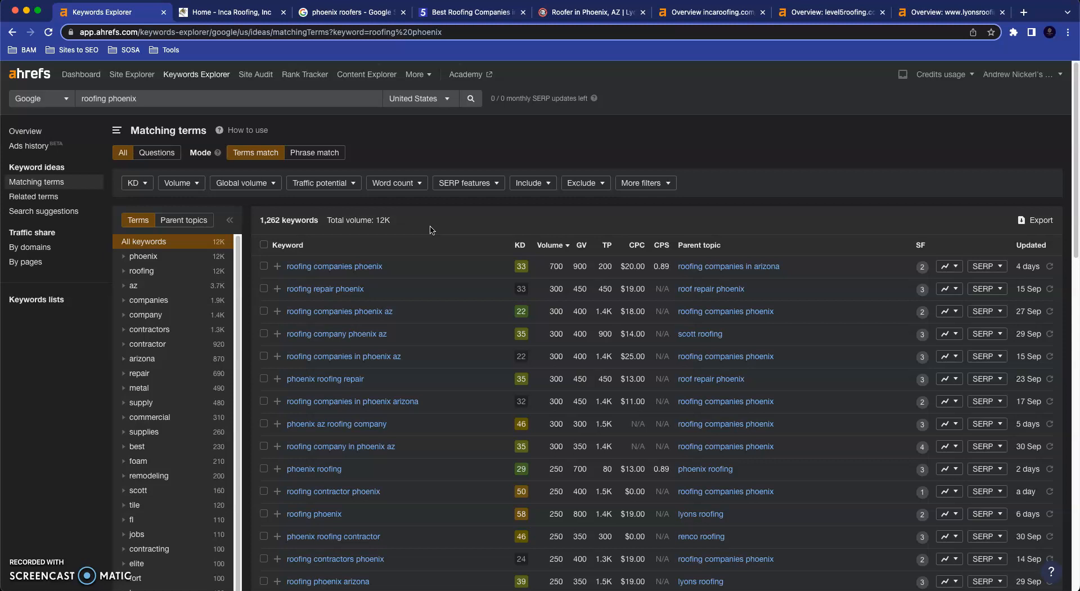
pyautogui.moveTo(260, 11)
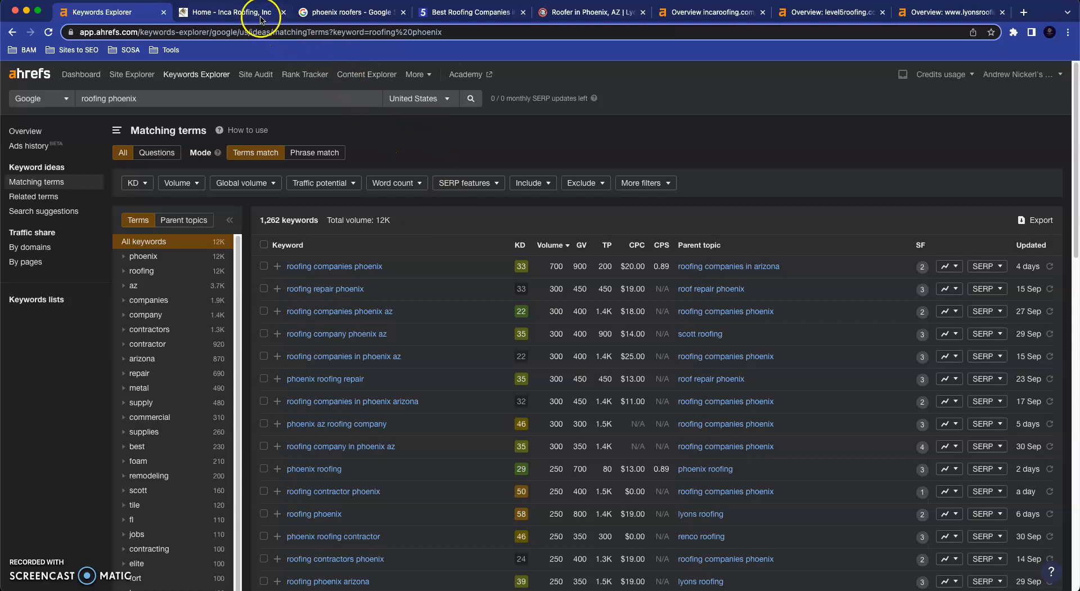
# Return to the Inca Roofing homepage and scroll through its services section and back
pyautogui.click(227, 12)
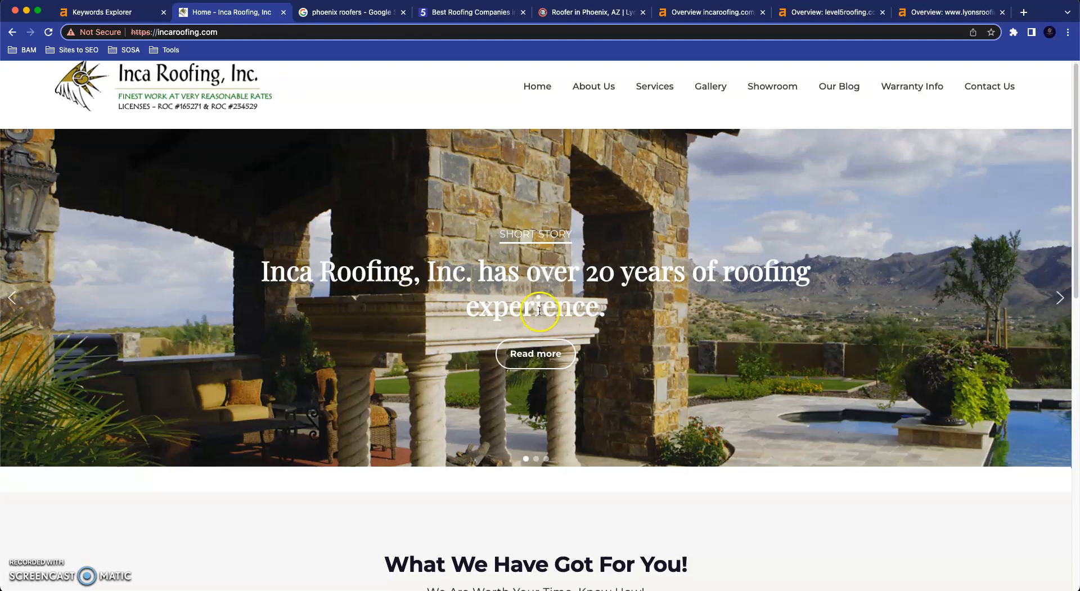
pyautogui.scroll(-3)
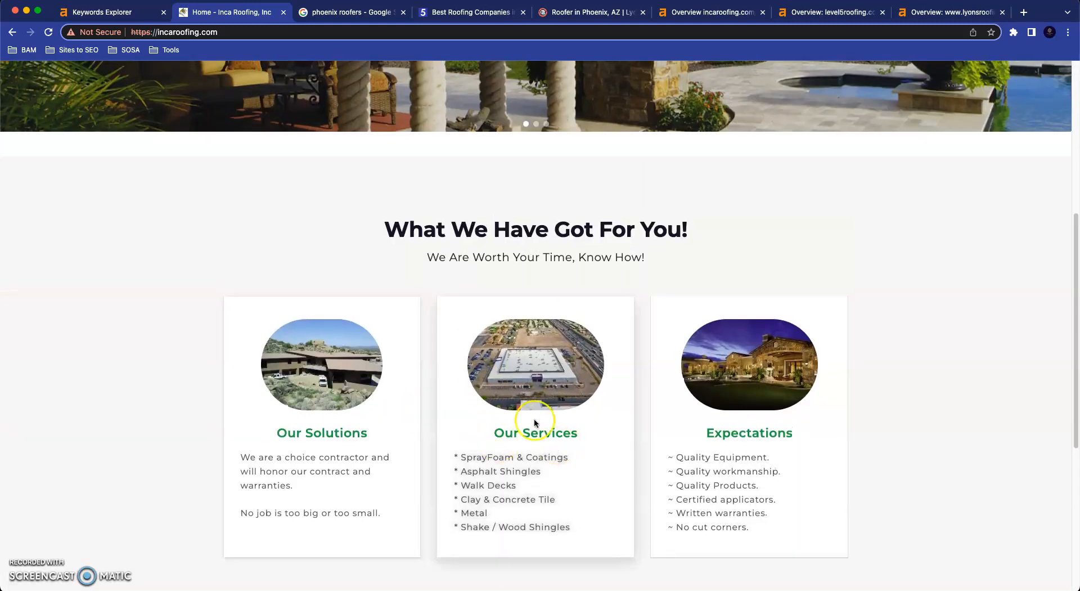
pyautogui.scroll(3)
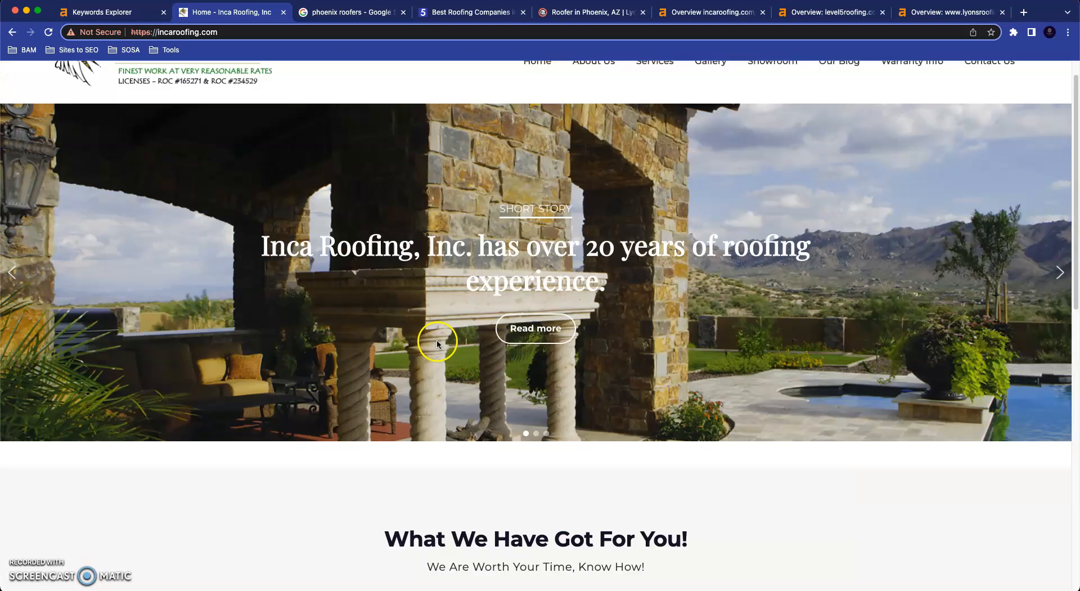
pyautogui.scroll(3)
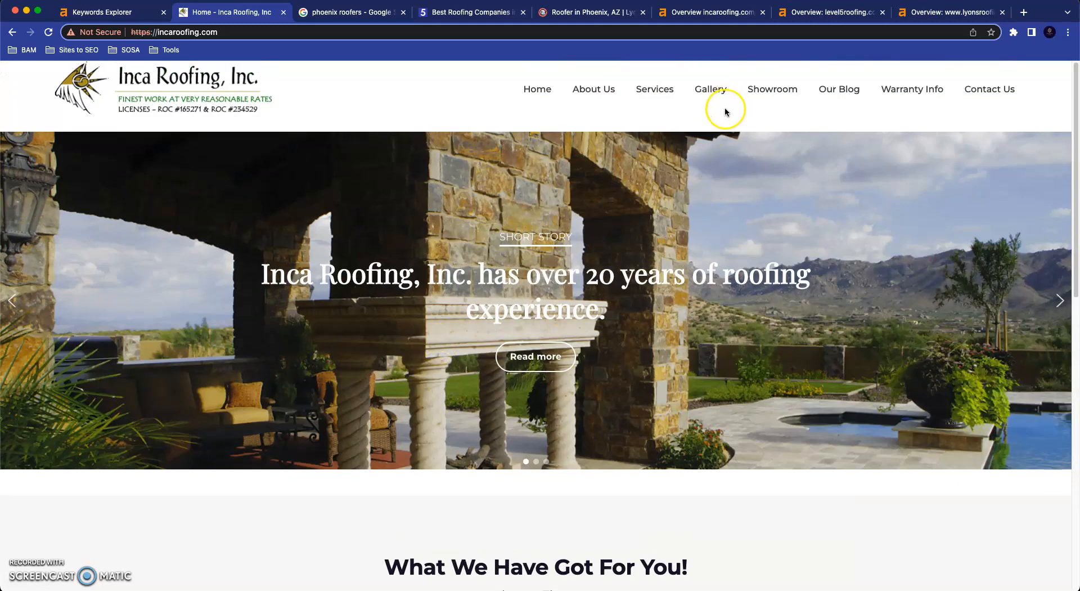
pyautogui.moveTo(687, 146)
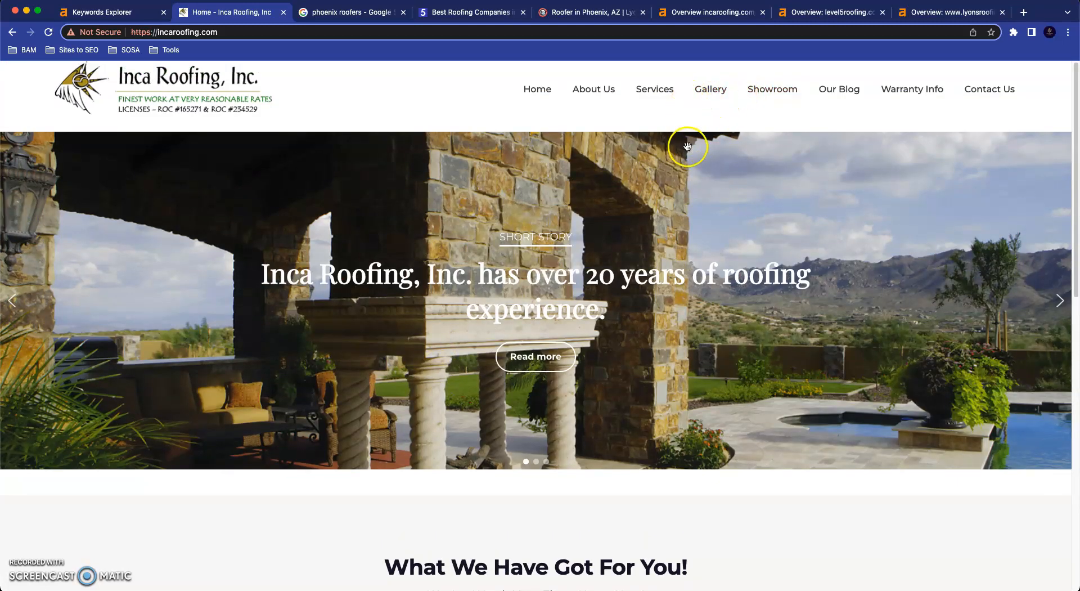
pyautogui.moveTo(546, 315)
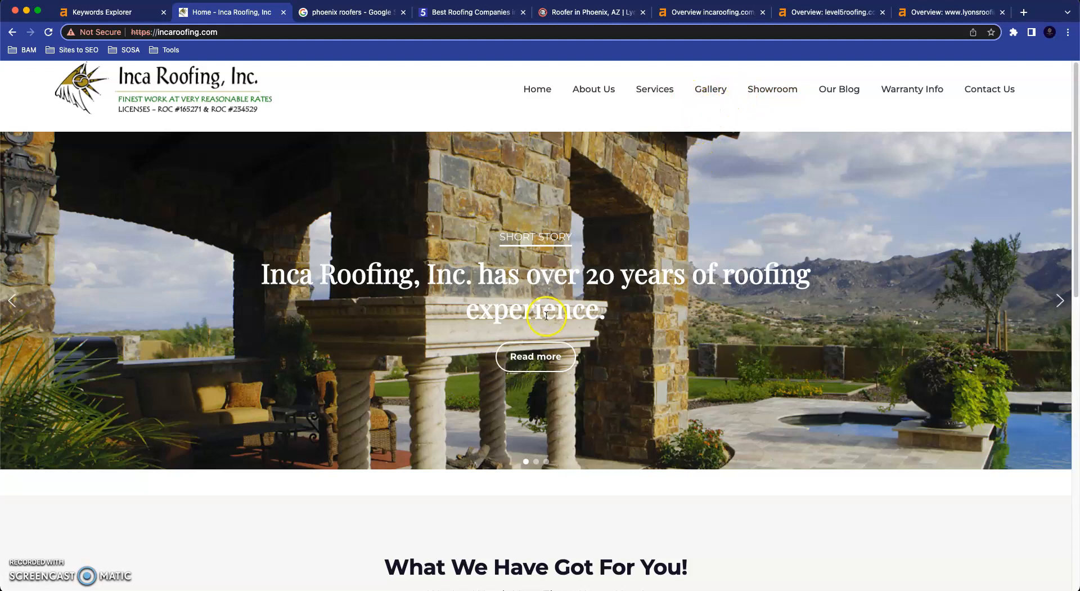
pyautogui.moveTo(648, 264)
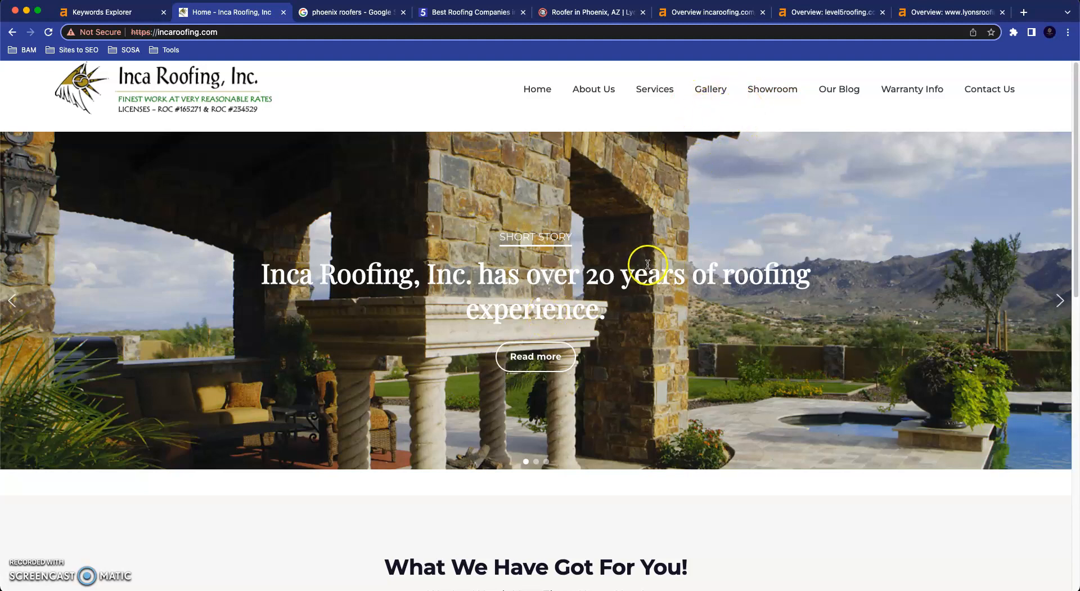
pyautogui.moveTo(650, 340)
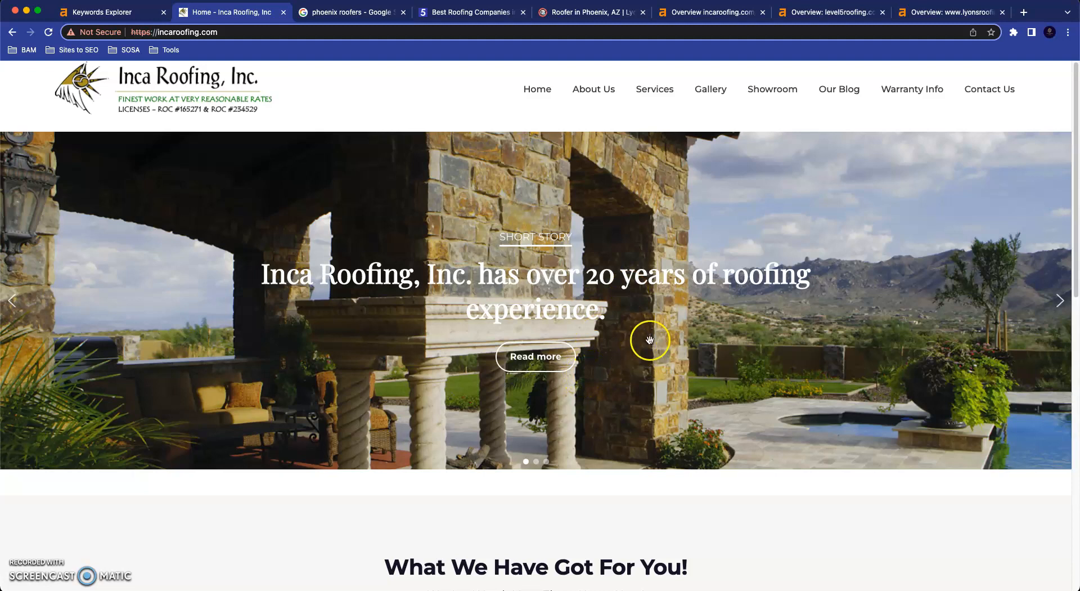
pyautogui.moveTo(695, 371)
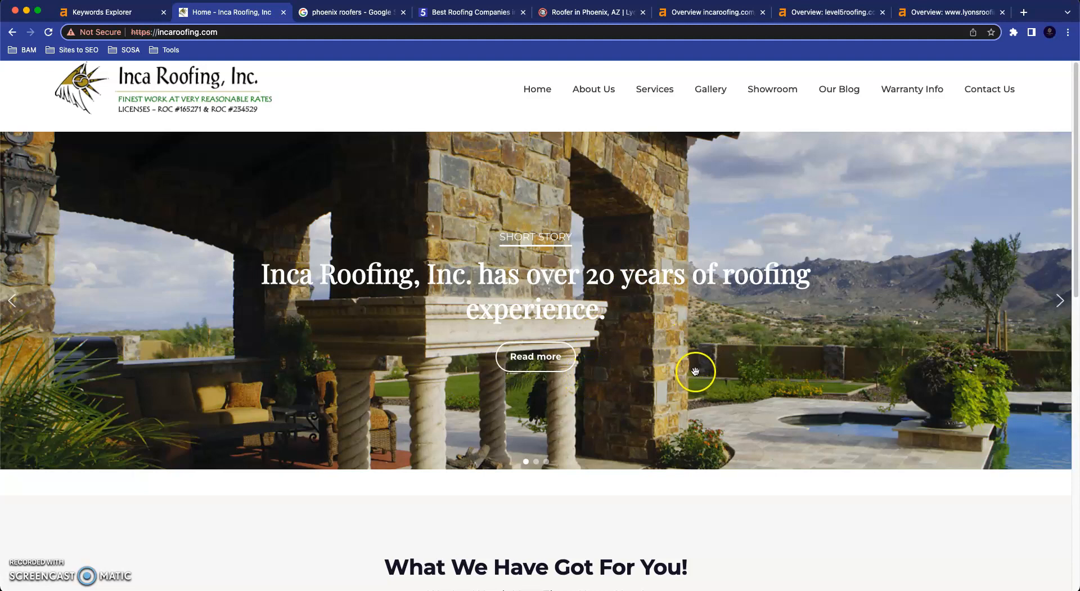
pyautogui.moveTo(653, 239)
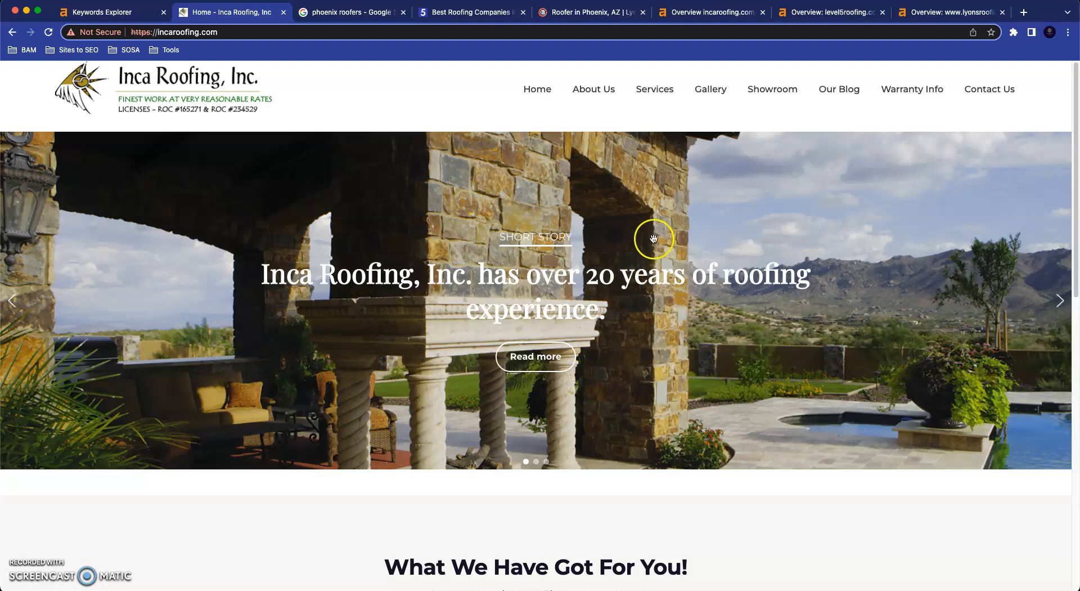
pyautogui.moveTo(441, 212)
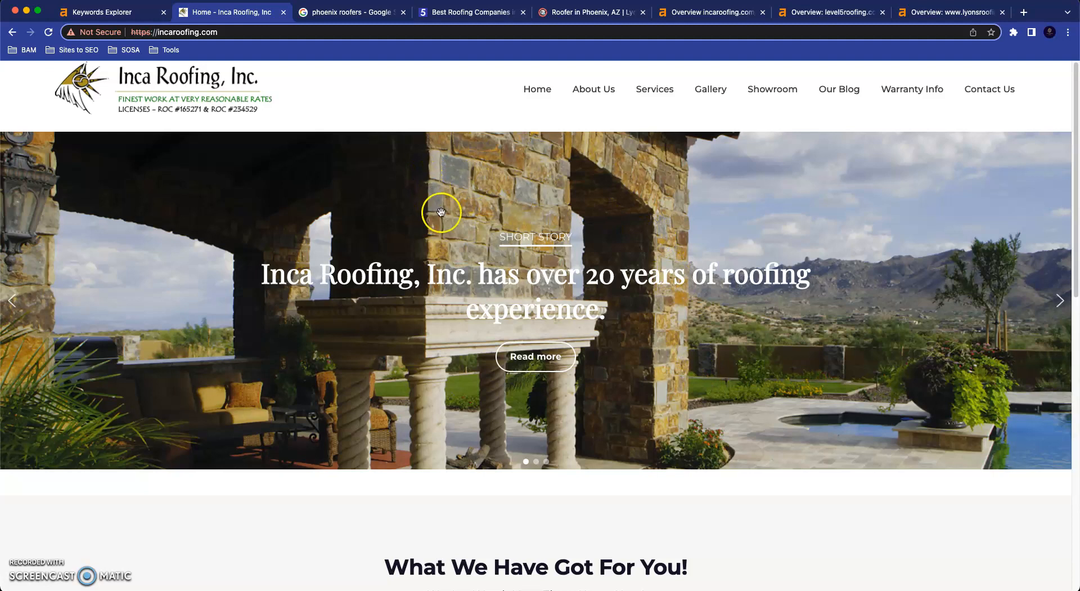
pyautogui.moveTo(420, 227)
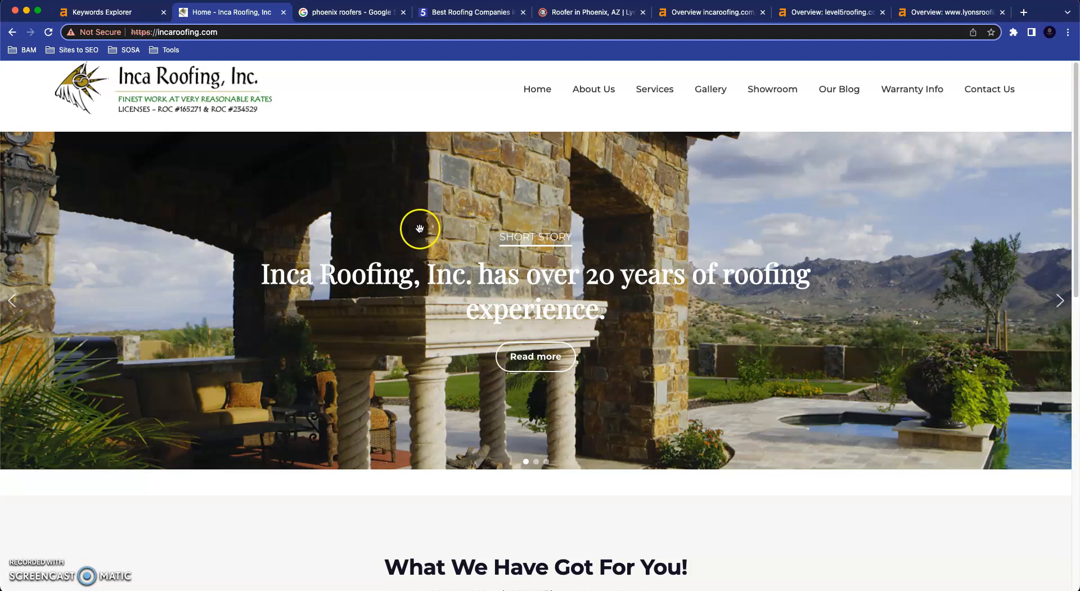
# Compare the Inca Roofing homepage with Ahrefs keywords, then view Google's 'phoenix roofers' results
pyautogui.click(107, 12)
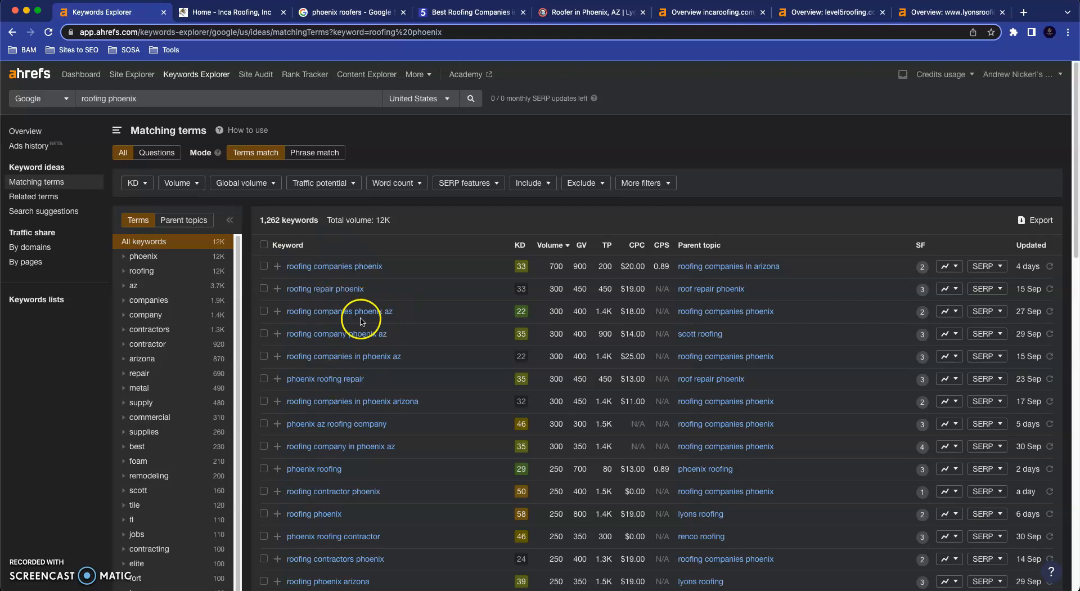
pyautogui.click(231, 12)
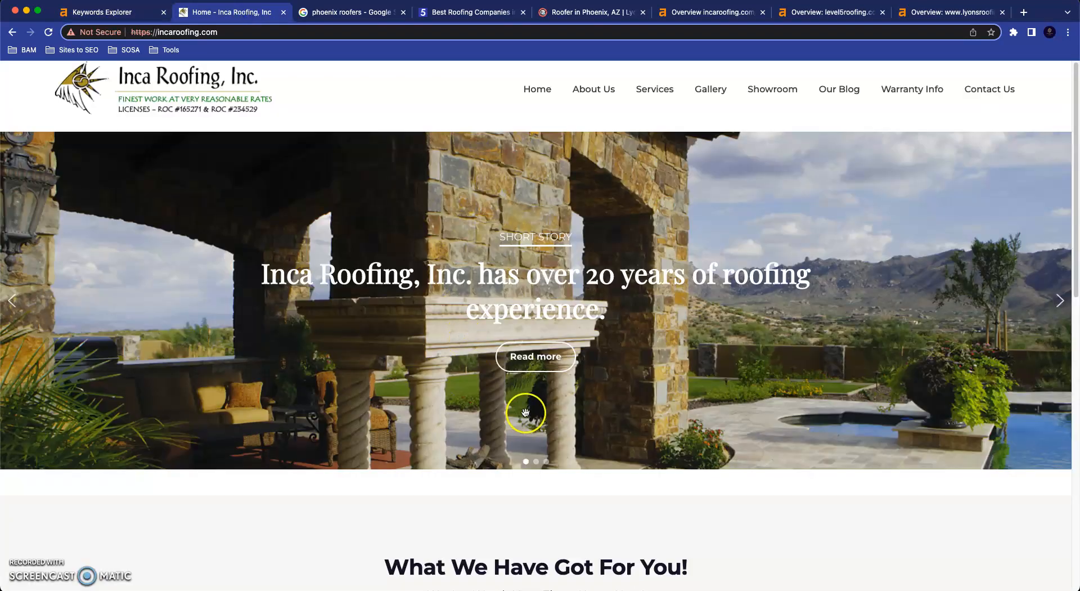
pyautogui.moveTo(504, 494)
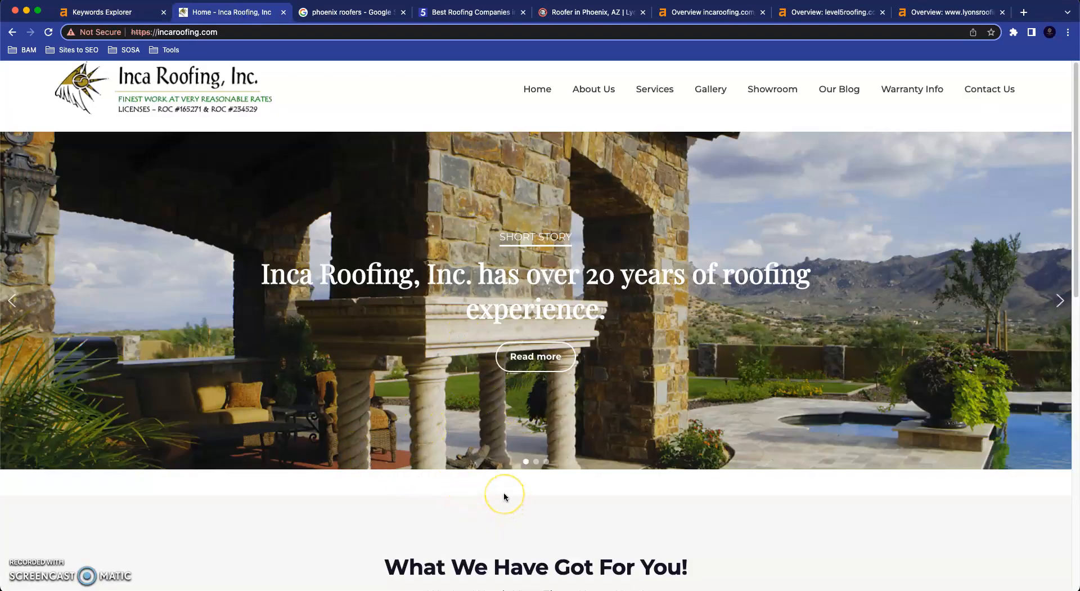
pyautogui.moveTo(506, 487)
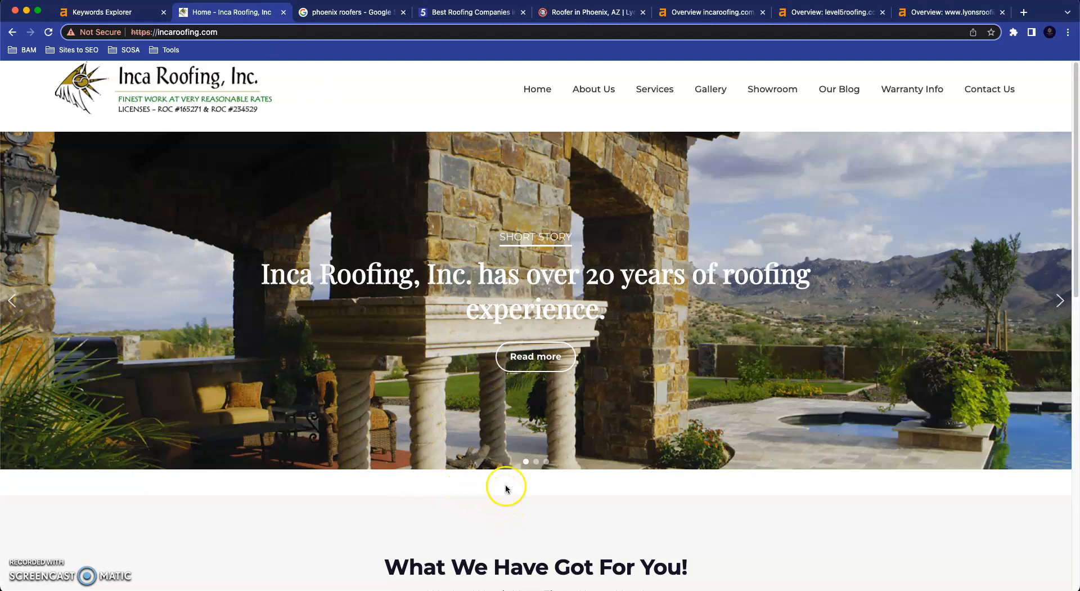
pyautogui.moveTo(260, 130)
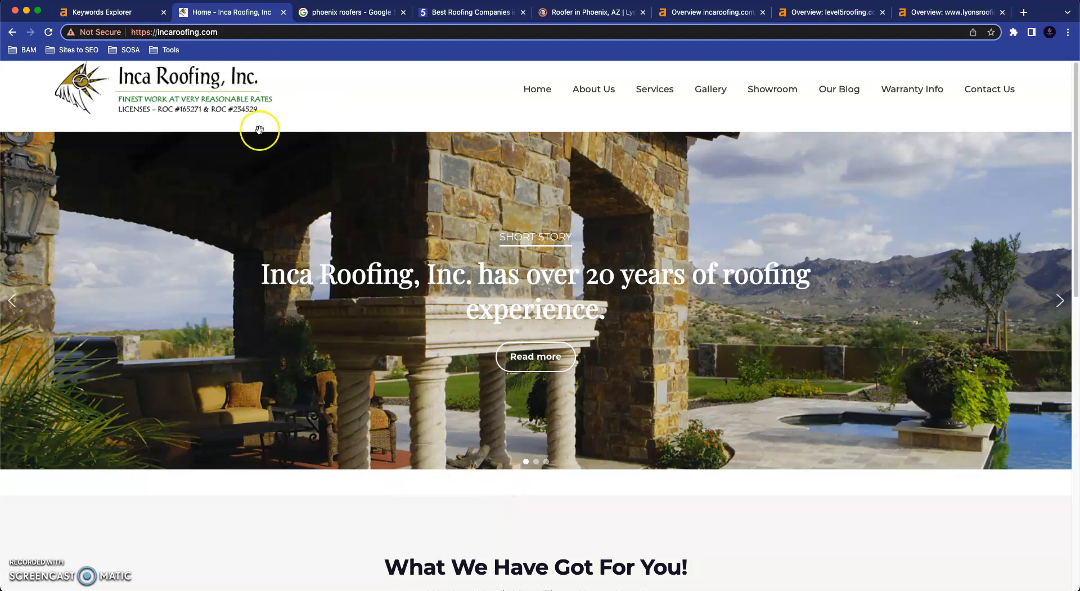
pyautogui.moveTo(390, 338)
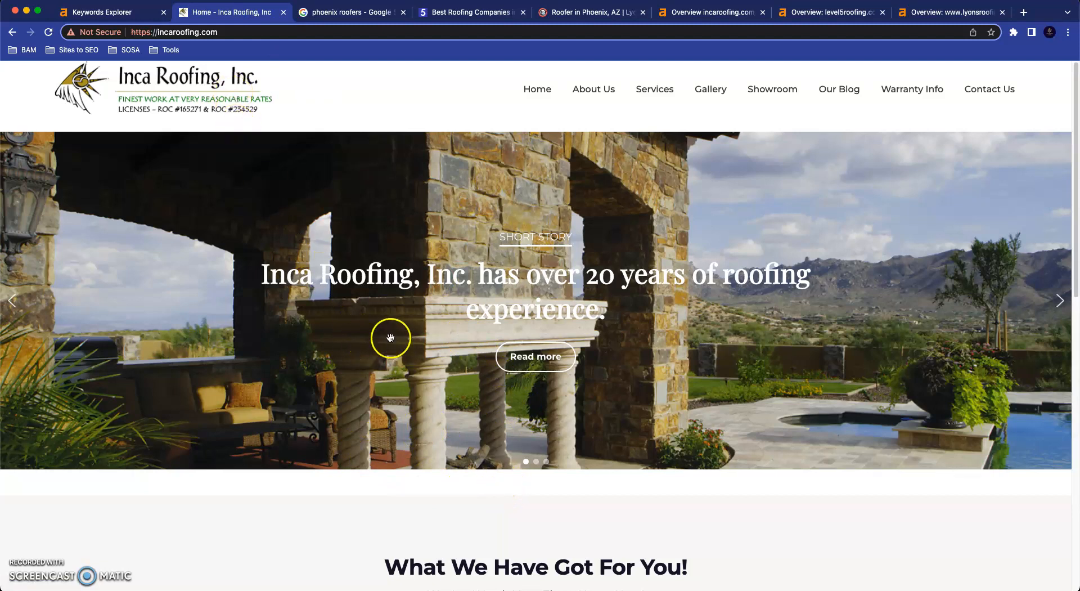
pyautogui.moveTo(135, 19)
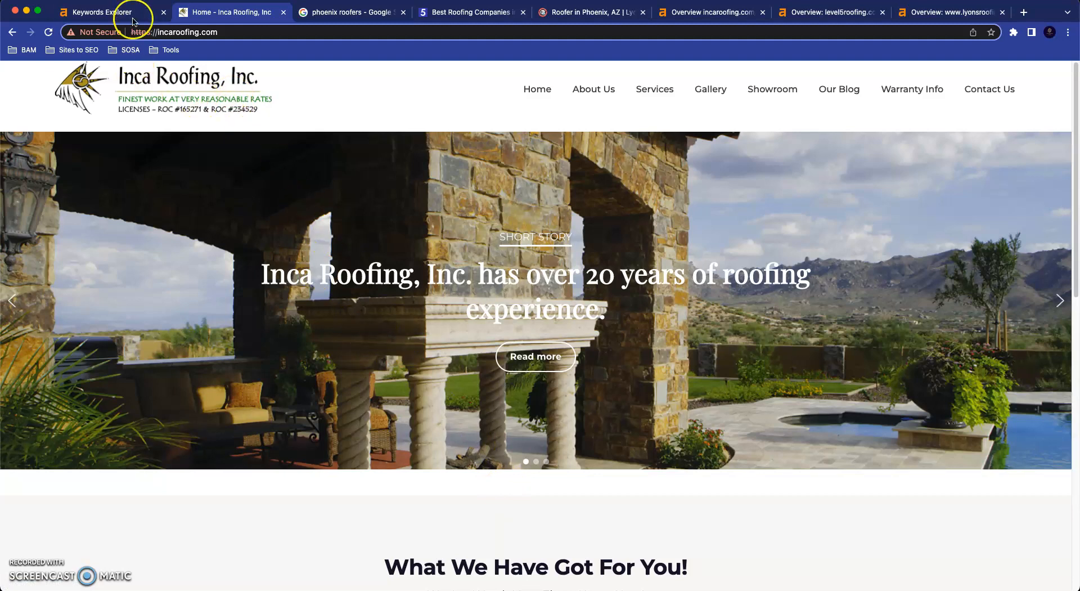
pyautogui.click(103, 12)
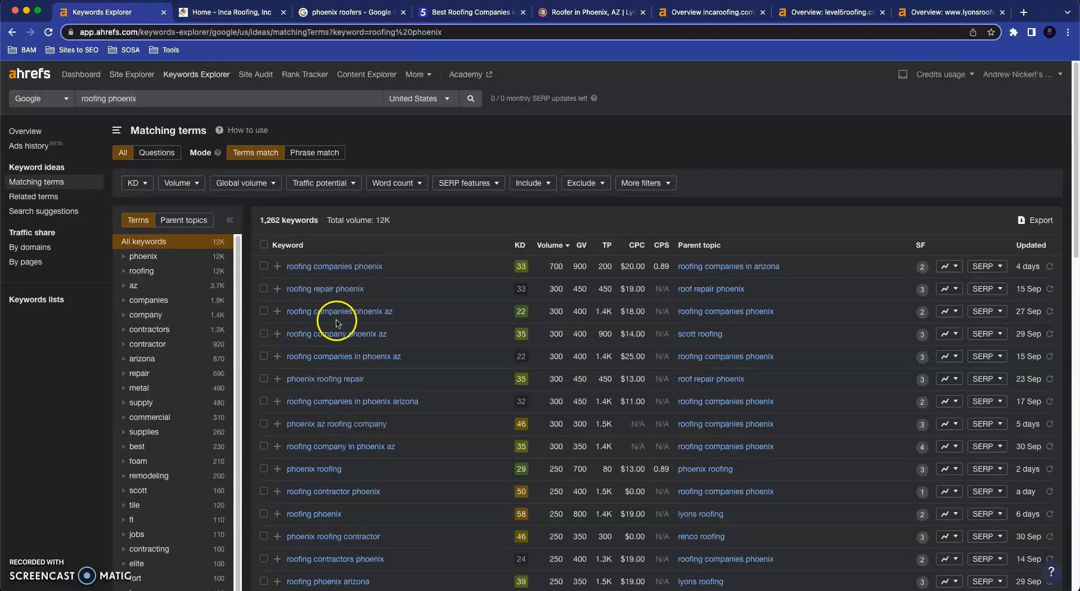
pyautogui.moveTo(421, 331)
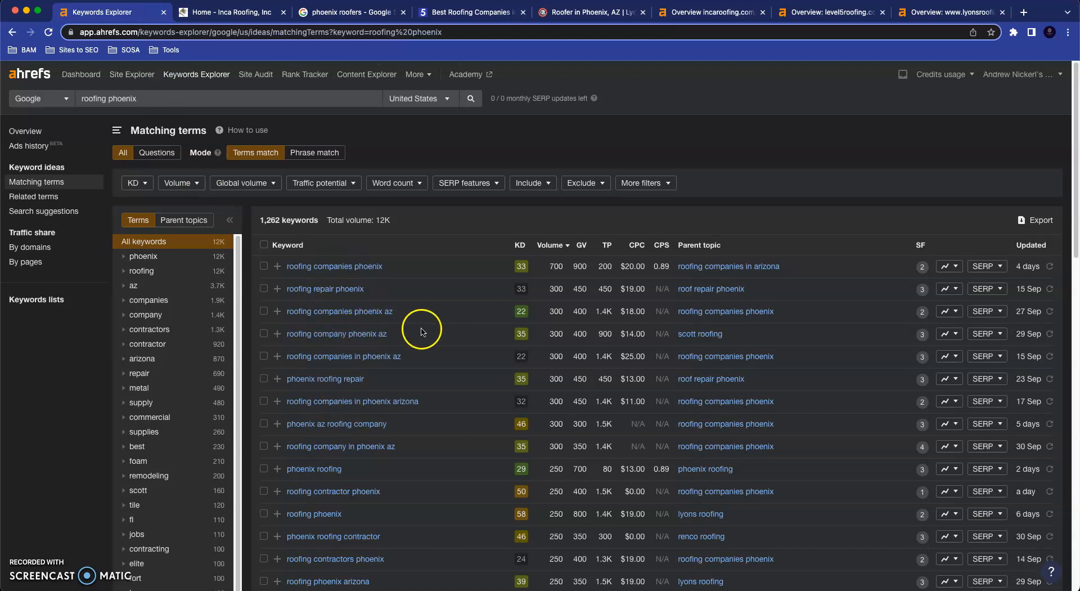
pyautogui.moveTo(418, 309)
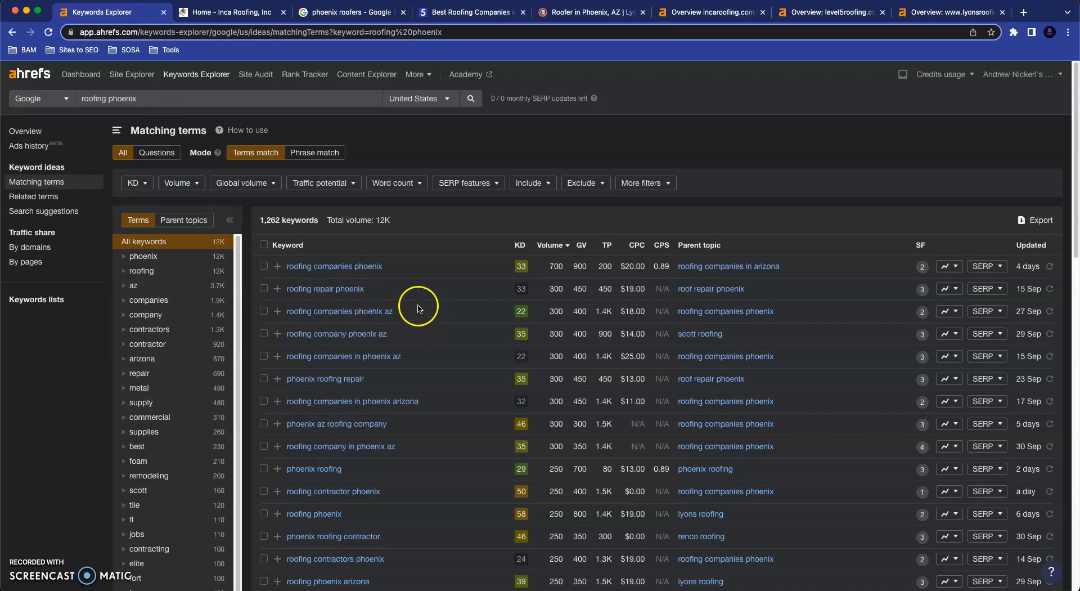
pyautogui.moveTo(427, 309)
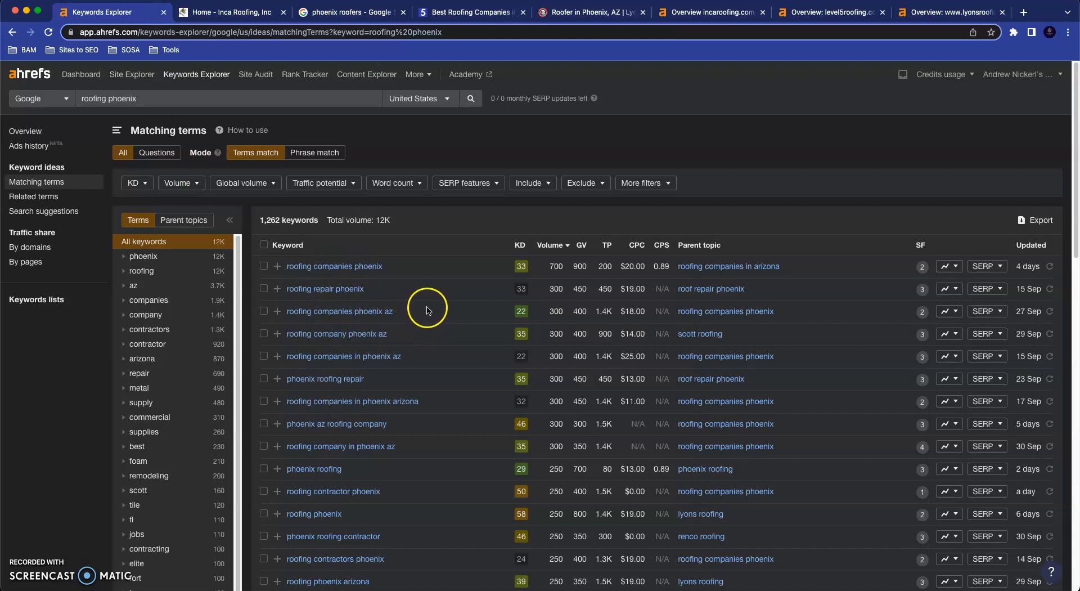
pyautogui.click(228, 12)
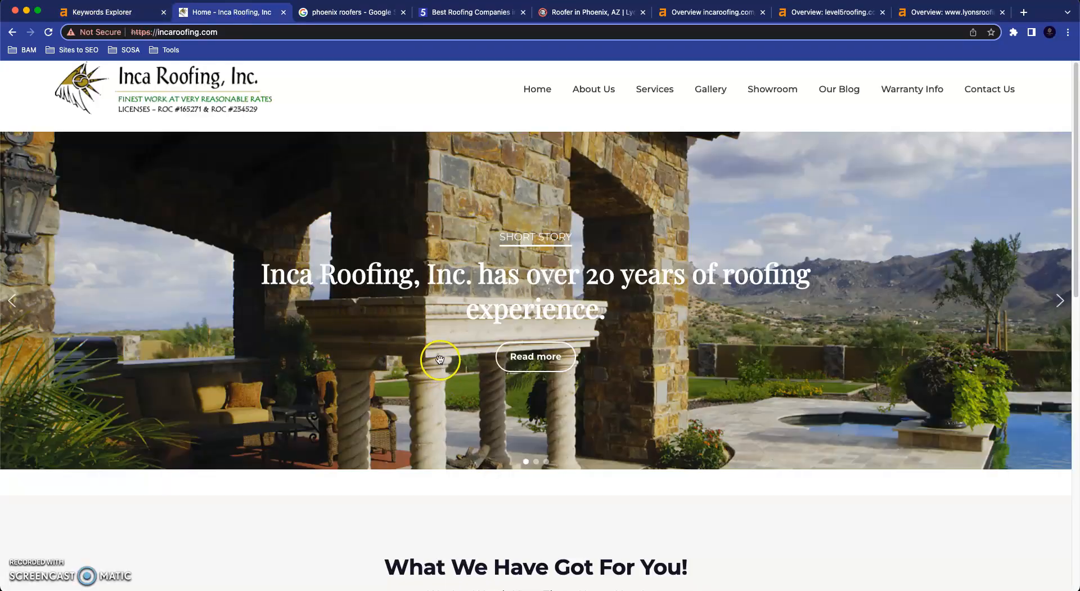
pyautogui.moveTo(417, 325)
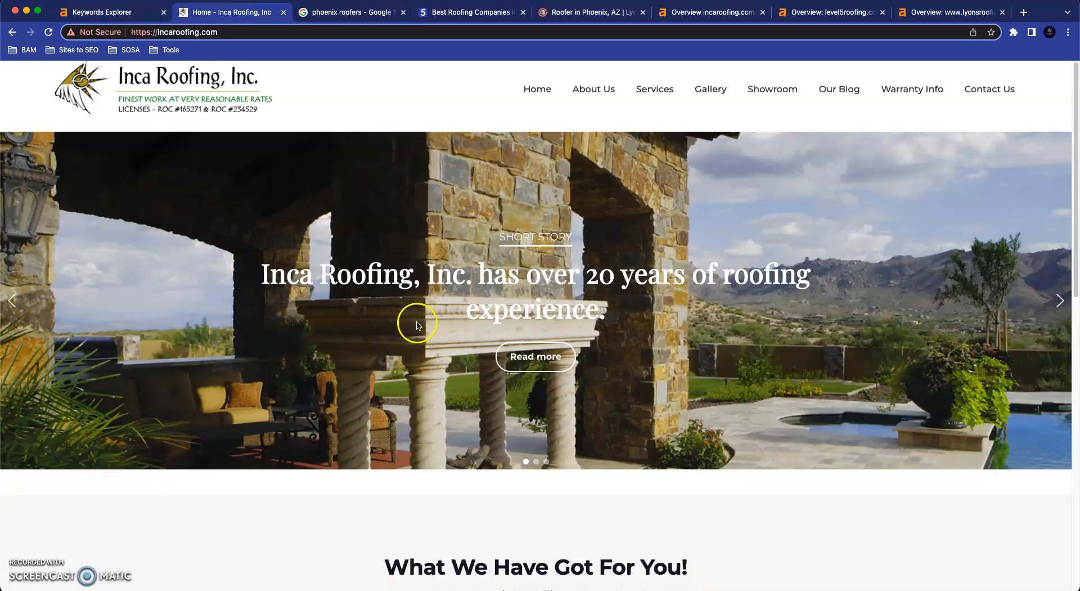
pyautogui.moveTo(310, 356)
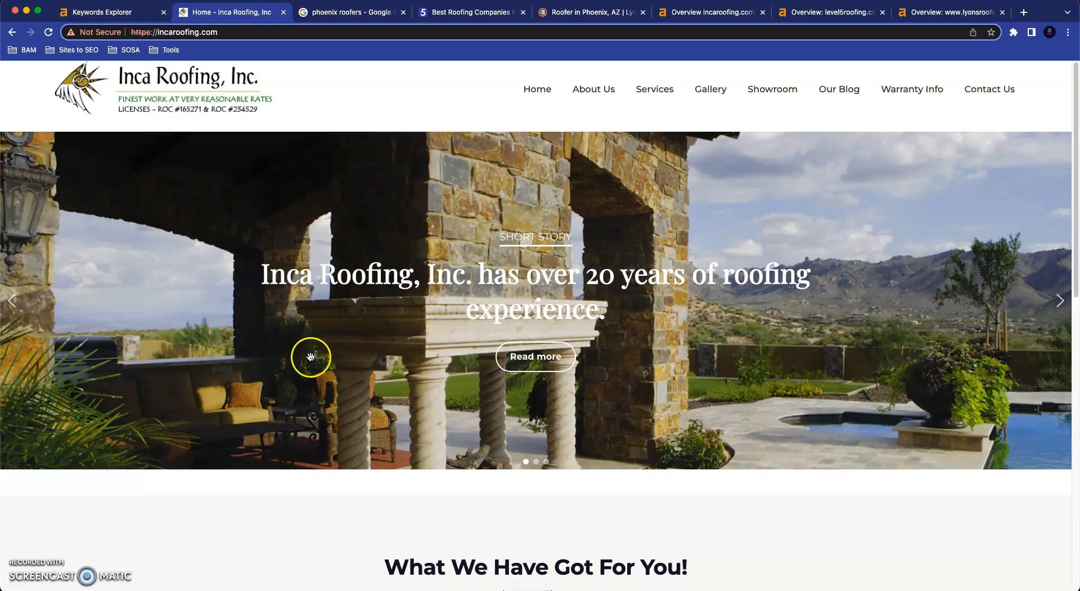
pyautogui.moveTo(364, 346)
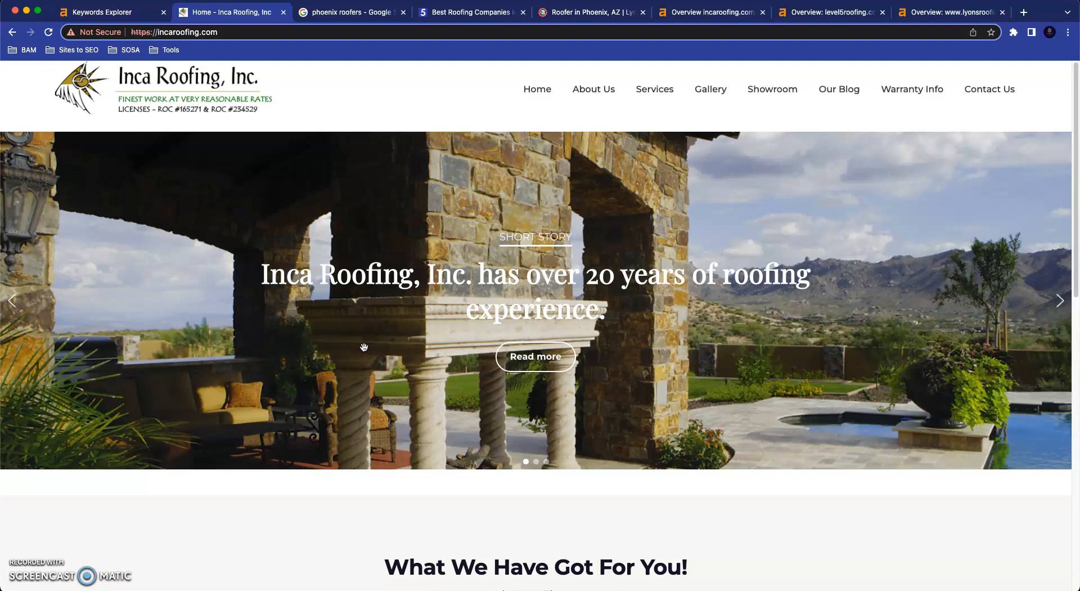
pyautogui.click(350, 12)
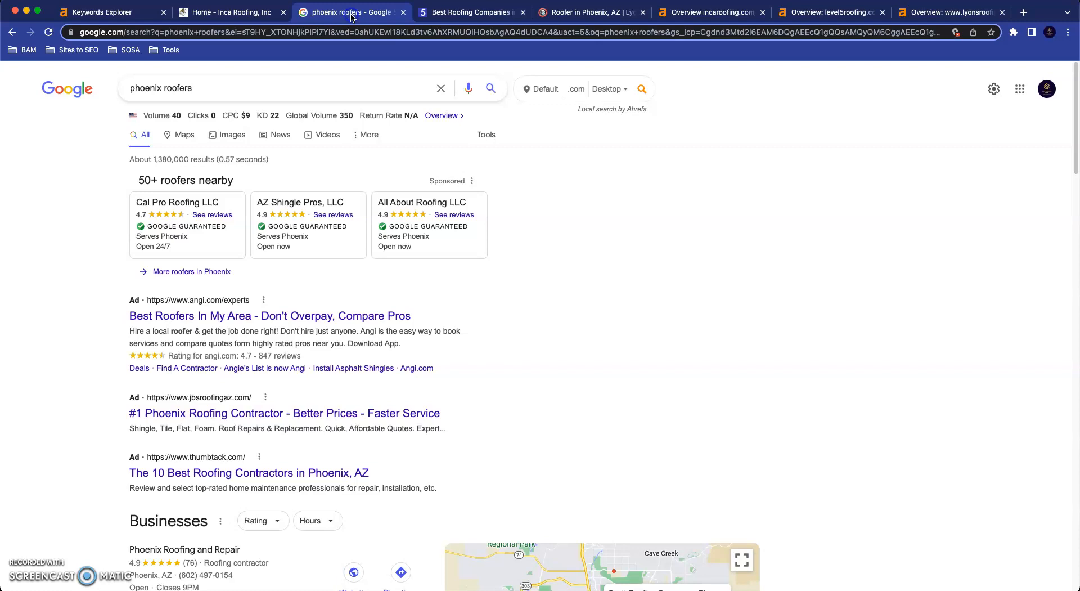
pyautogui.moveTo(172, 299)
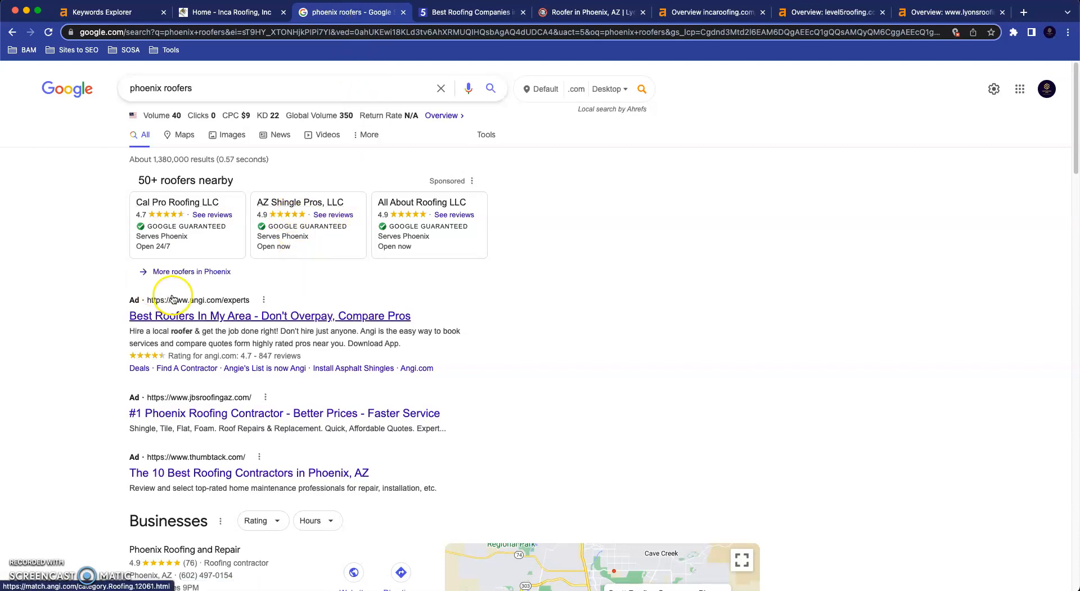
pyautogui.moveTo(170, 420)
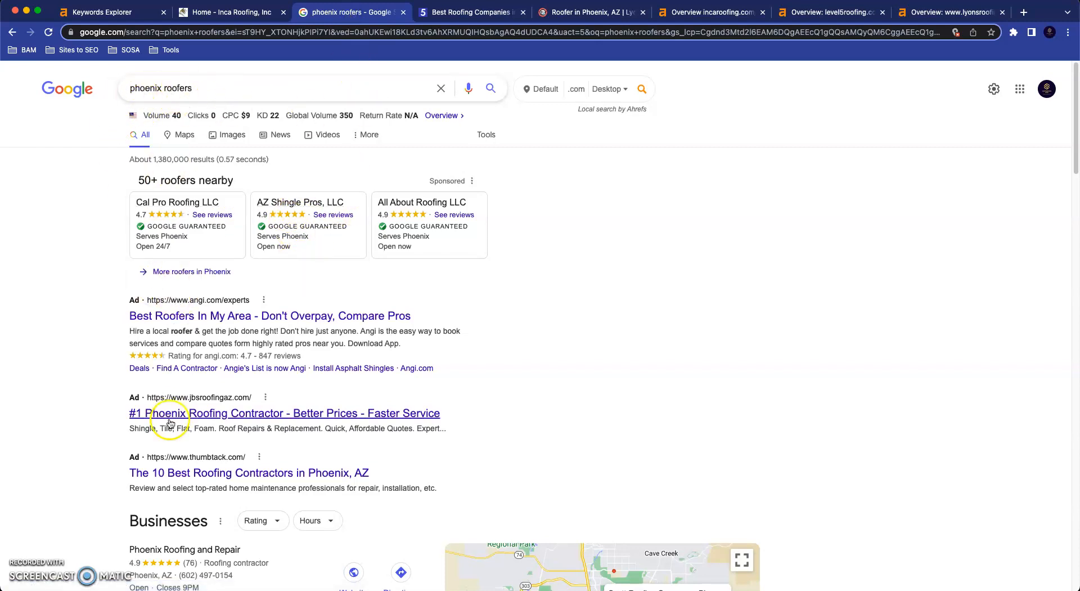
pyautogui.scroll(-3)
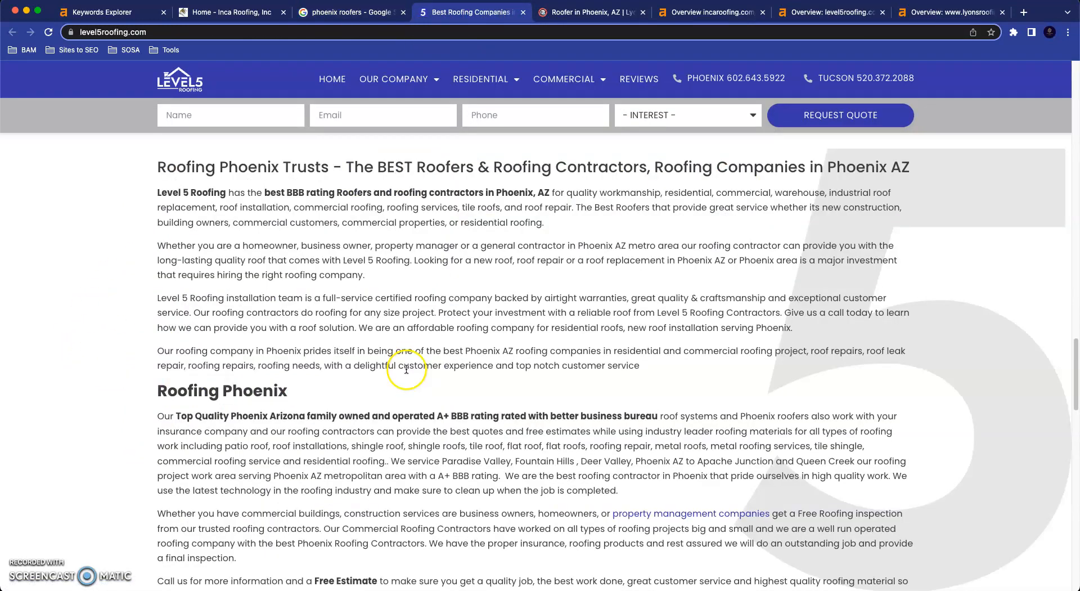
# Scroll Level 5 Roofing's homepage to the 'Roofing Phoenix Trusts' text and highlight it
pyautogui.scroll(3)
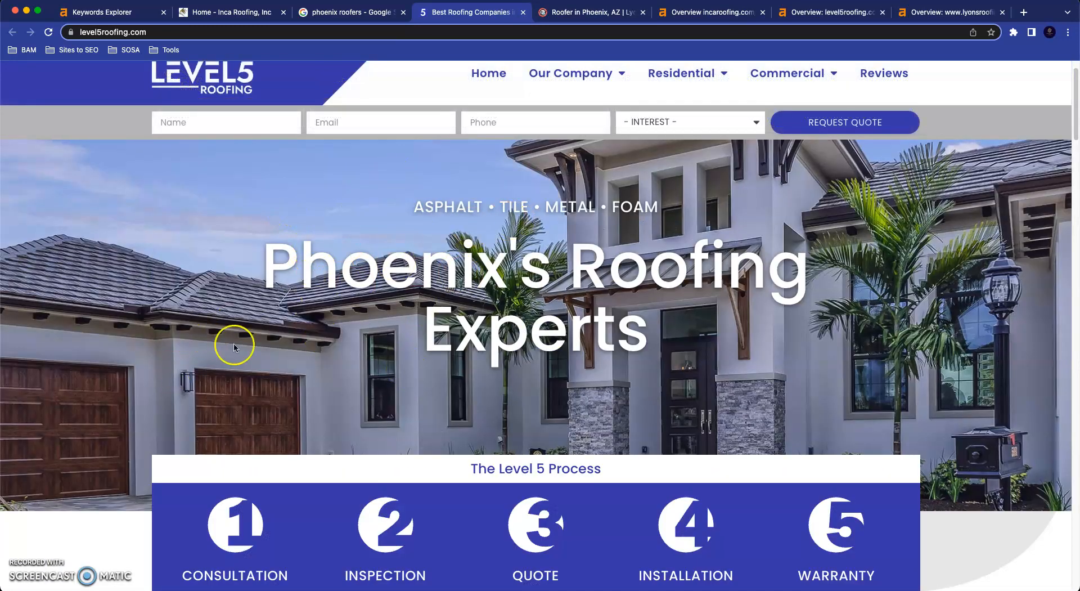
pyautogui.scroll(-3)
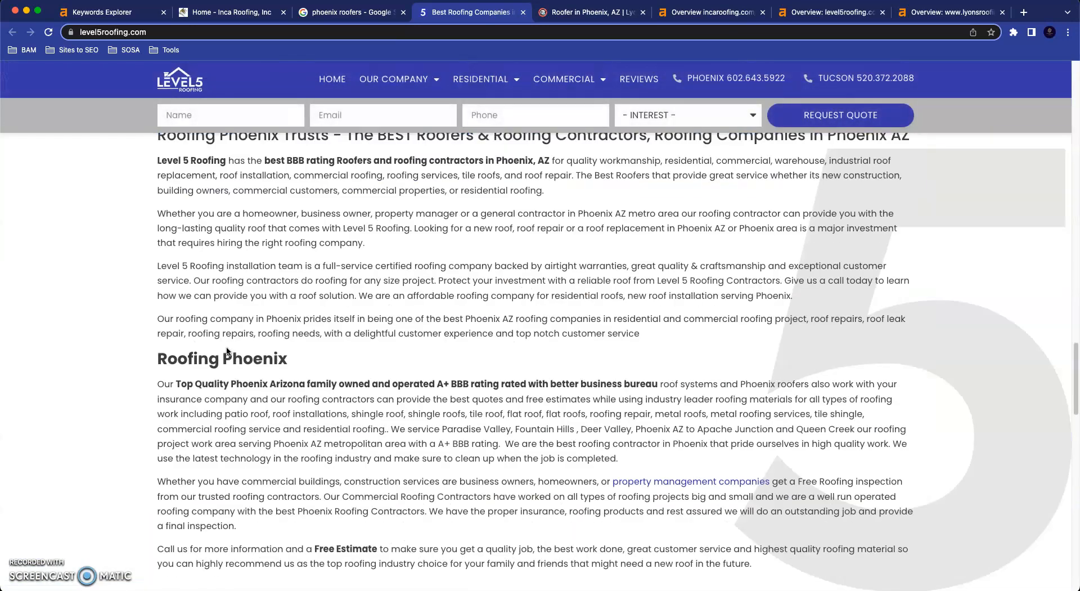
pyautogui.scroll(3)
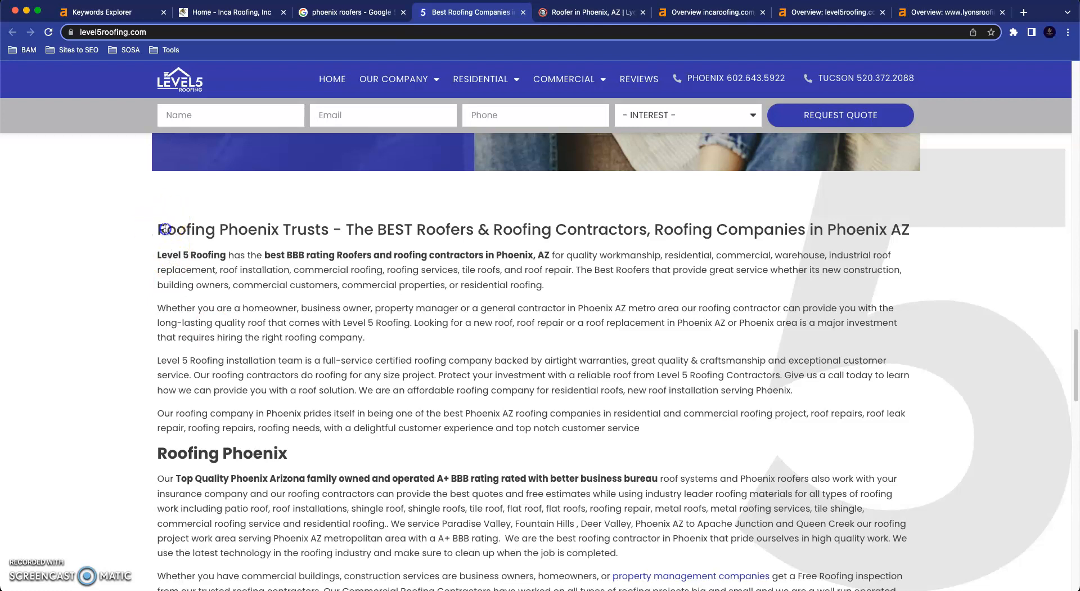
pyautogui.doubleClick(218, 229)
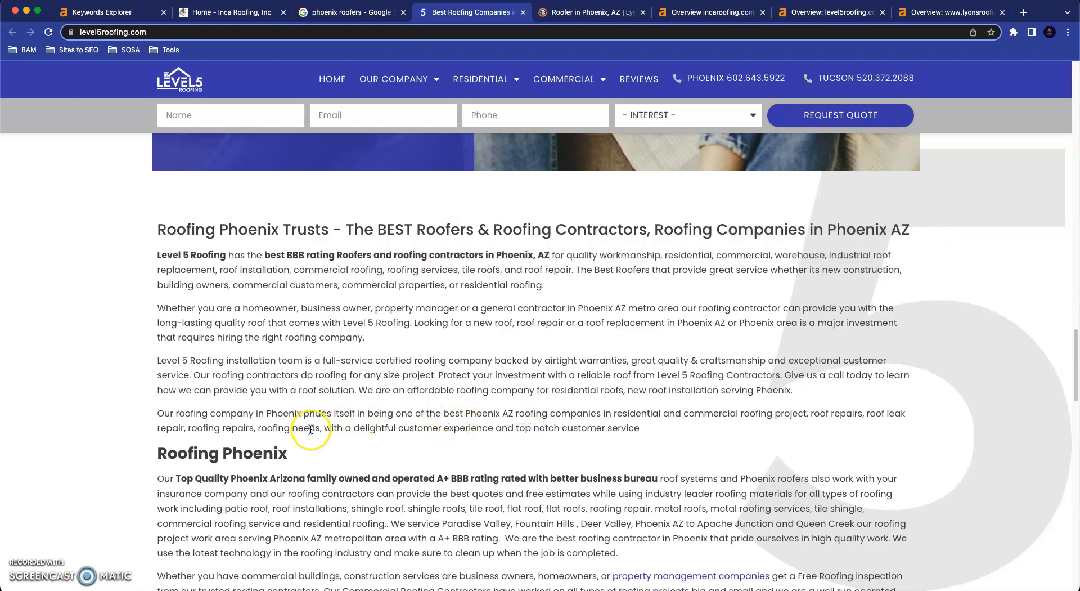
pyautogui.moveTo(730, 359)
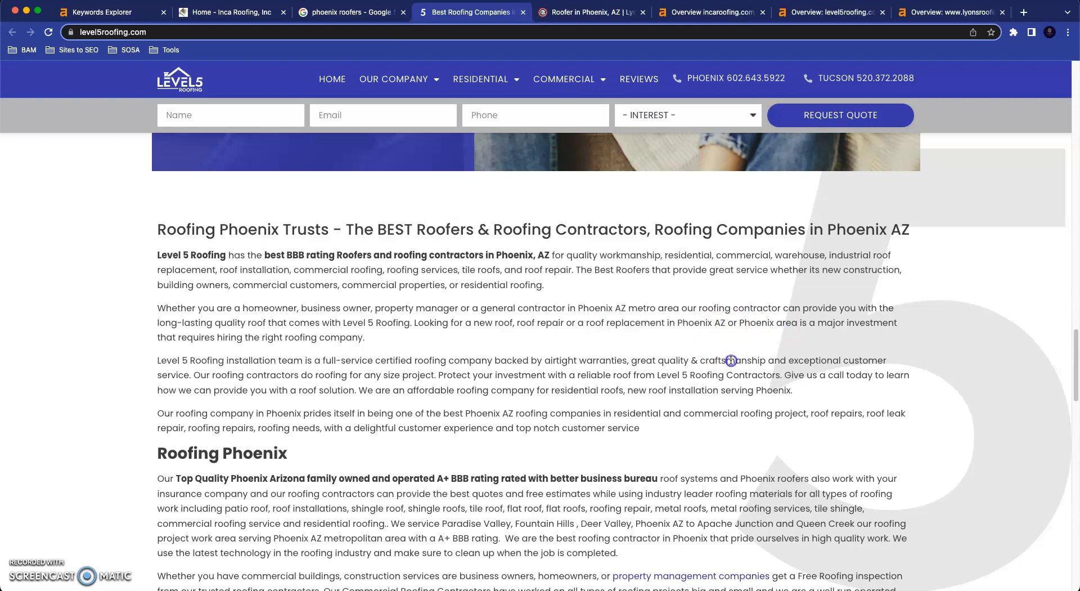
pyautogui.moveTo(585, 12)
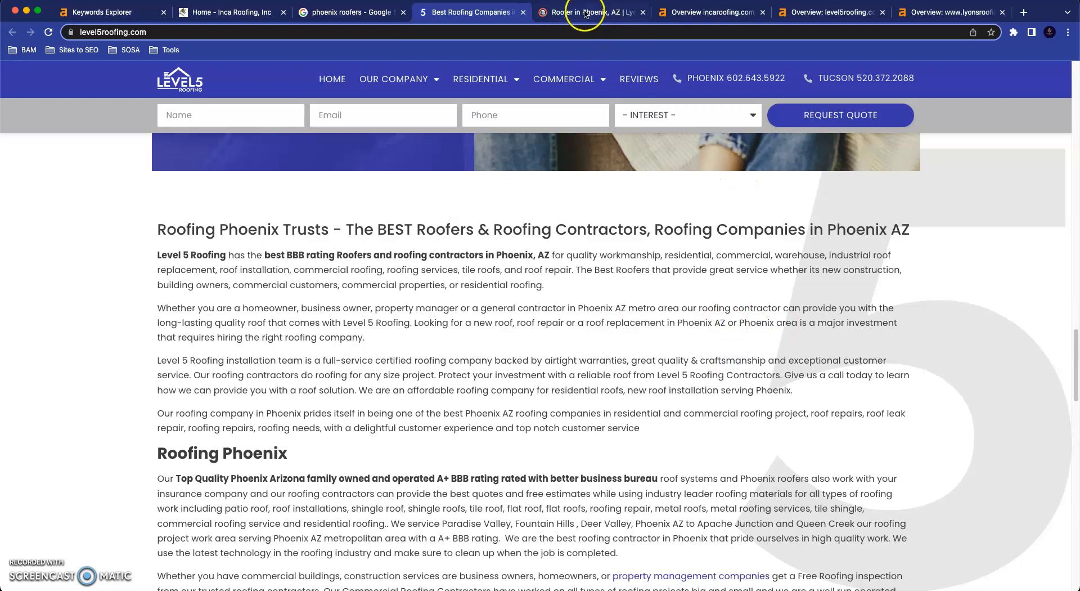
# Open the Lyons Roofing site and scroll to its 'Roofers in Phoenix & Tucson' section
pyautogui.click(591, 12)
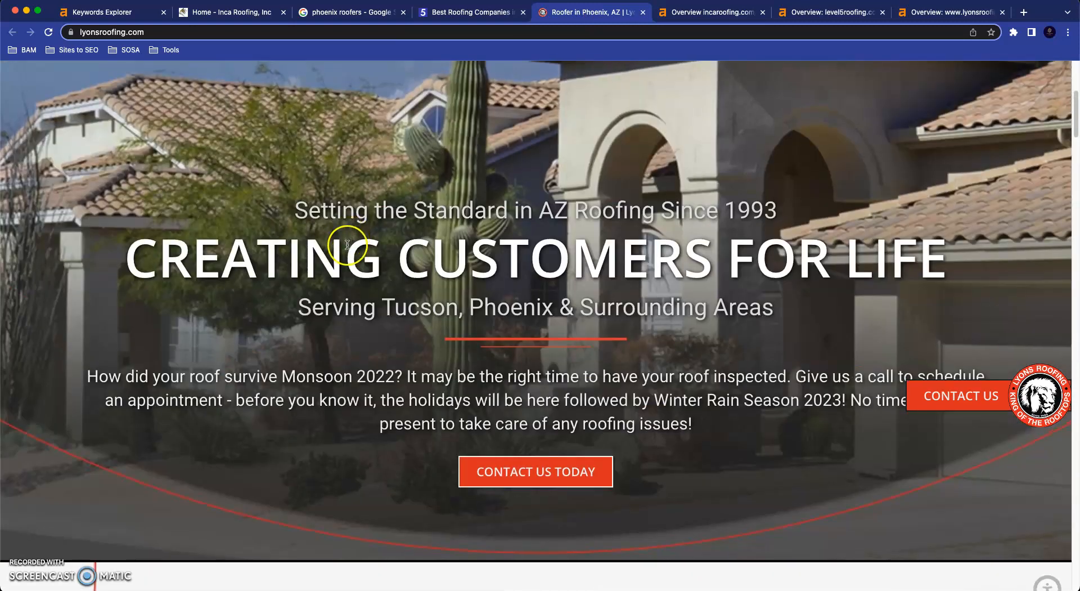
pyautogui.scroll(-3)
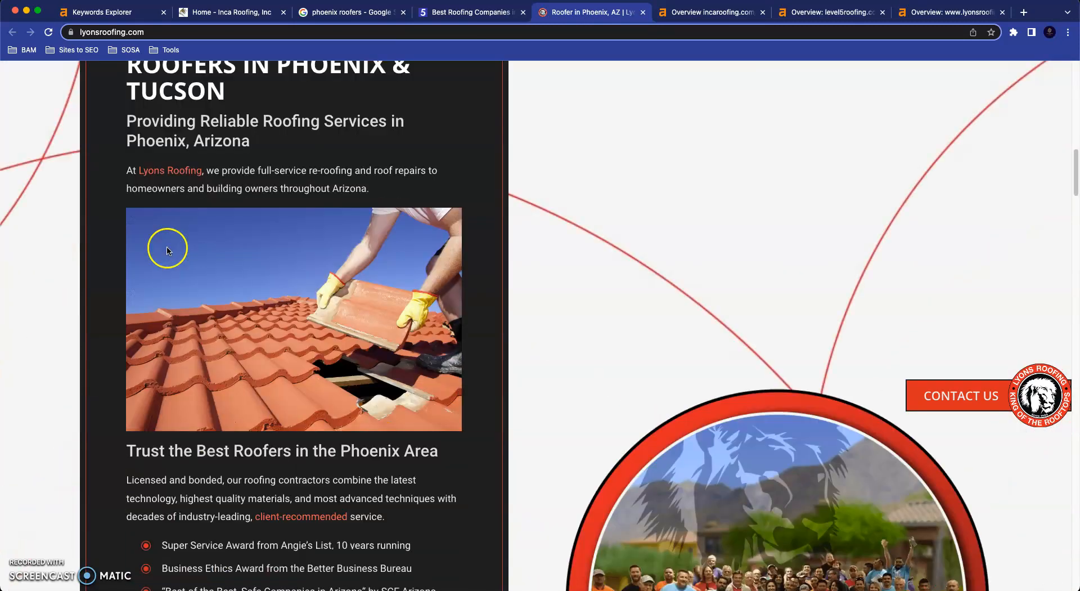
pyautogui.scroll(3)
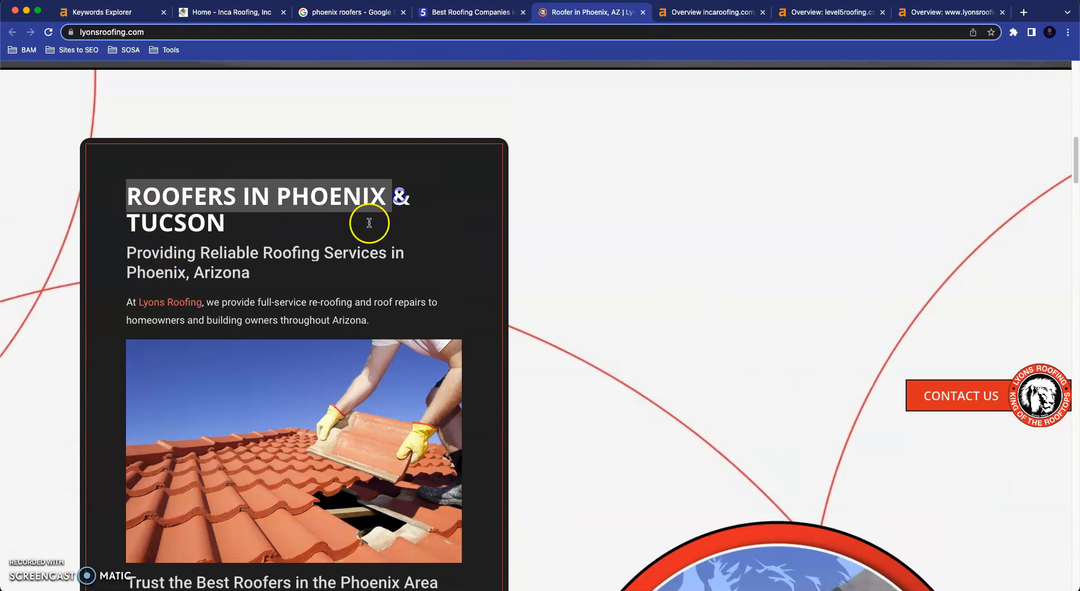
pyautogui.scroll(-3)
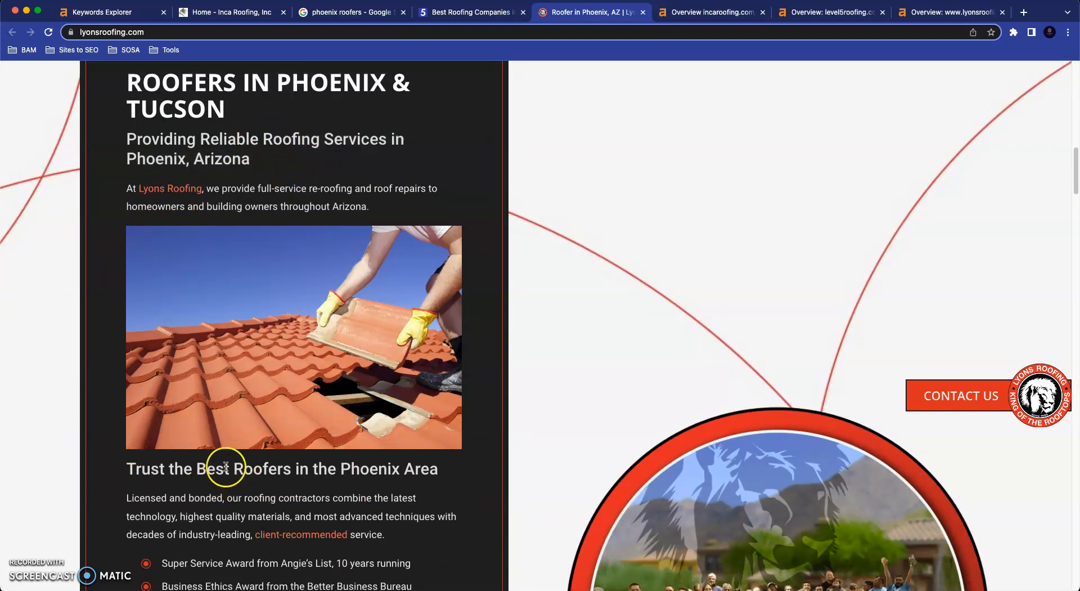
pyautogui.moveTo(534, 196)
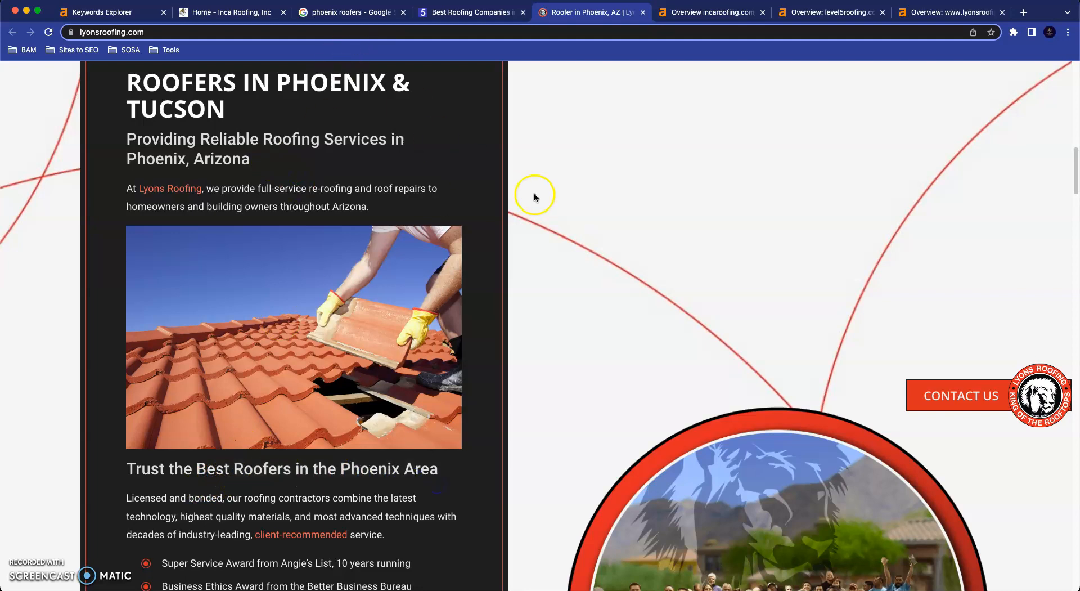
pyautogui.moveTo(458, 12)
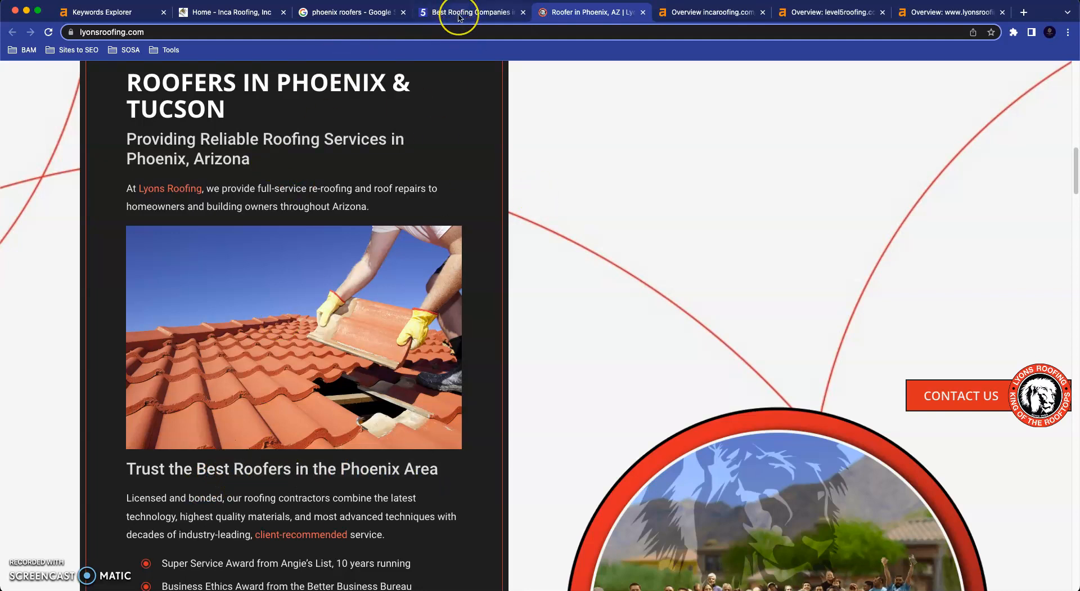
pyautogui.moveTo(472, 12)
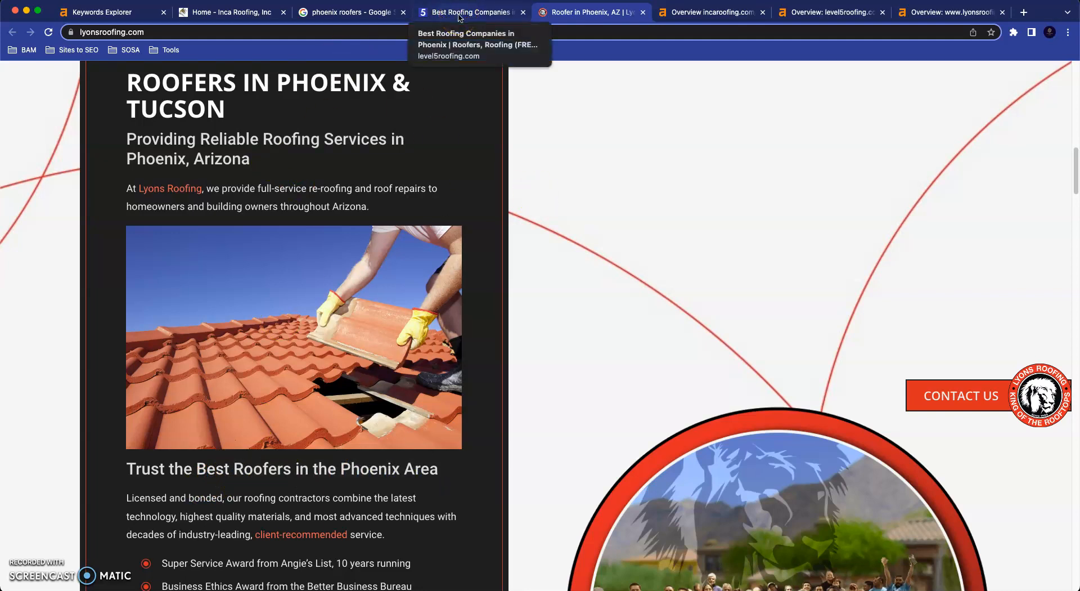
pyautogui.moveTo(360, 208)
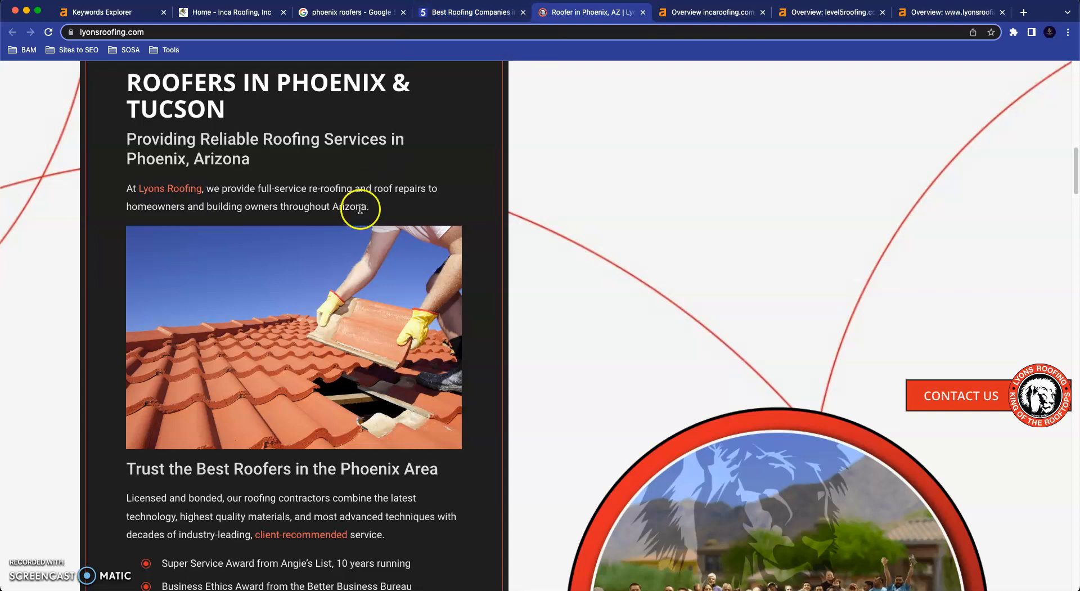
pyautogui.moveTo(405, 10)
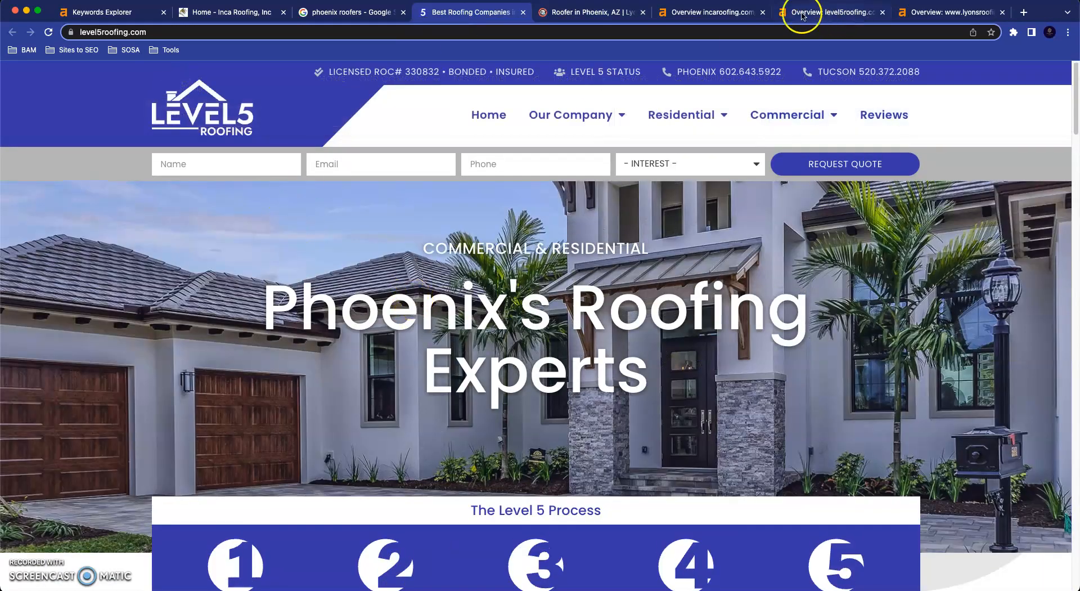
# Pass through the Inca Roofing backlink overview back to Google's 'phoenix roofers' results
pyautogui.click(710, 12)
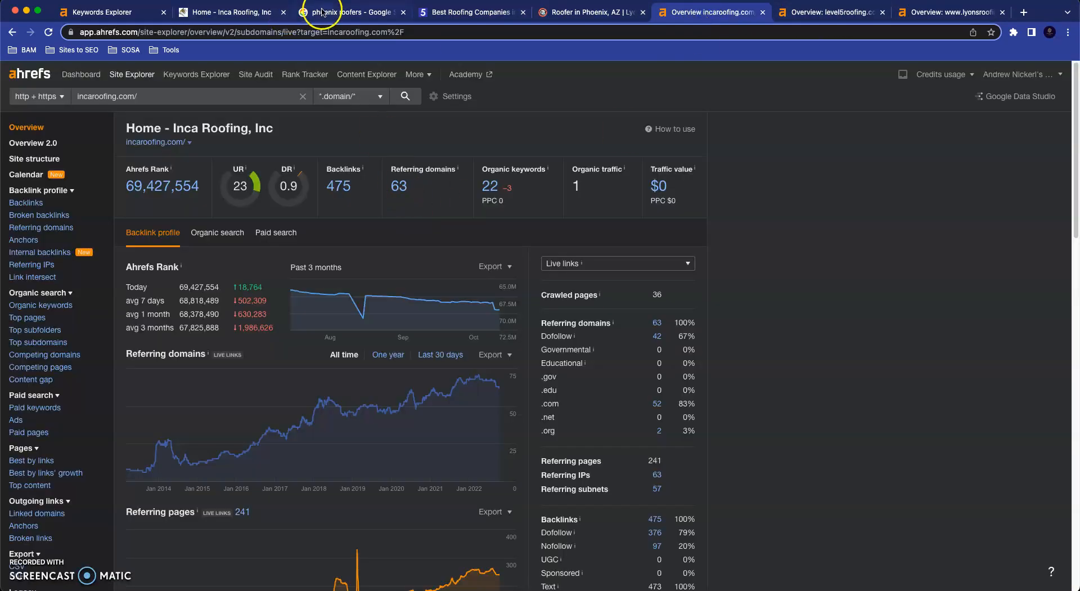
pyautogui.click(351, 12)
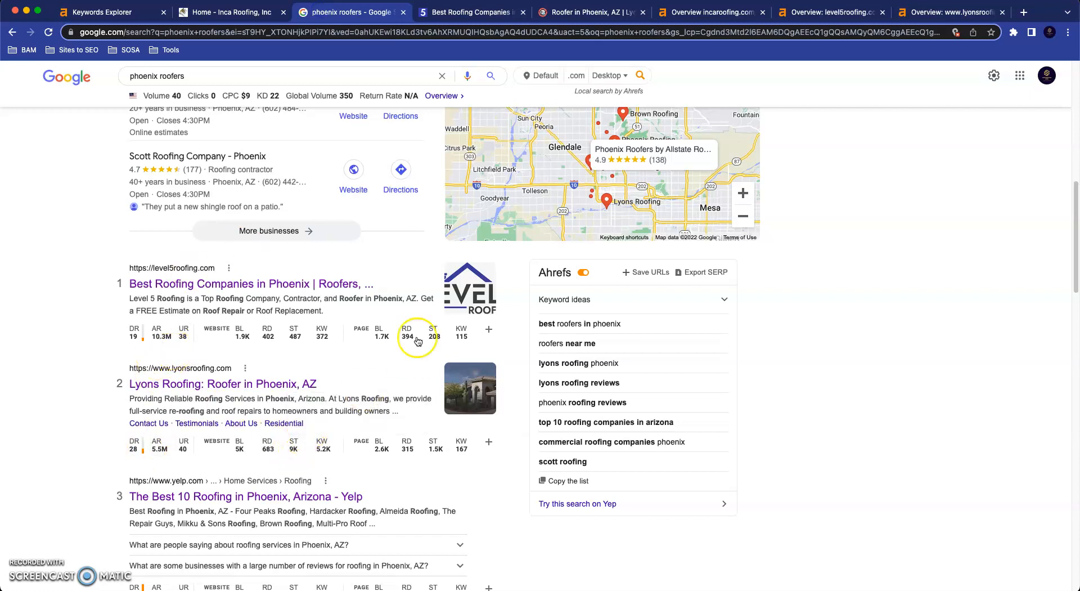
pyautogui.moveTo(368, 372)
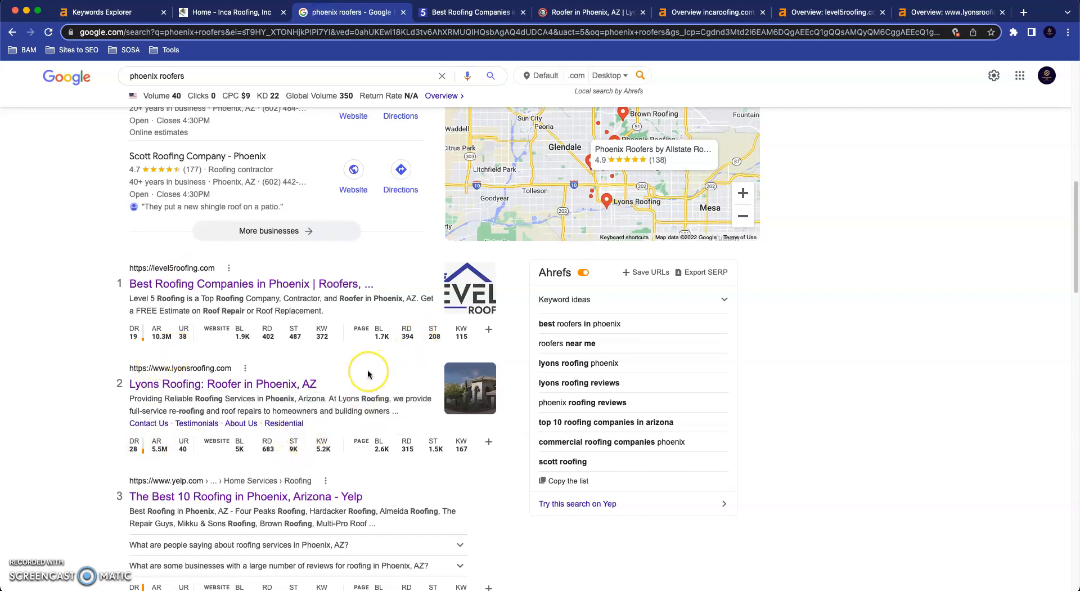
pyautogui.moveTo(368, 374)
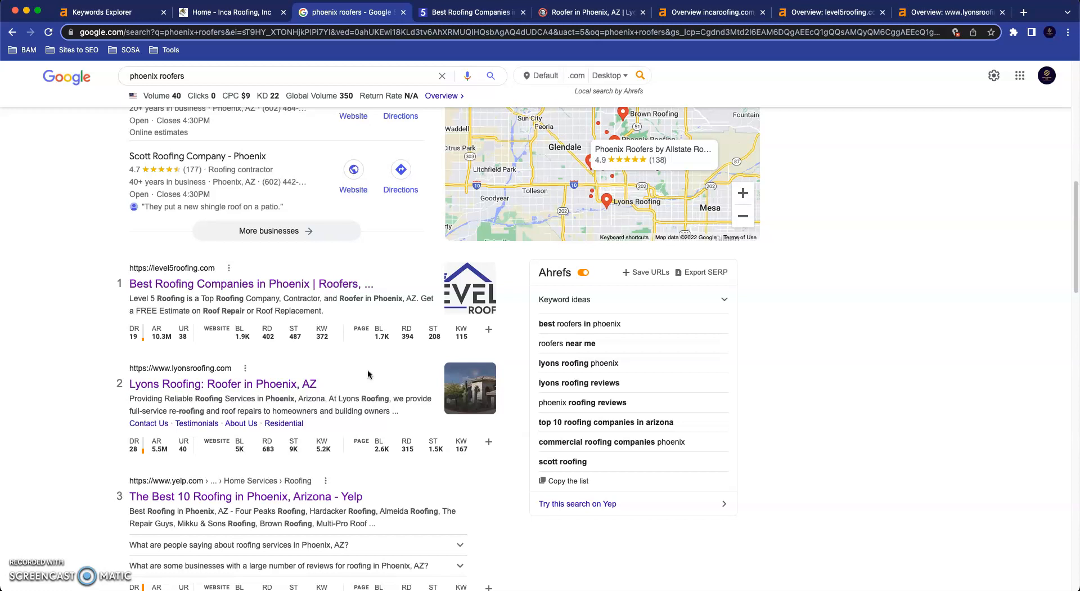
# Show the incaroofing.com Ahrefs overview: 475 backlinks, 63 referring domains, 22 organic keywords
pyautogui.click(709, 12)
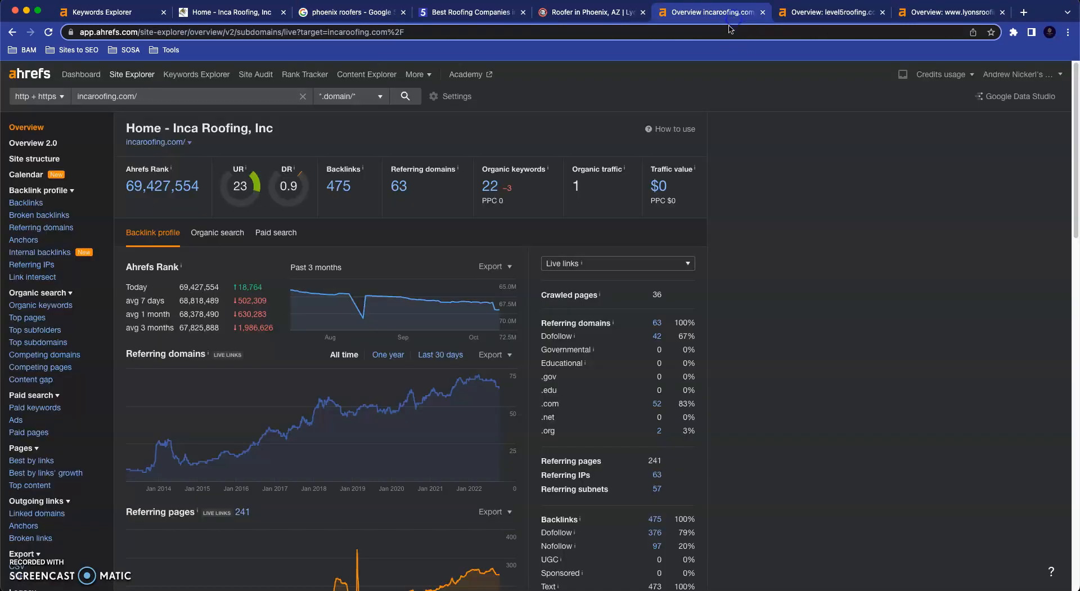
pyautogui.moveTo(742, 103)
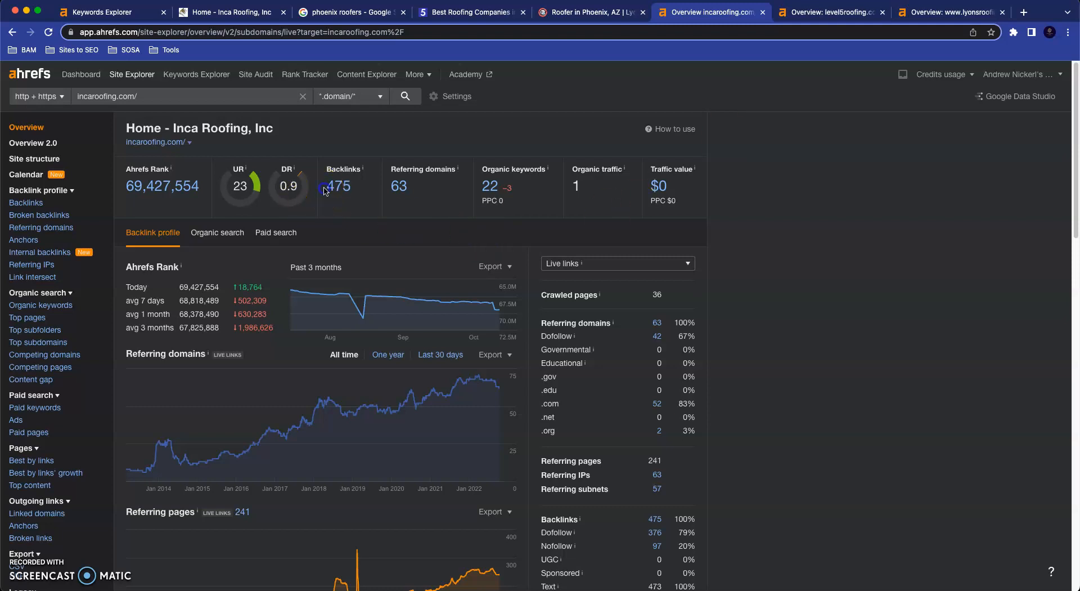
pyautogui.moveTo(392, 201)
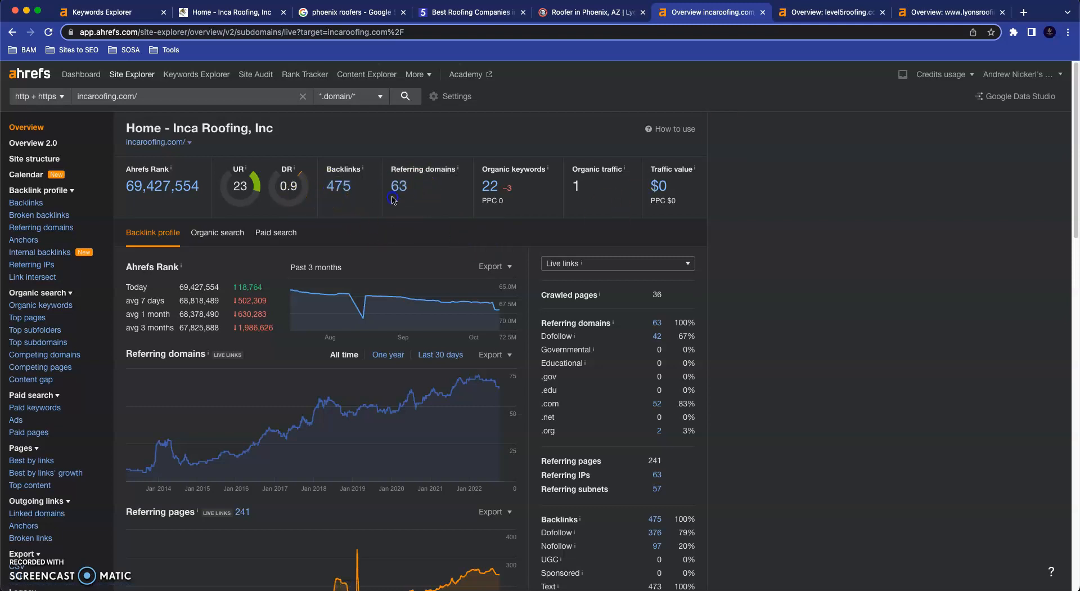
pyautogui.moveTo(426, 229)
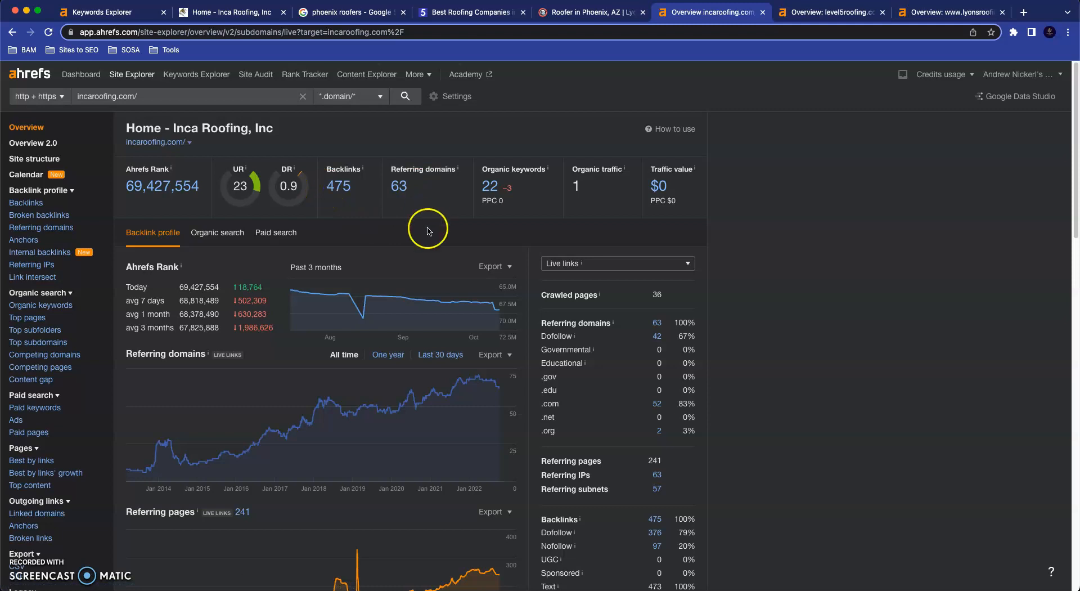
pyautogui.moveTo(445, 239)
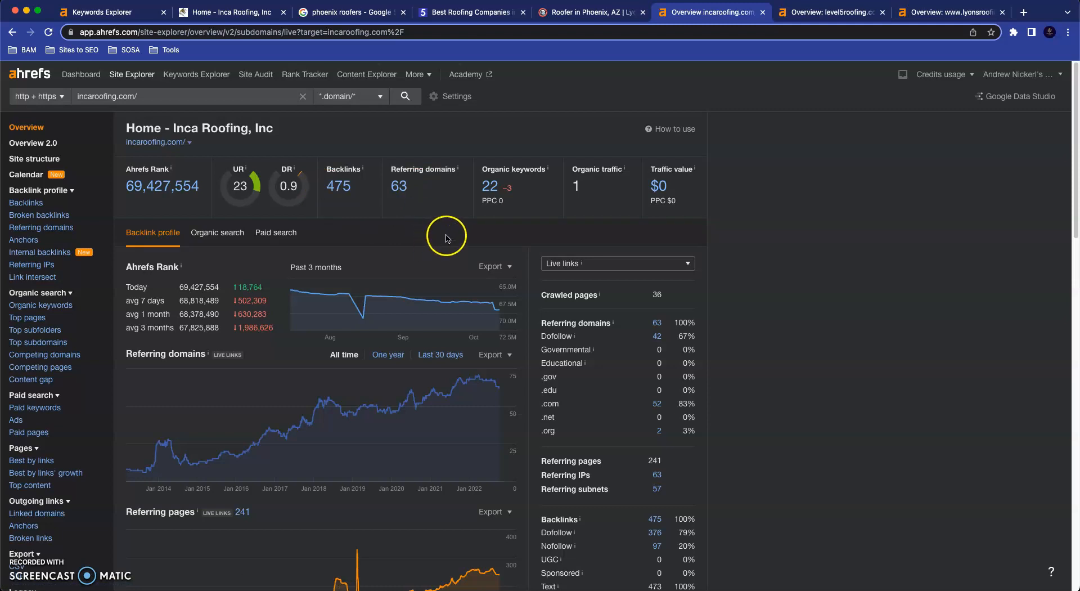
pyautogui.moveTo(446, 238)
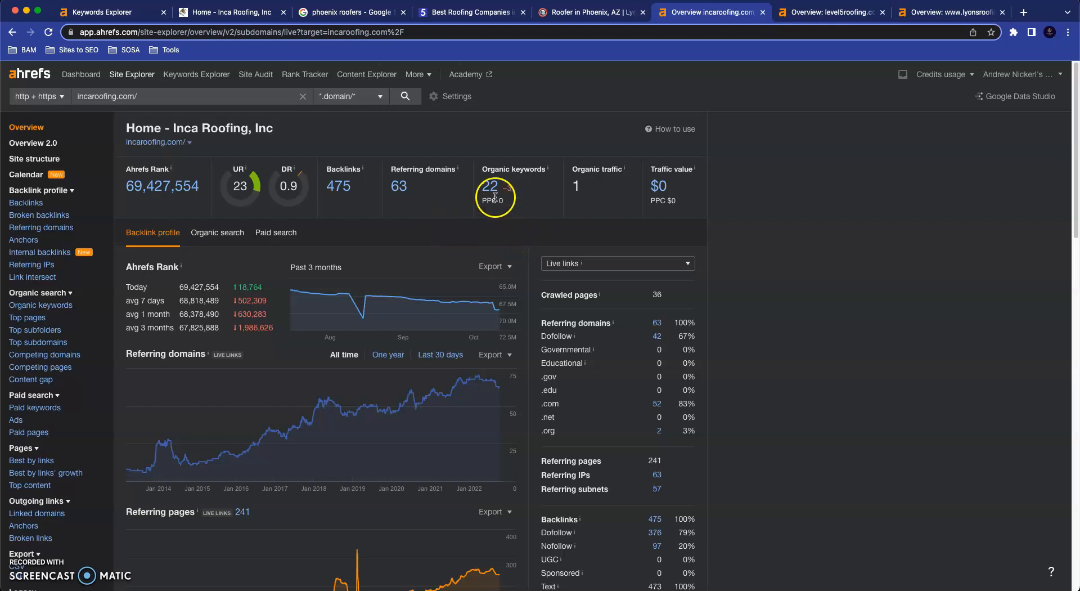
# Open incaroofing.com's organic keywords report and scroll through its 21 keywords and lost positions
pyautogui.click(40, 304)
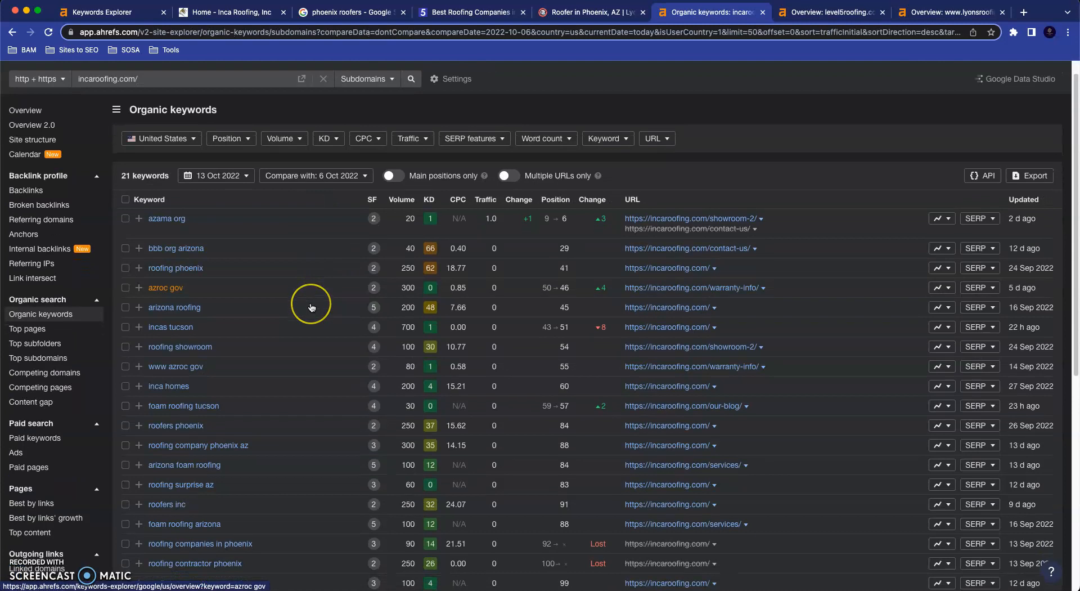
pyautogui.scroll(-3)
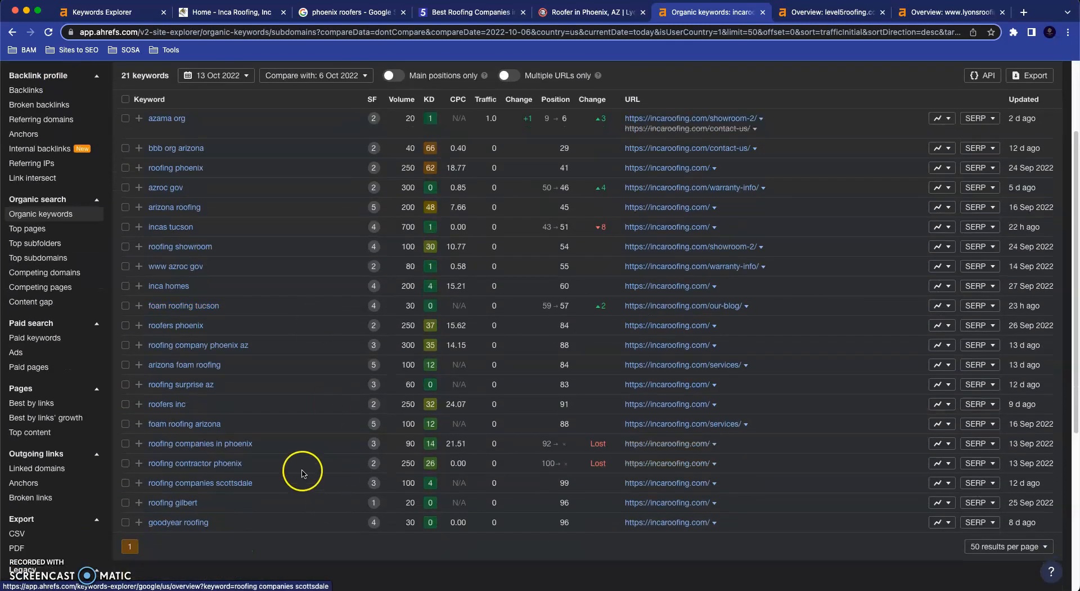
pyautogui.moveTo(173, 502)
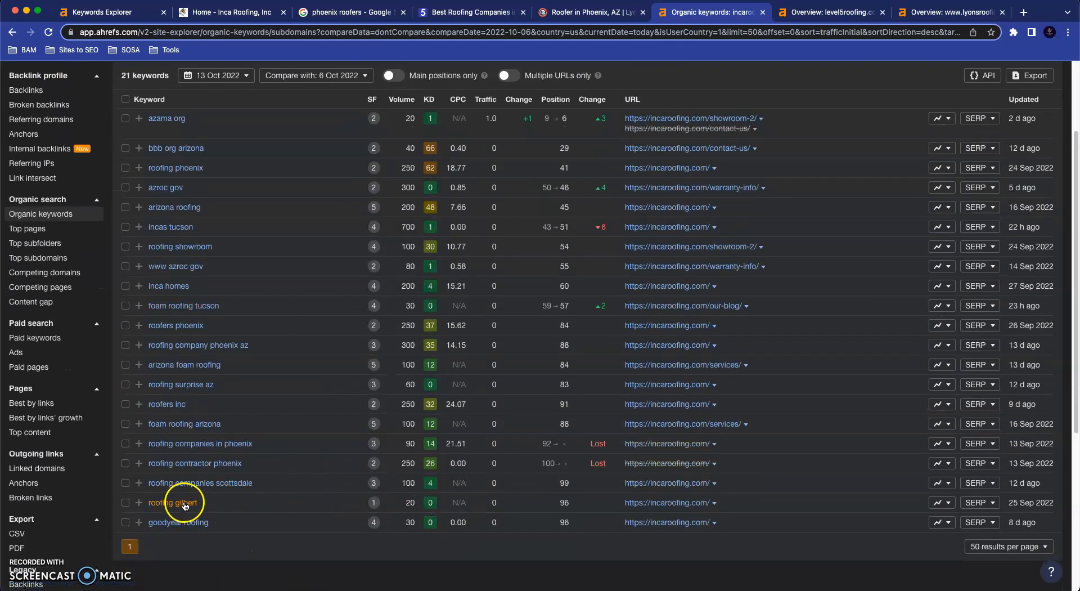
pyautogui.moveTo(199, 482)
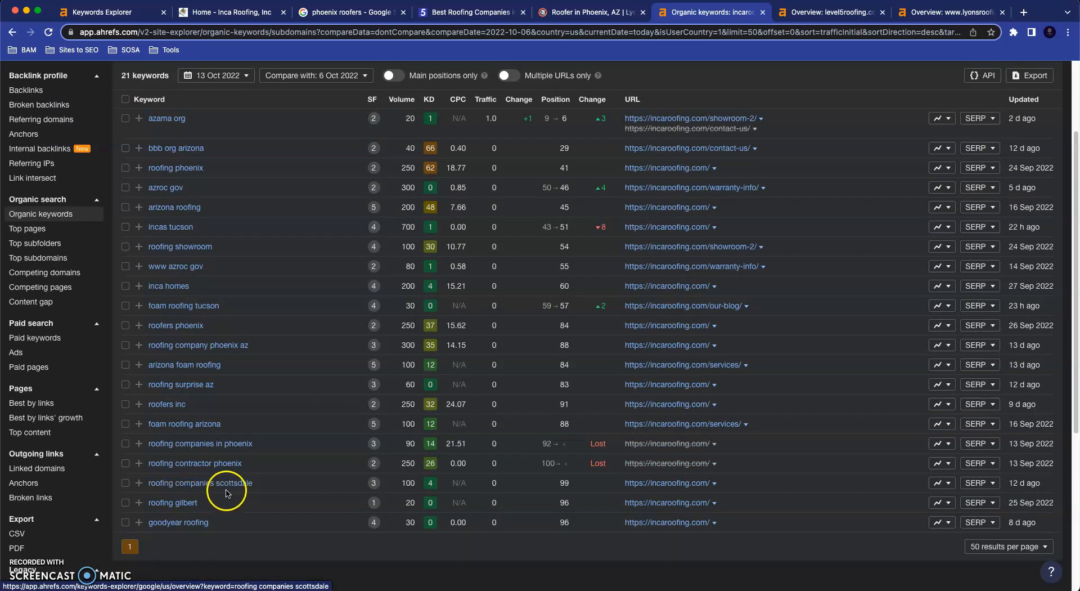
pyautogui.moveTo(206, 468)
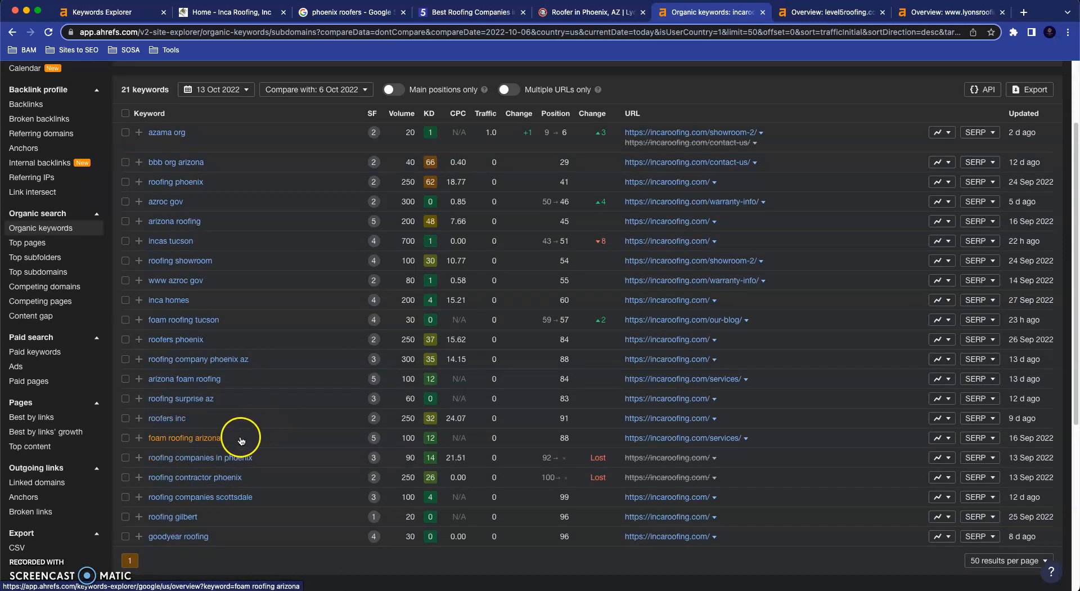
pyautogui.moveTo(246, 462)
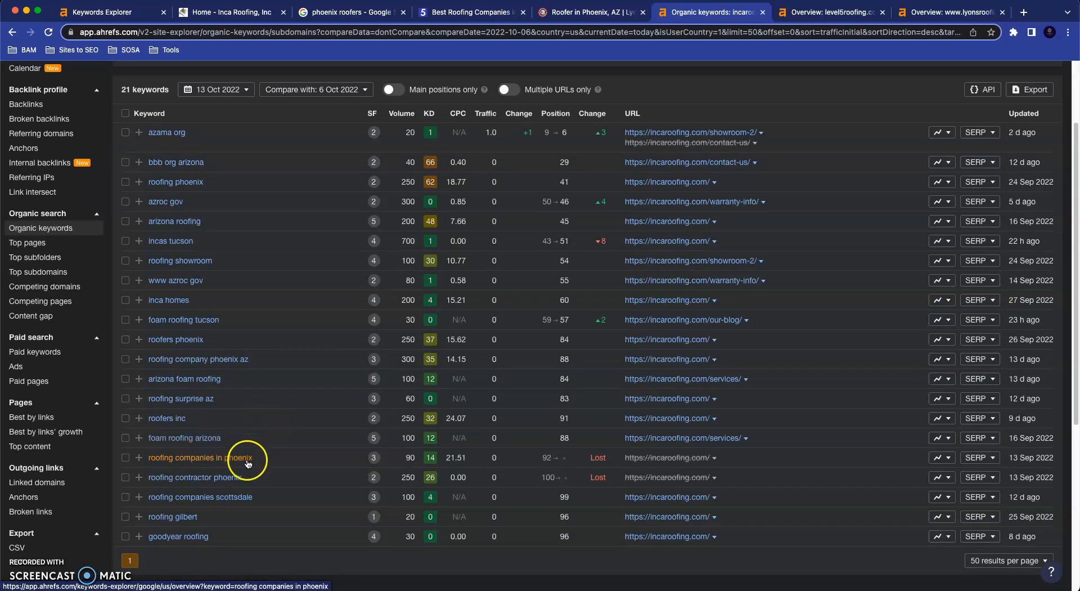
pyautogui.moveTo(482, 382)
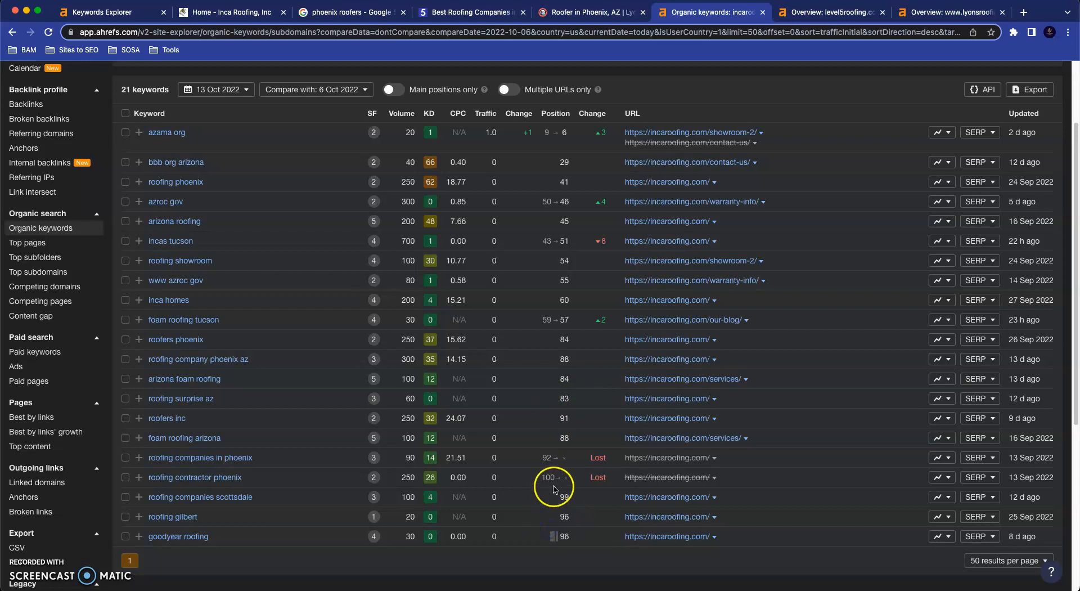
pyautogui.scroll(3)
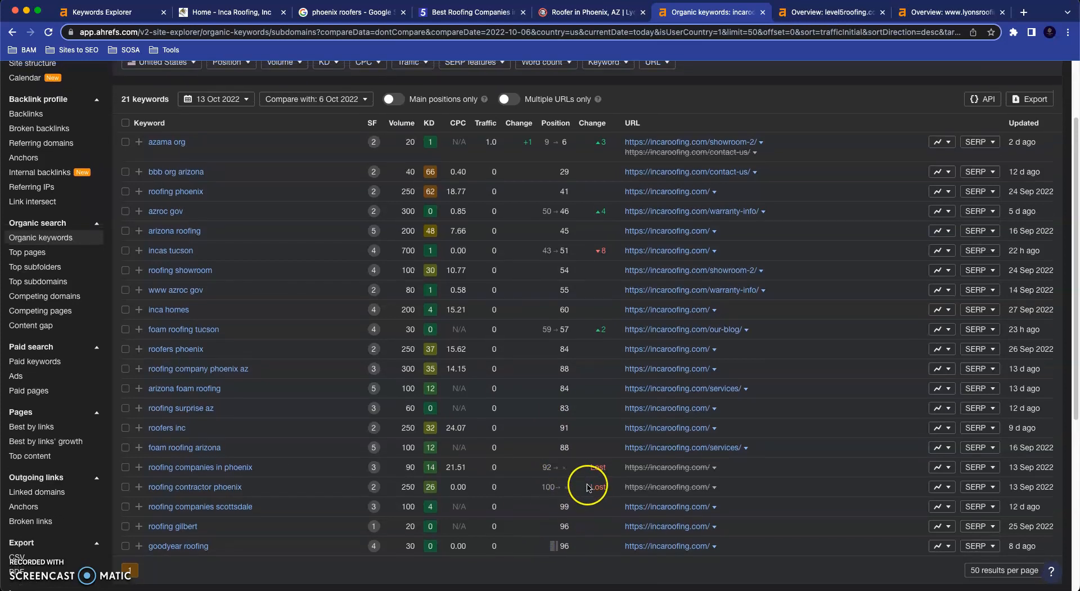
pyautogui.scroll(3)
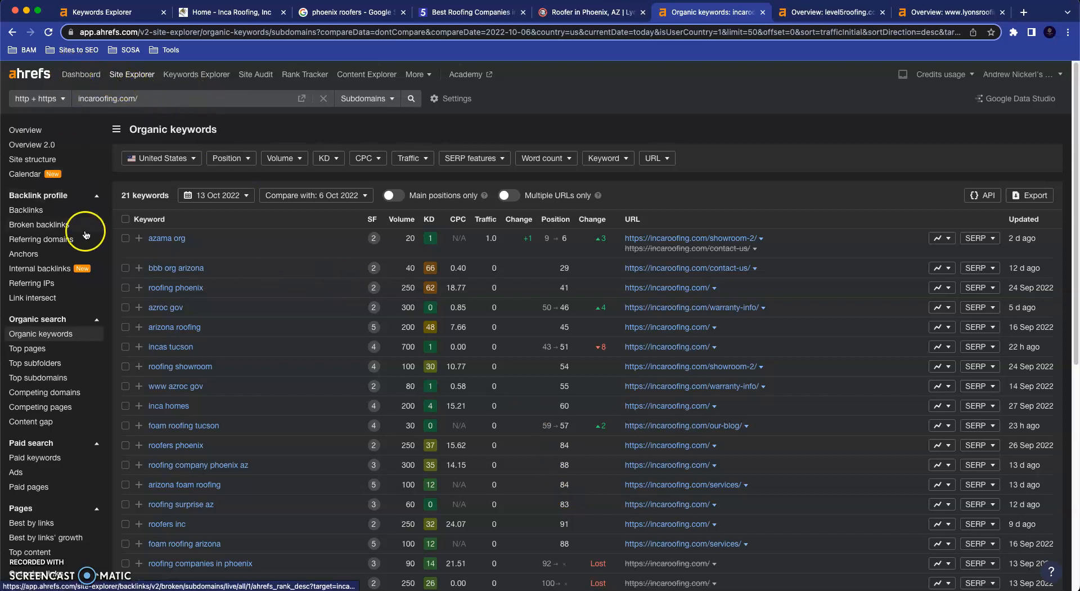
pyautogui.scroll(-3)
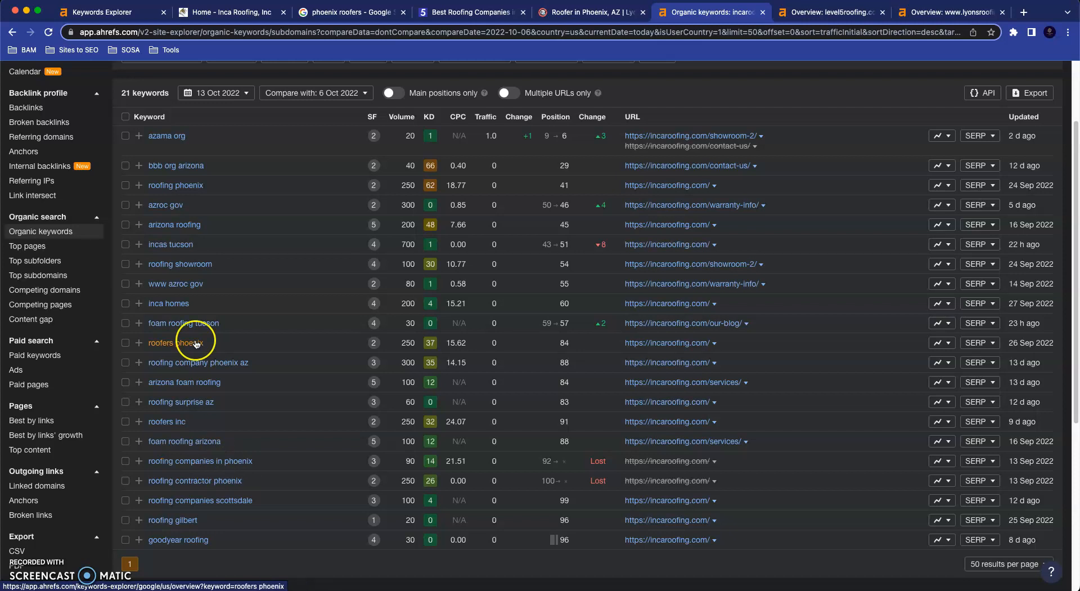
pyautogui.moveTo(364, 387)
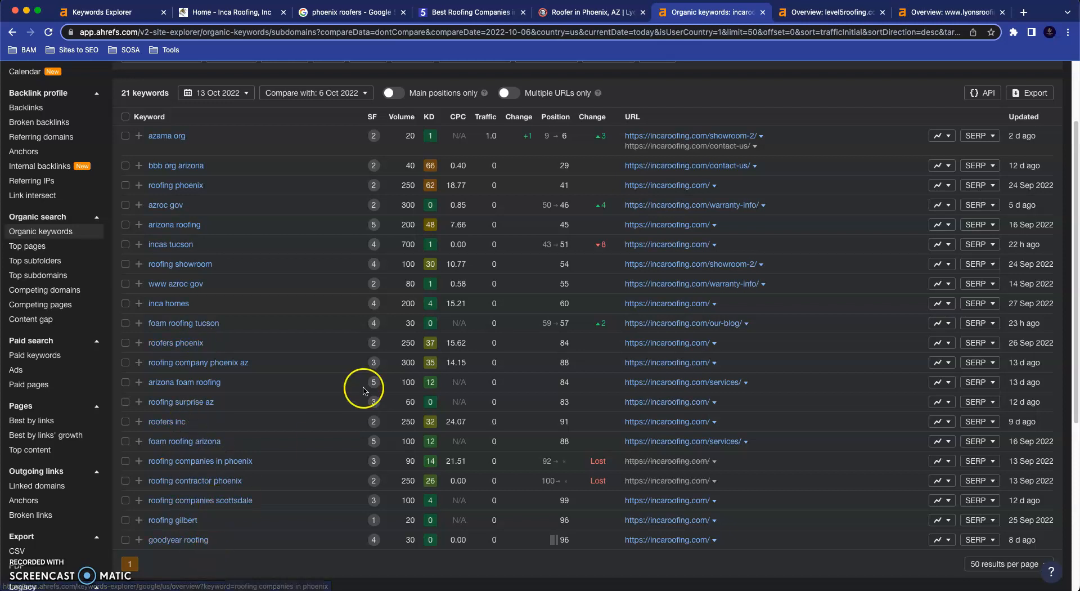
pyautogui.scroll(3)
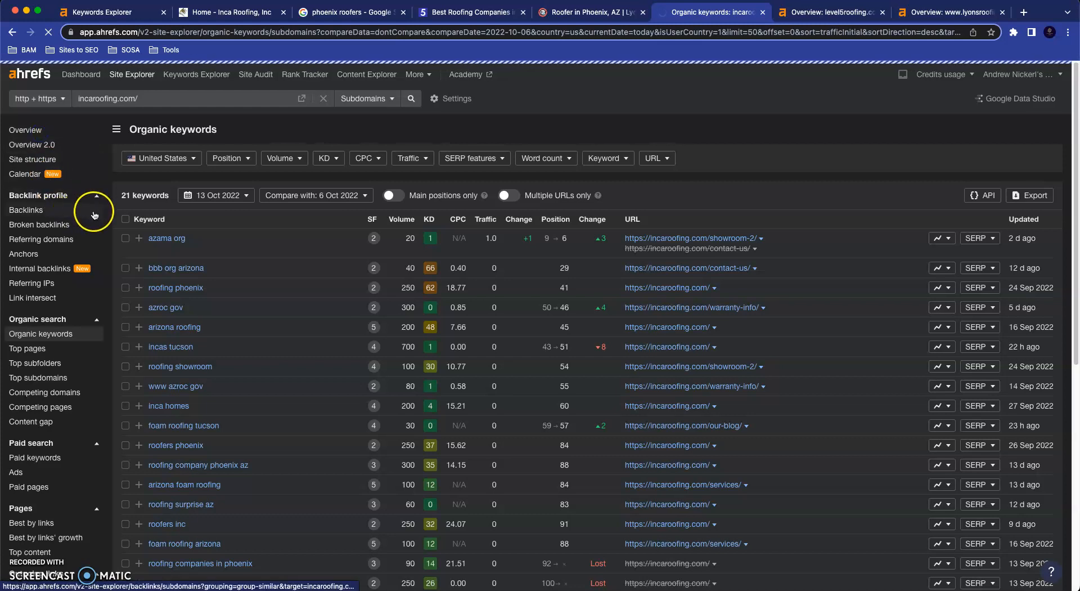
# Go back to the incaroofing.com Site Explorer overview with its backlink and traffic figures
pyautogui.click(26, 130)
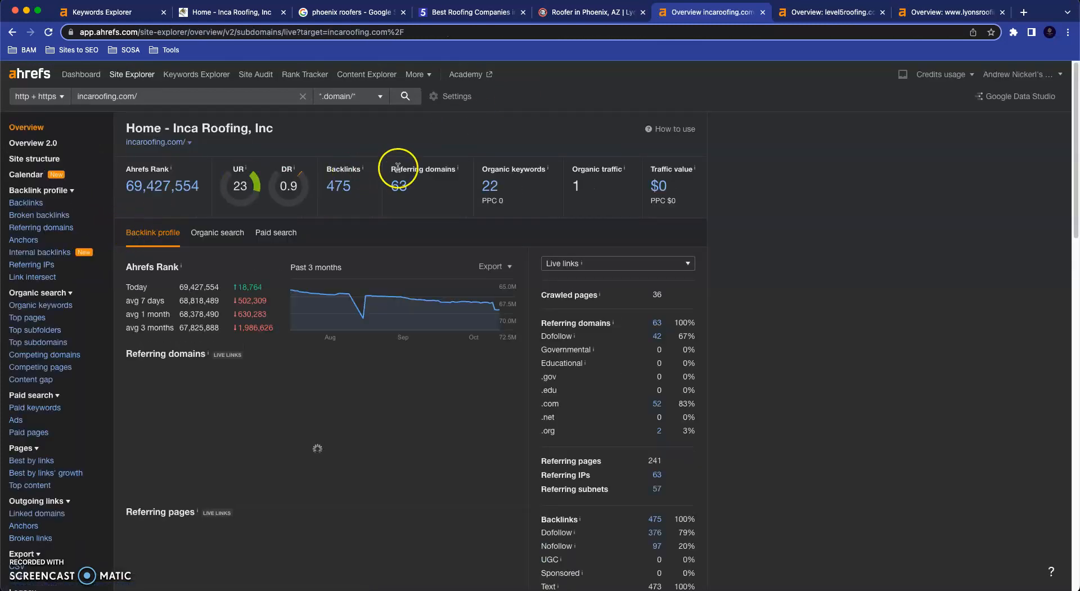
pyautogui.moveTo(490, 316)
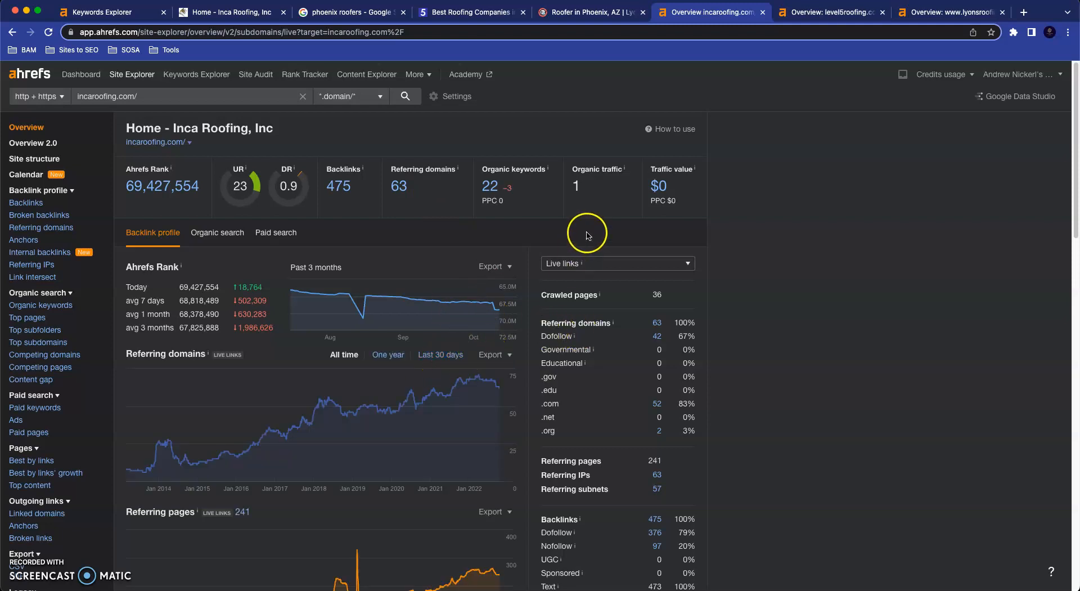
pyautogui.moveTo(555, 253)
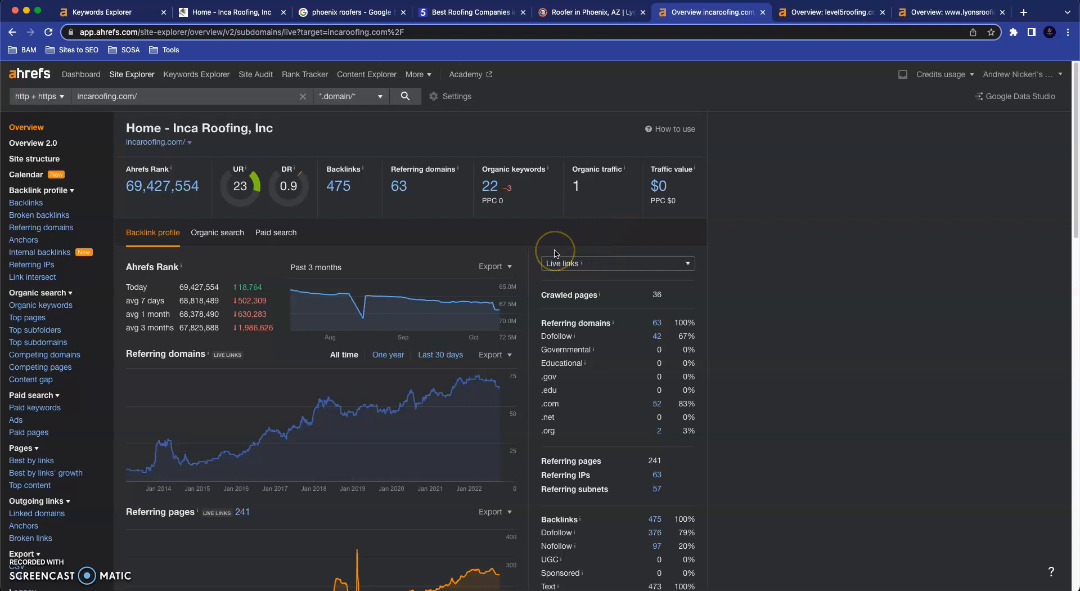
# View level5roofing.com's overview (309 referring domains), then Lyons Roofing's (DR 28, 596 domains)
pyautogui.click(829, 12)
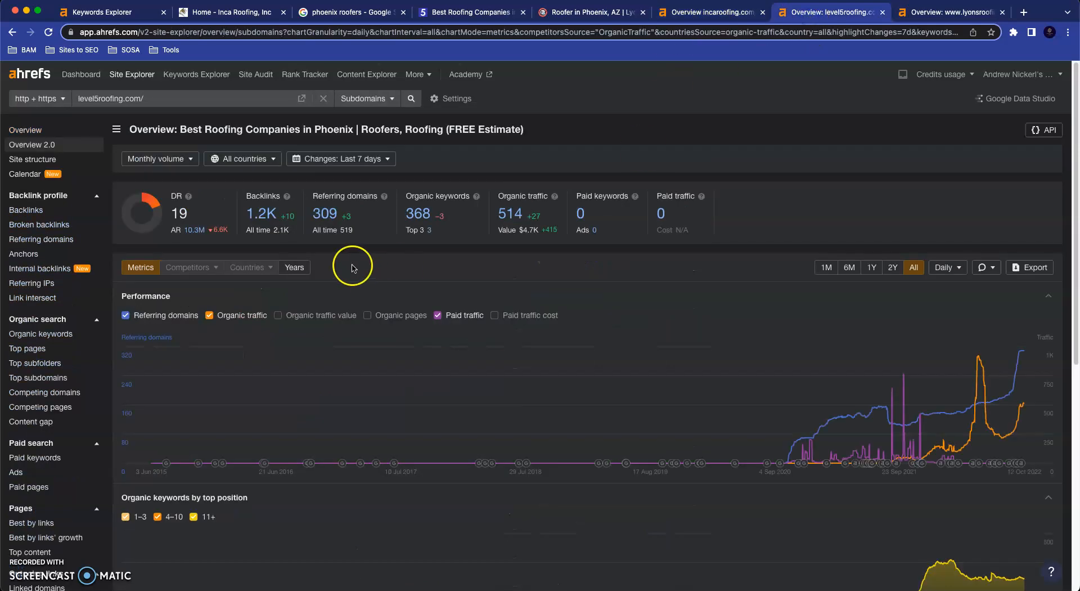
pyautogui.moveTo(241, 216)
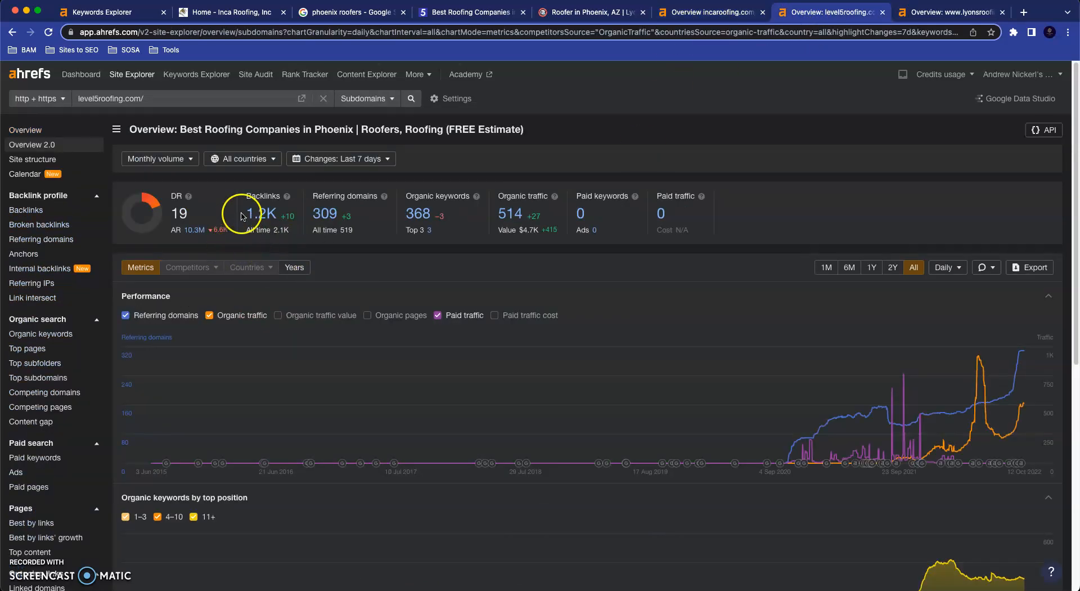
pyautogui.moveTo(375, 252)
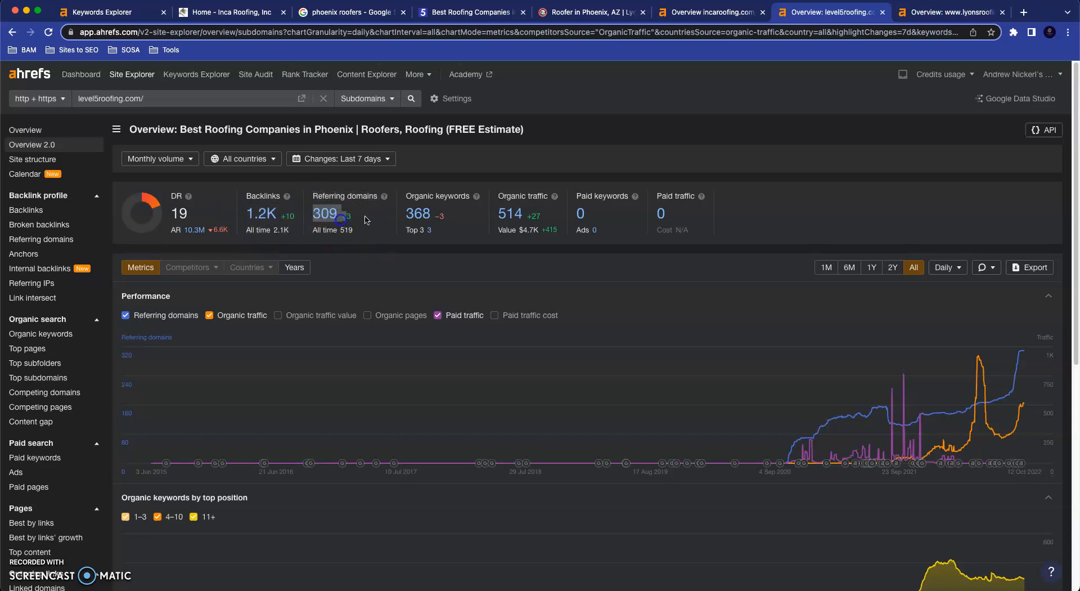
pyautogui.click(951, 12)
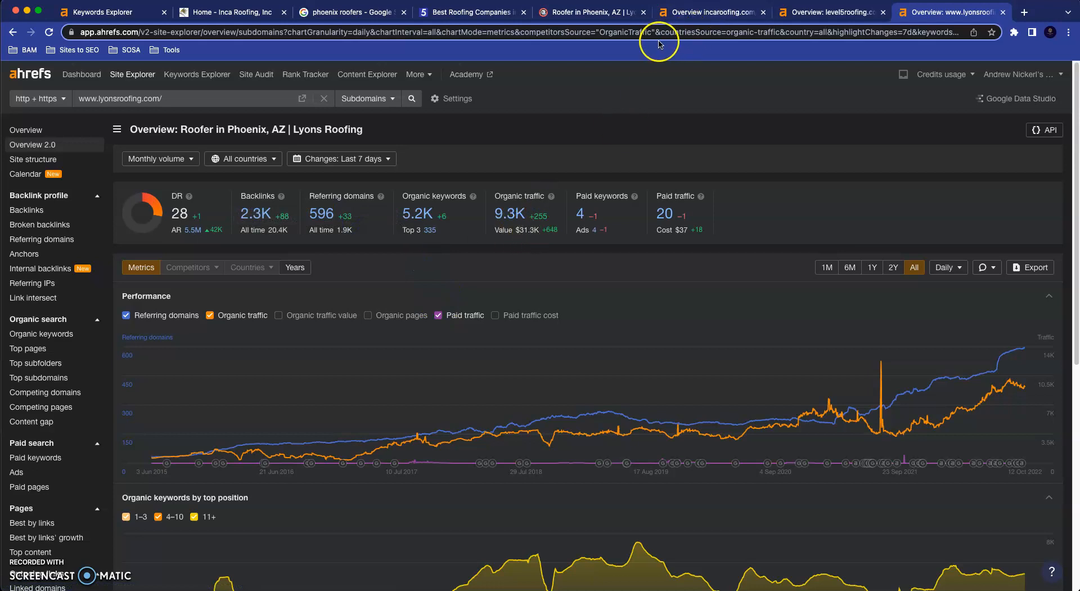
# Return to the 'phoenix roofers' results and scroll to the map pack showing Scott Roofing and others
pyautogui.click(351, 11)
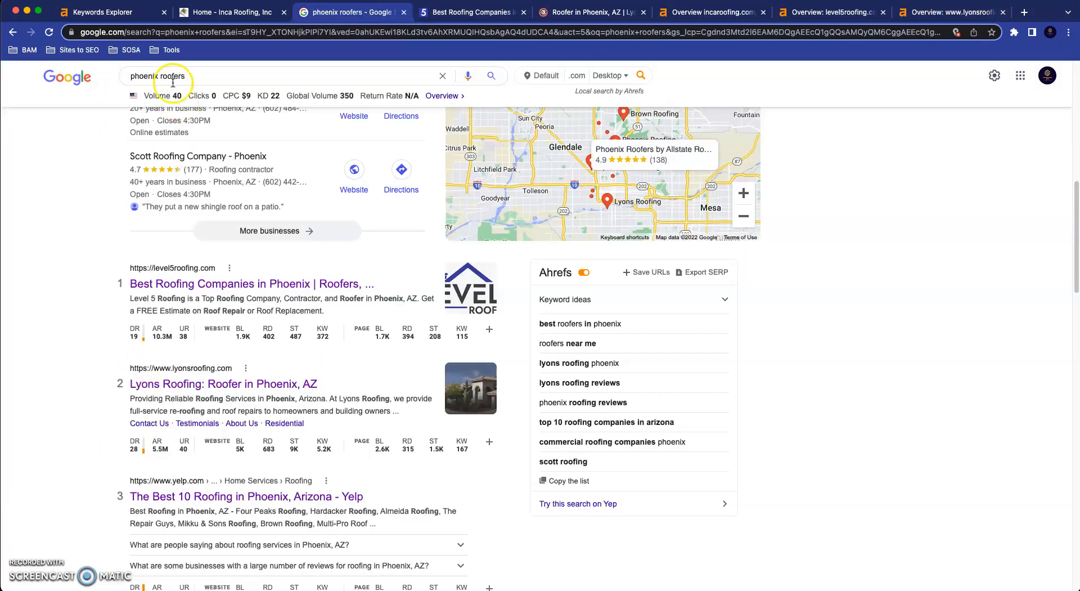
pyautogui.scroll(3)
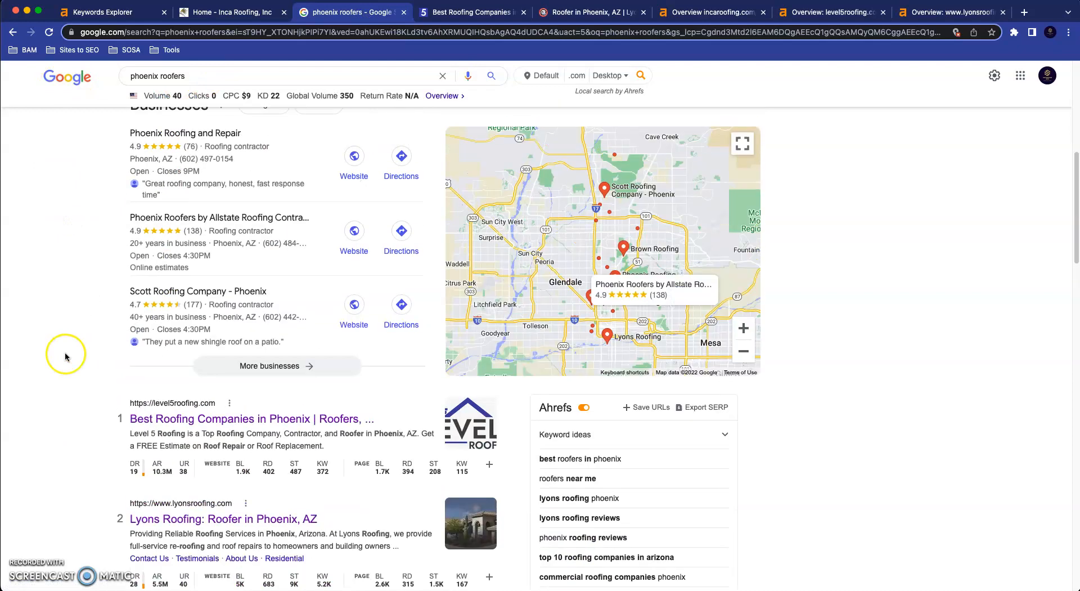
pyautogui.scroll(3)
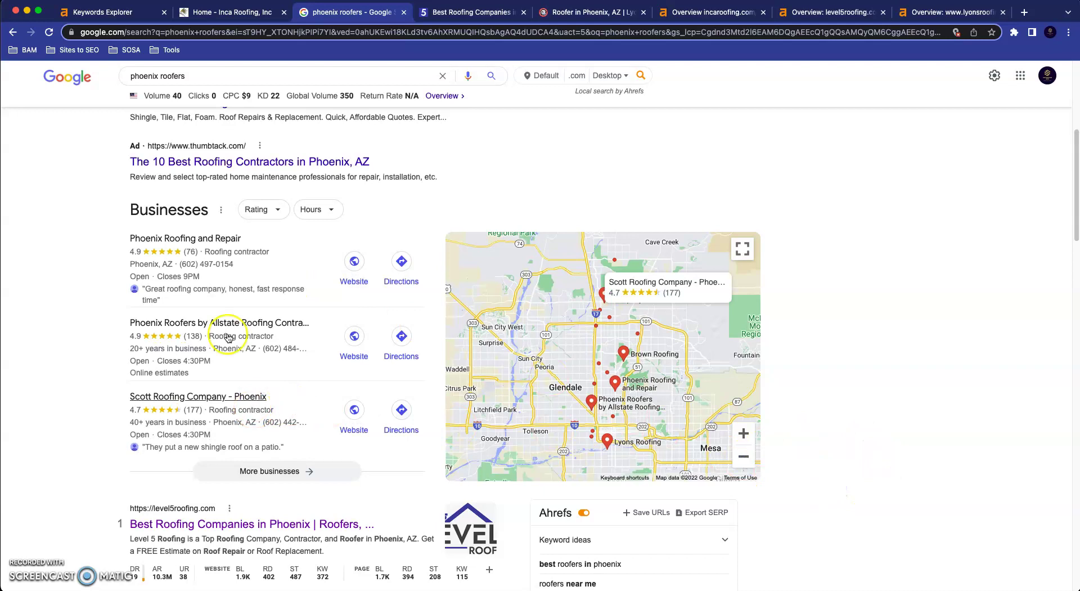
pyautogui.moveTo(176, 259)
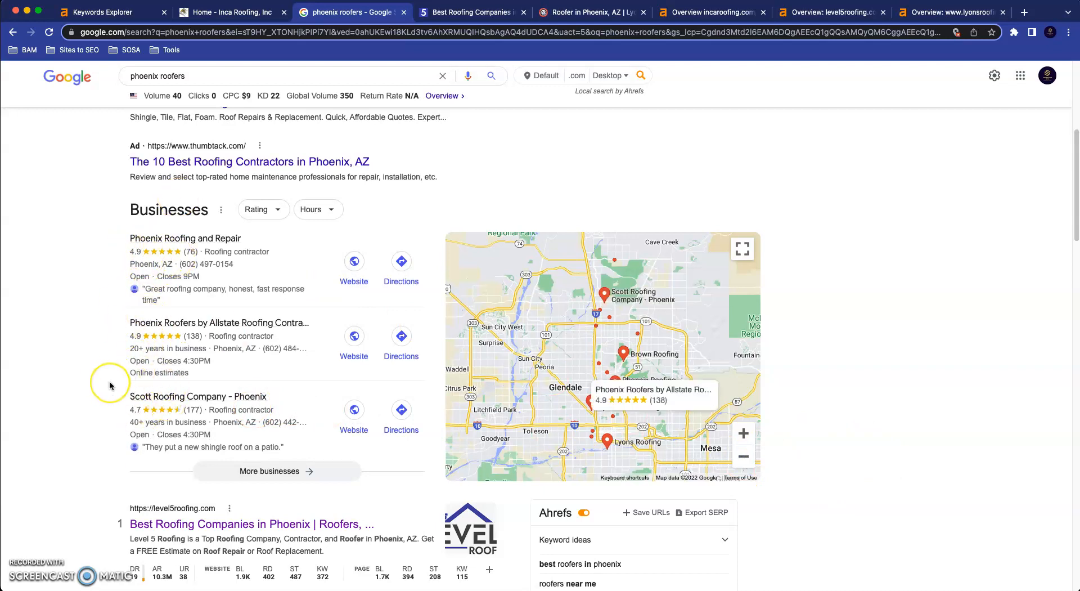
pyautogui.moveTo(110, 385)
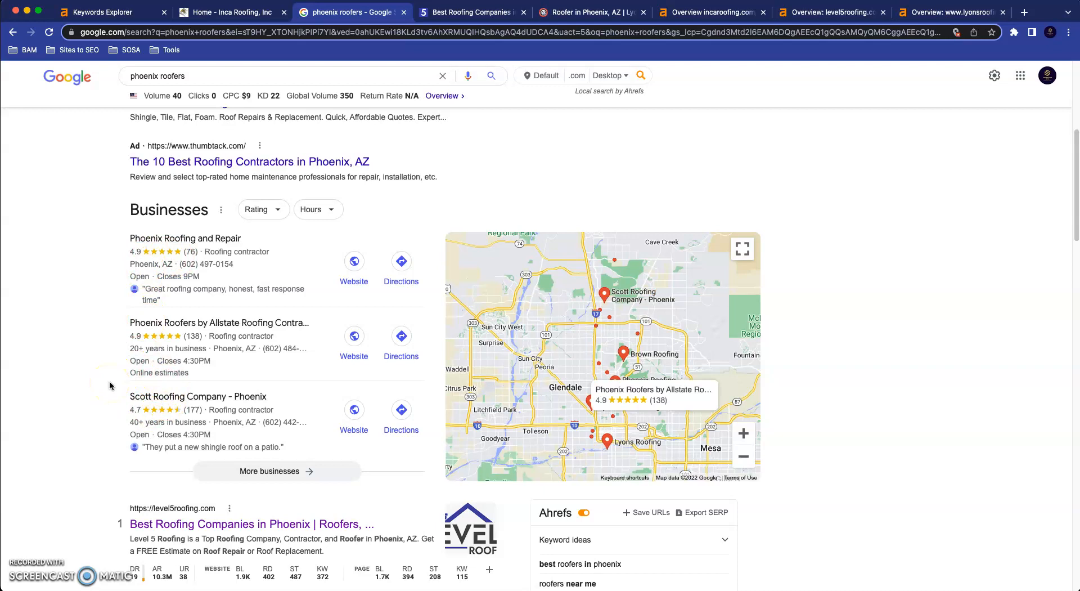
pyautogui.scroll(-3)
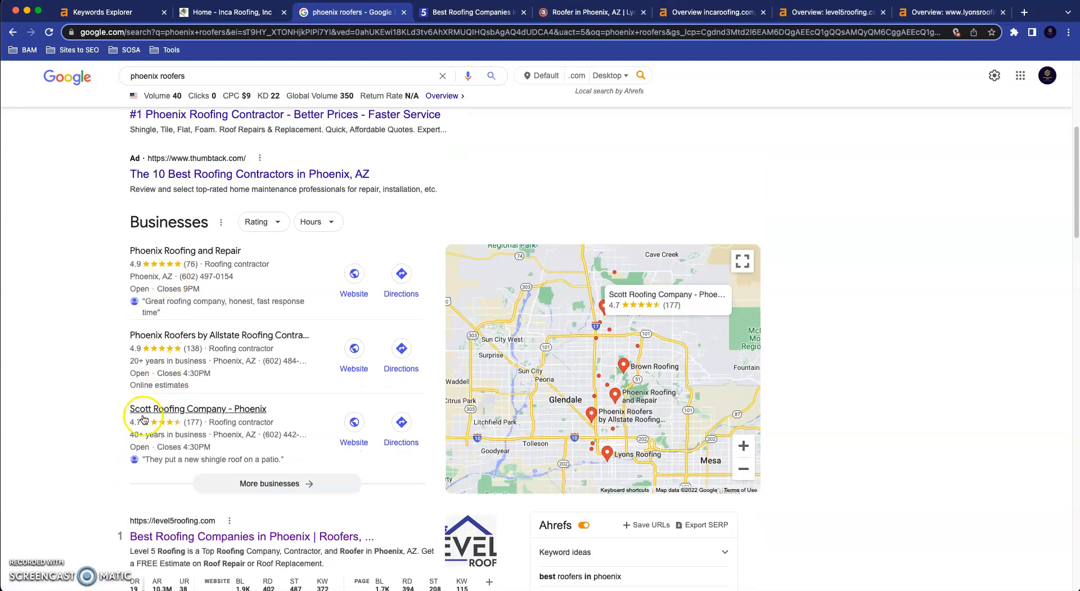
pyautogui.scroll(-3)
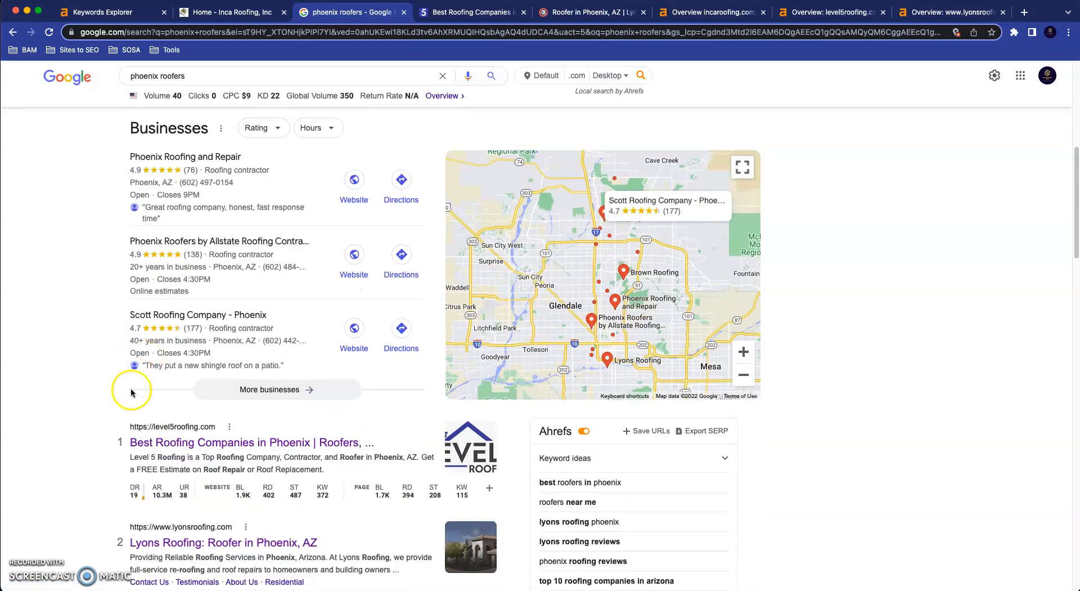
pyautogui.scroll(-3)
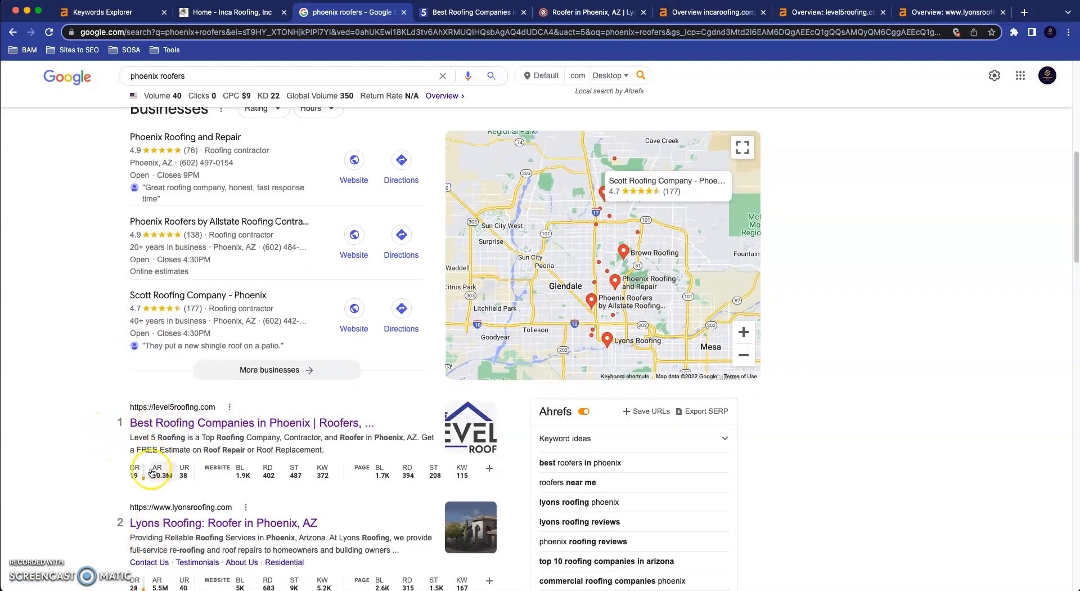
pyautogui.moveTo(162, 446)
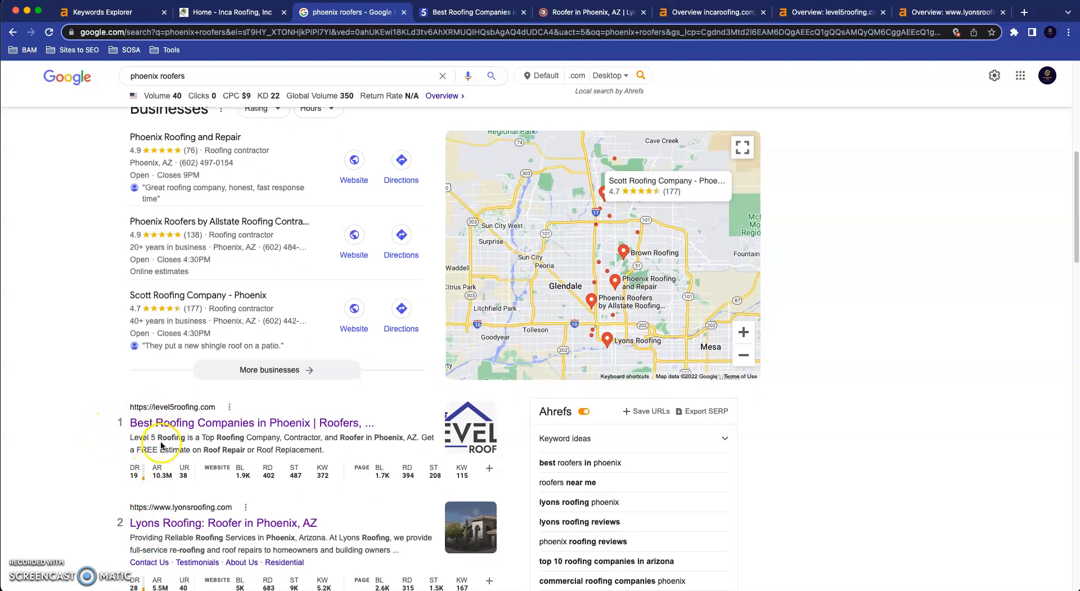
pyautogui.moveTo(166, 505)
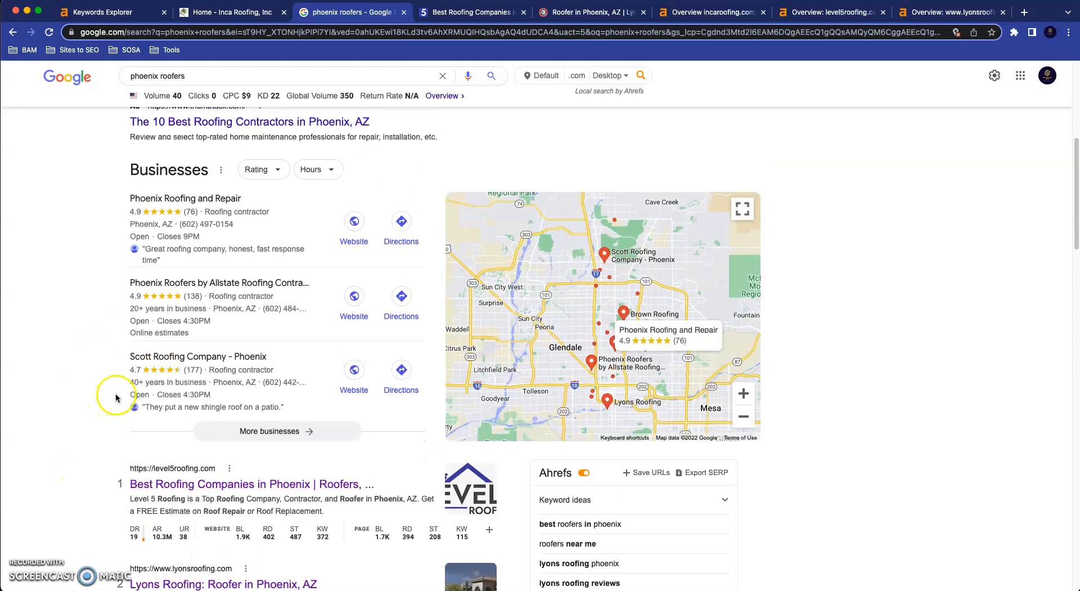
pyautogui.moveTo(116, 396)
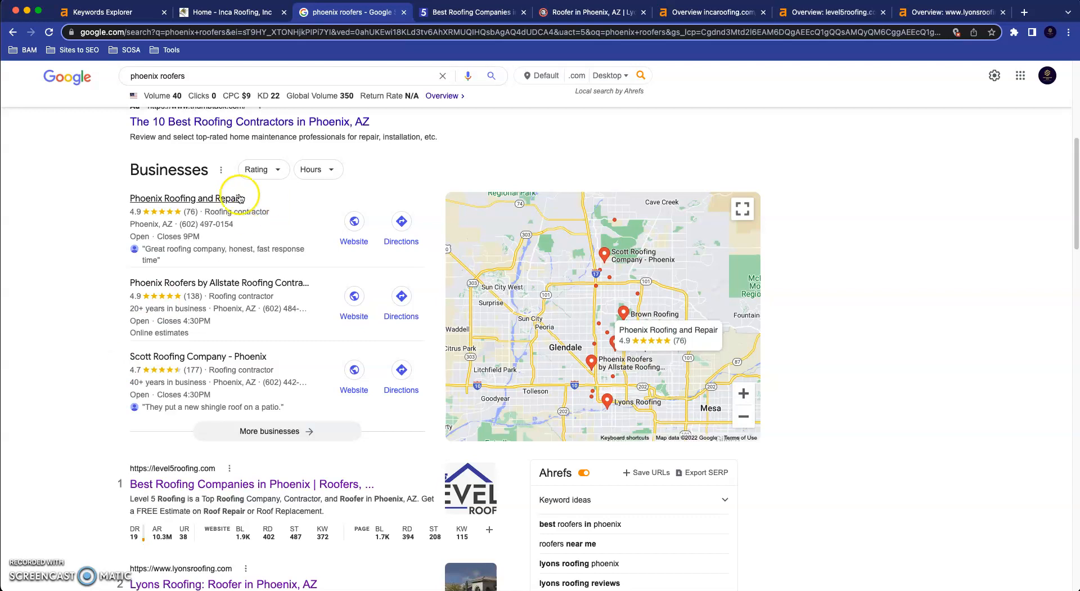
pyautogui.moveTo(260, 316)
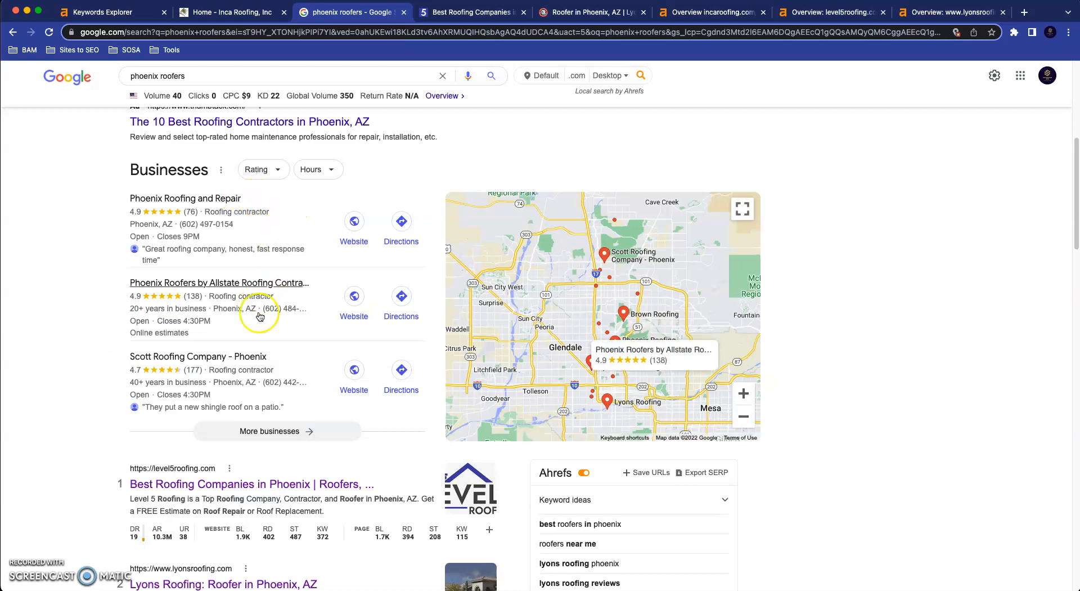
pyautogui.moveTo(187, 338)
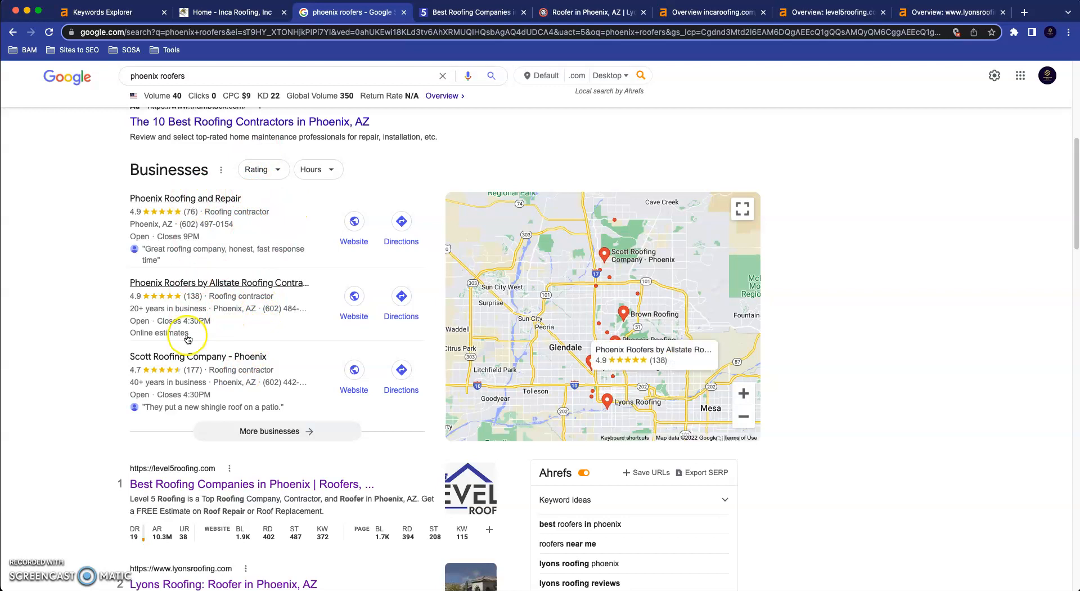
pyautogui.moveTo(159, 365)
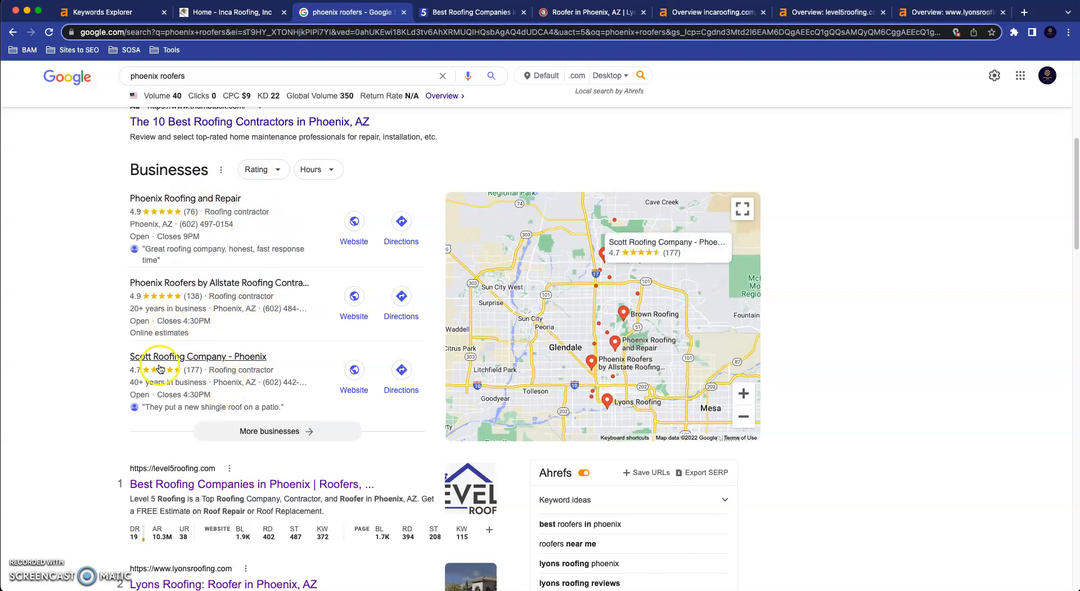
pyautogui.moveTo(206, 198)
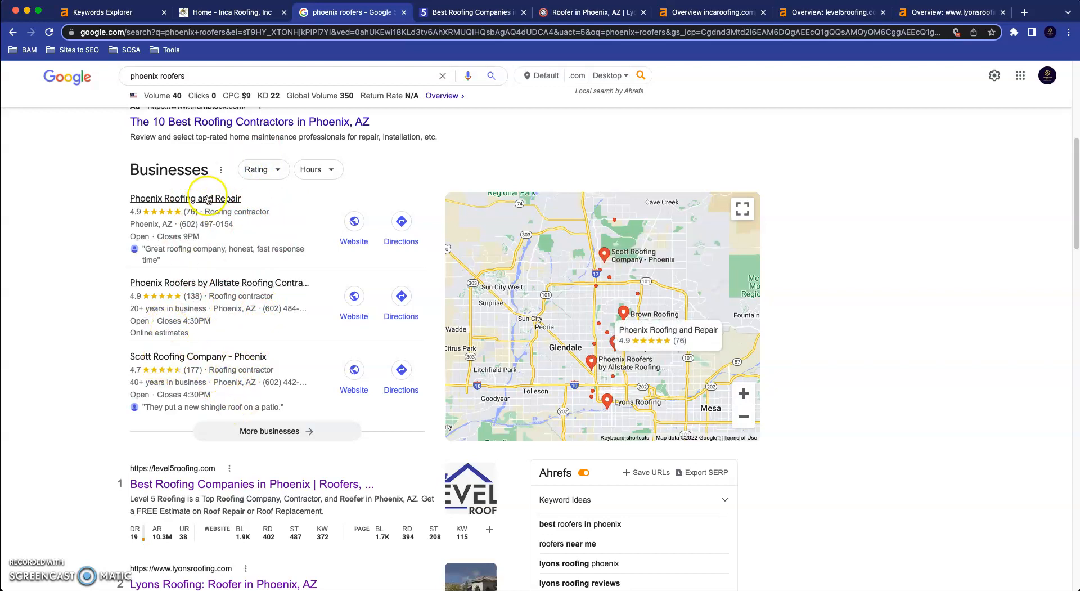
pyautogui.moveTo(187, 363)
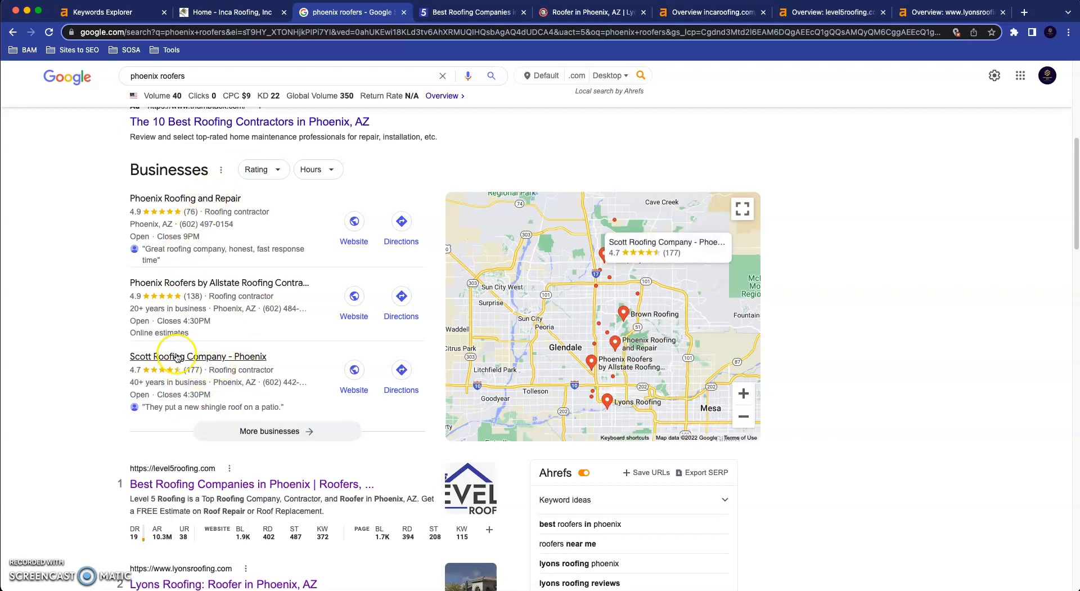
pyautogui.moveTo(59, 374)
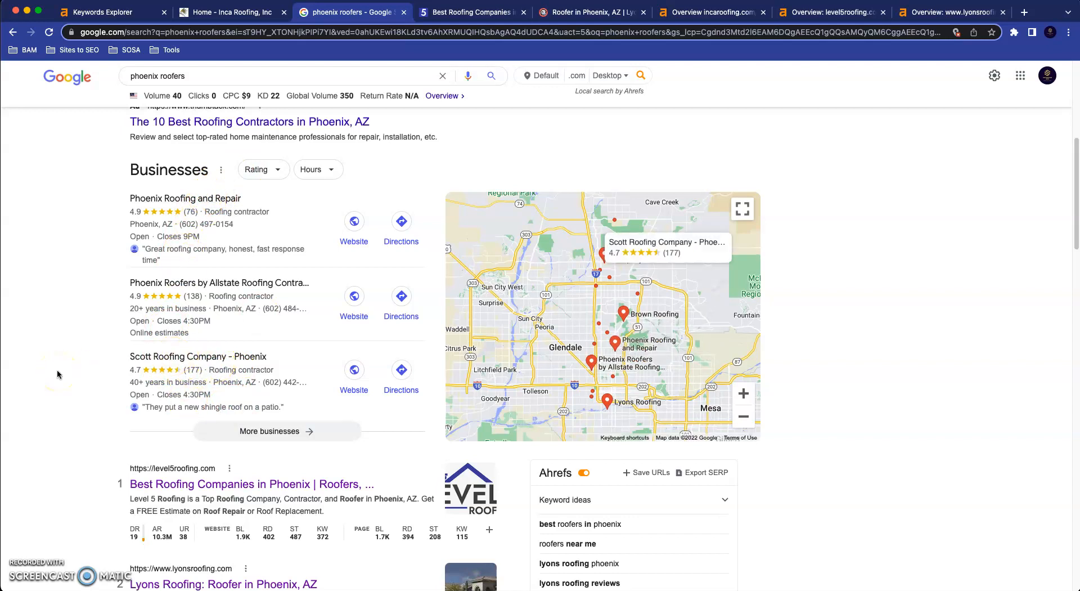
pyautogui.moveTo(106, 378)
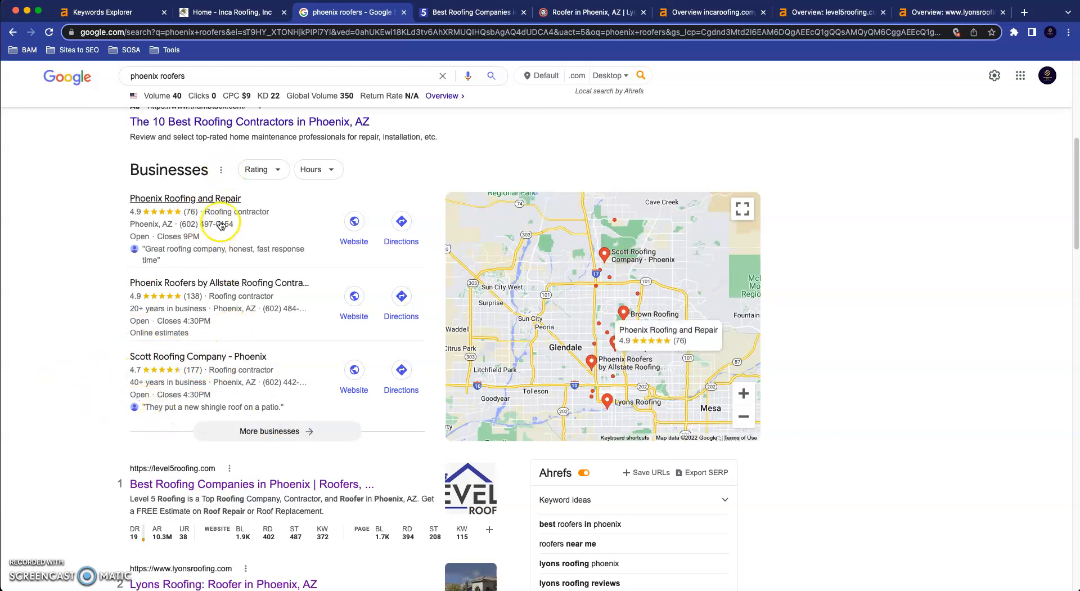
pyautogui.moveTo(205, 393)
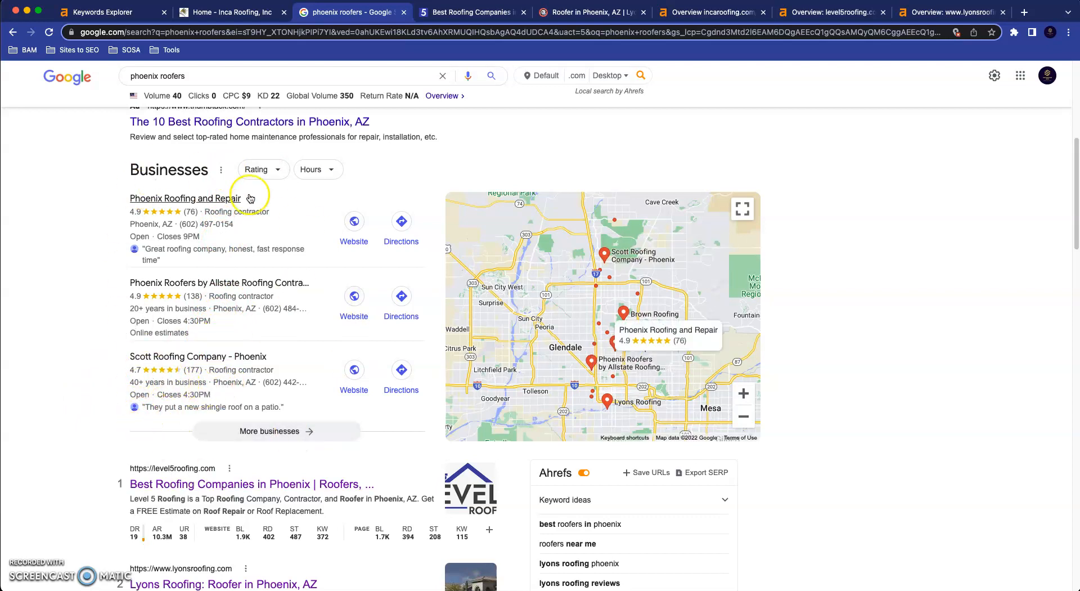
pyautogui.moveTo(83, 345)
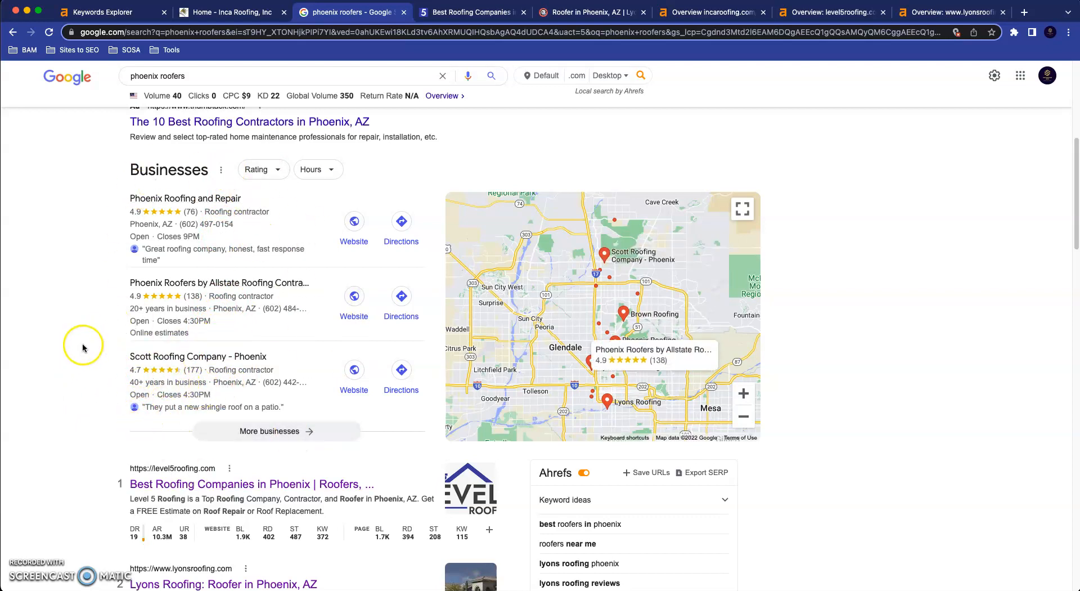
pyautogui.moveTo(81, 345)
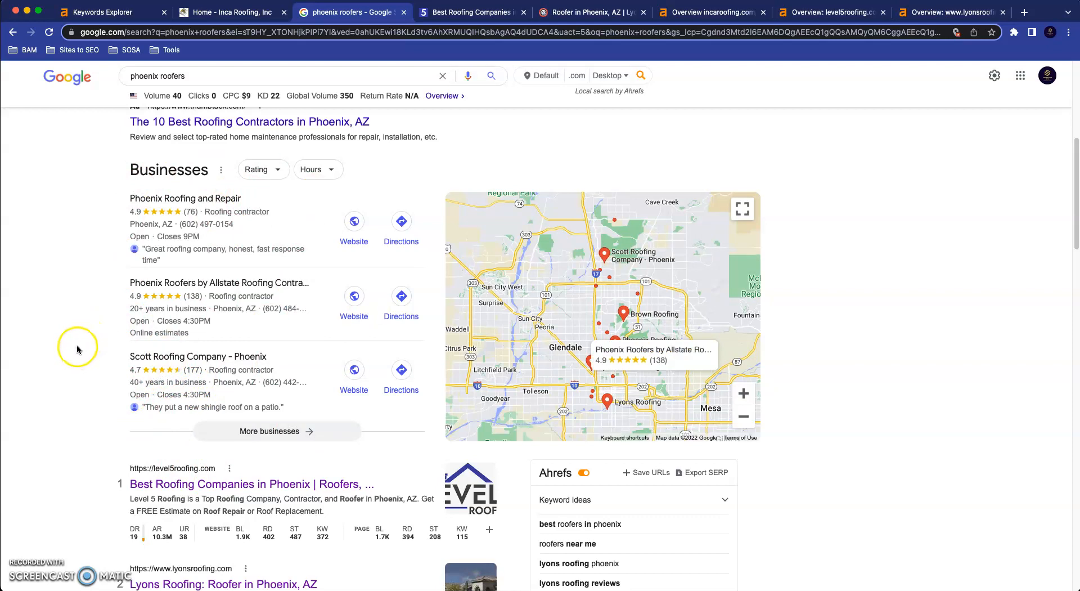
pyautogui.moveTo(77, 348)
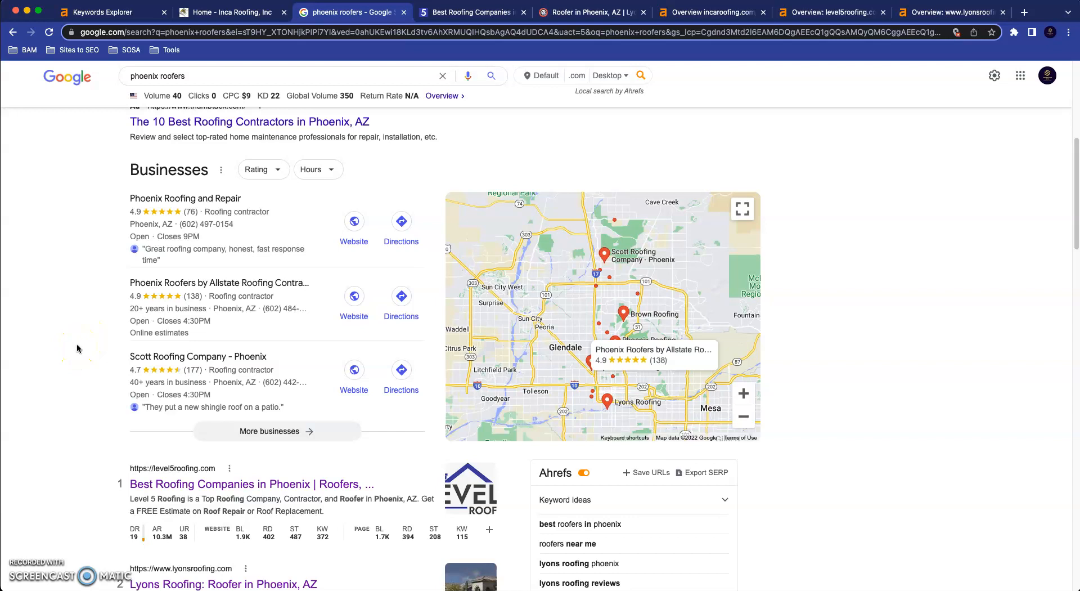
pyautogui.moveTo(49, 530)
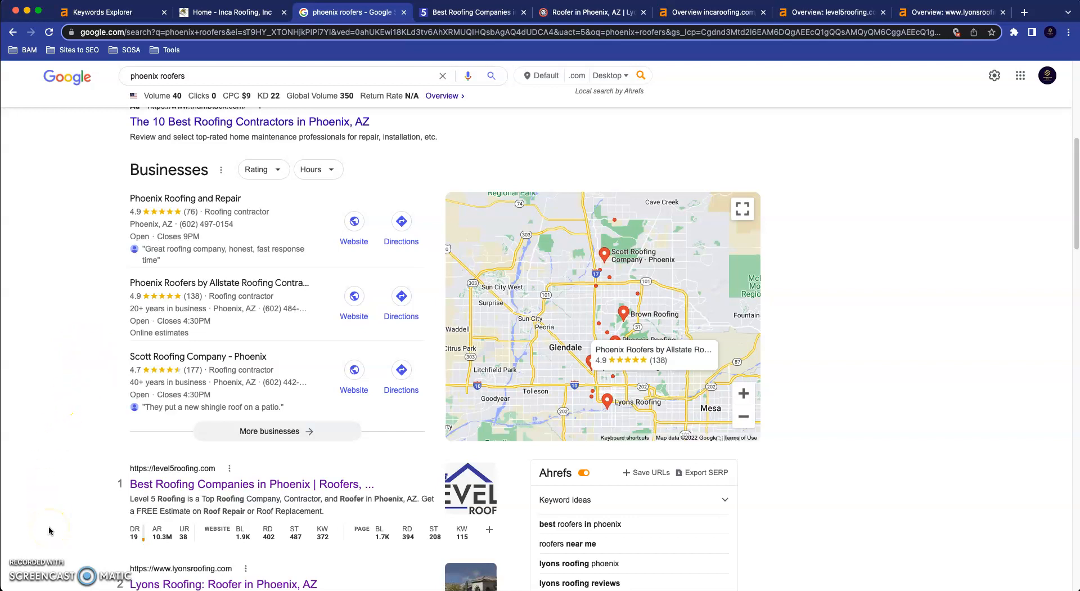
pyautogui.moveTo(53, 417)
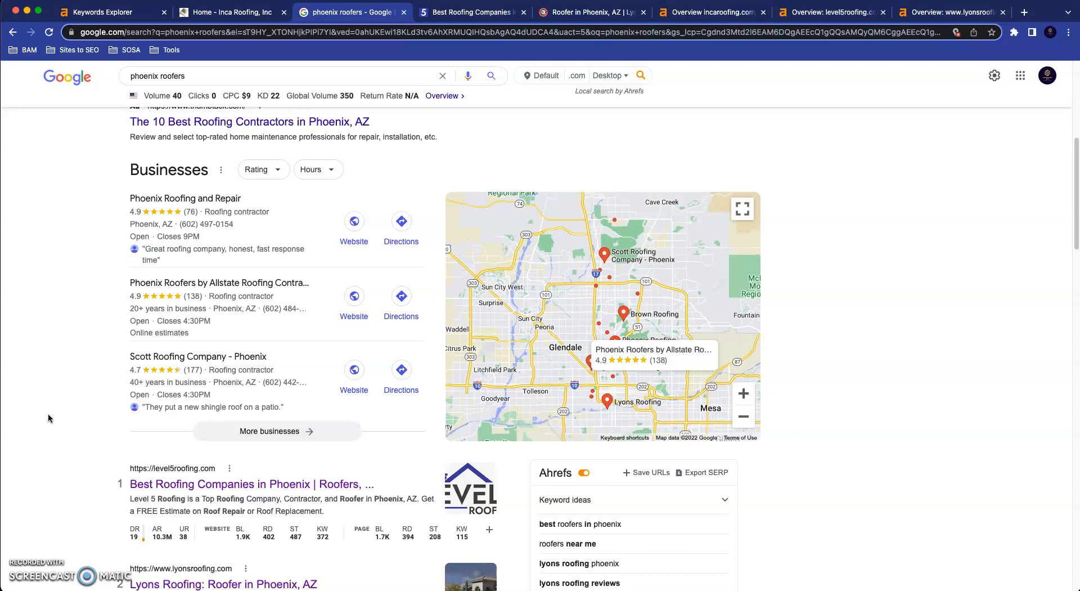
pyautogui.moveTo(36, 529)
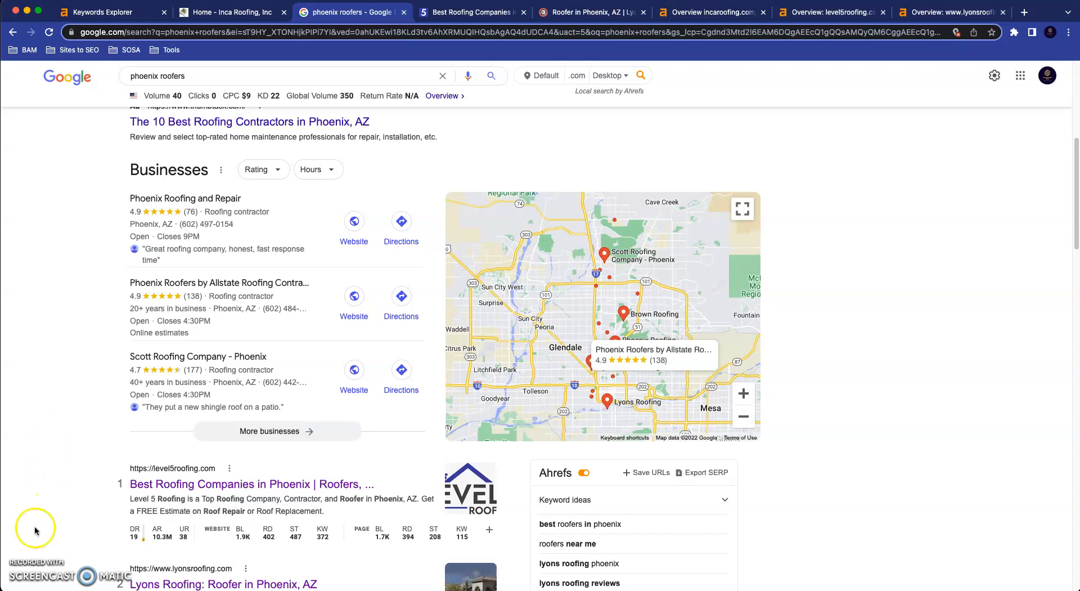